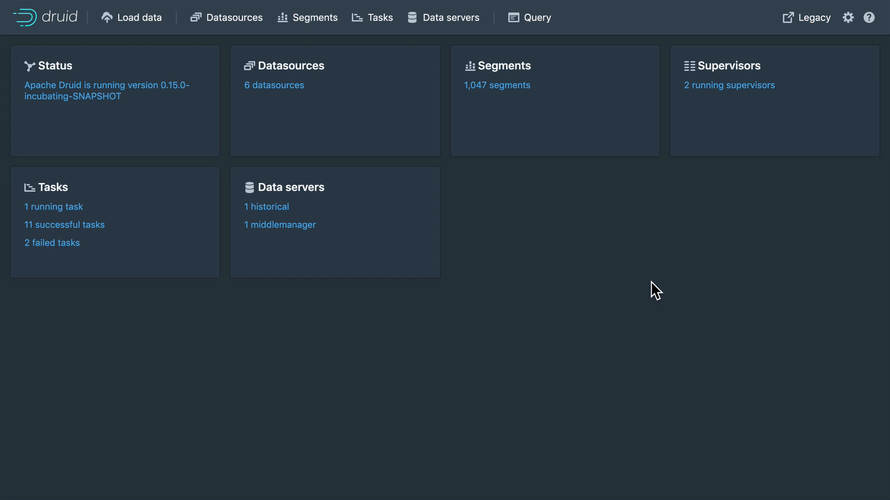
{"action": "mouse_move", "coordinate": [585, 293]}
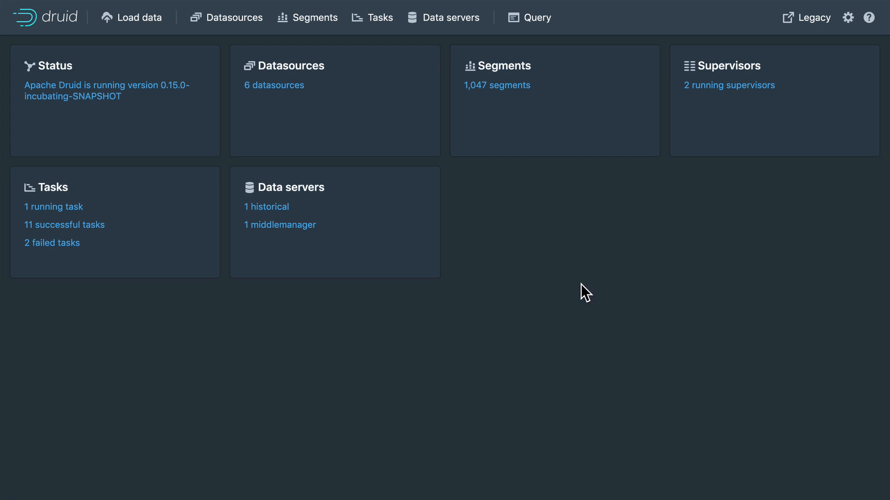
{"action": "mouse_move", "coordinate": [555, 288]}
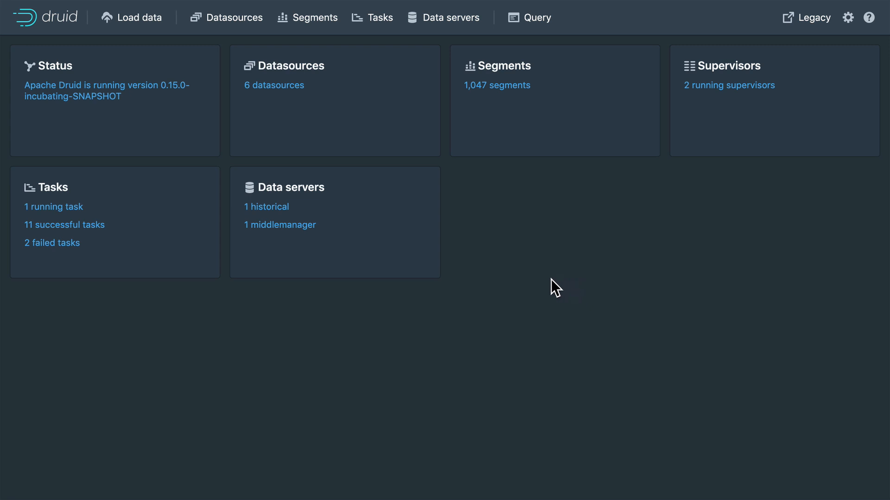
{"action": "mouse_move", "coordinate": [425, 180]}
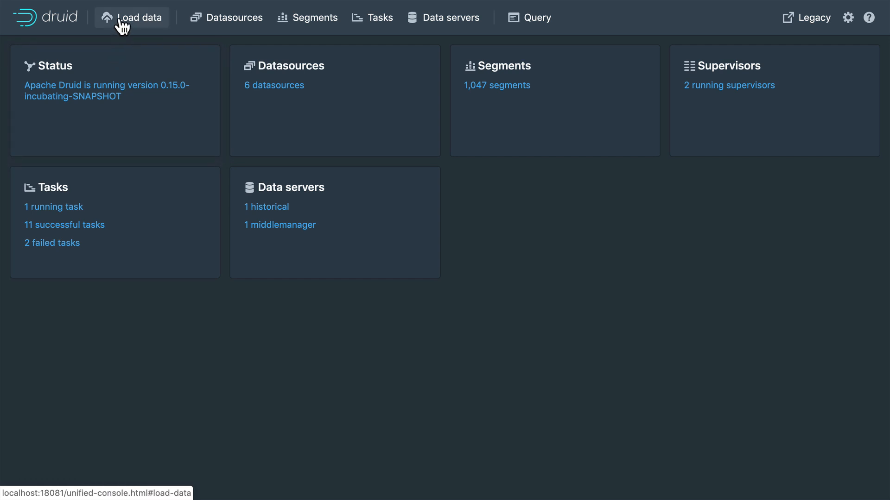
Open the Load data wizard to begin a new Apache Kafka ingestion
{"action": "left_click", "coordinate": [131, 18]}
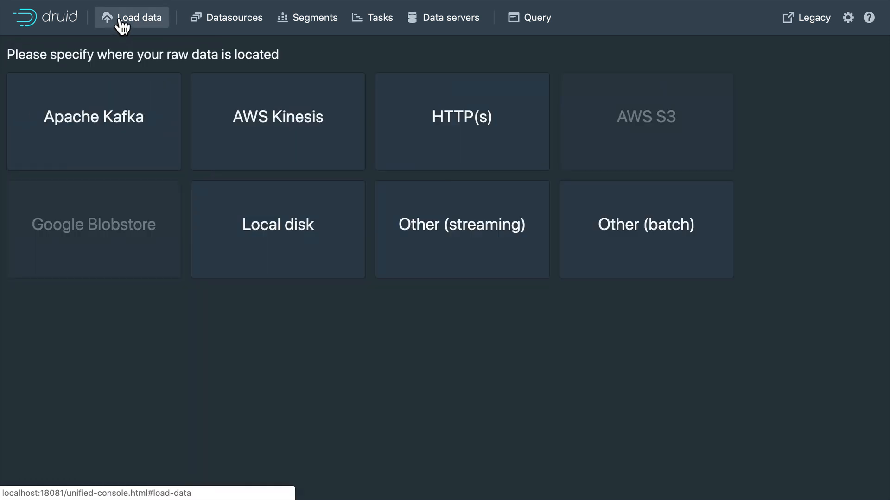
{"action": "mouse_move", "coordinate": [132, 118]}
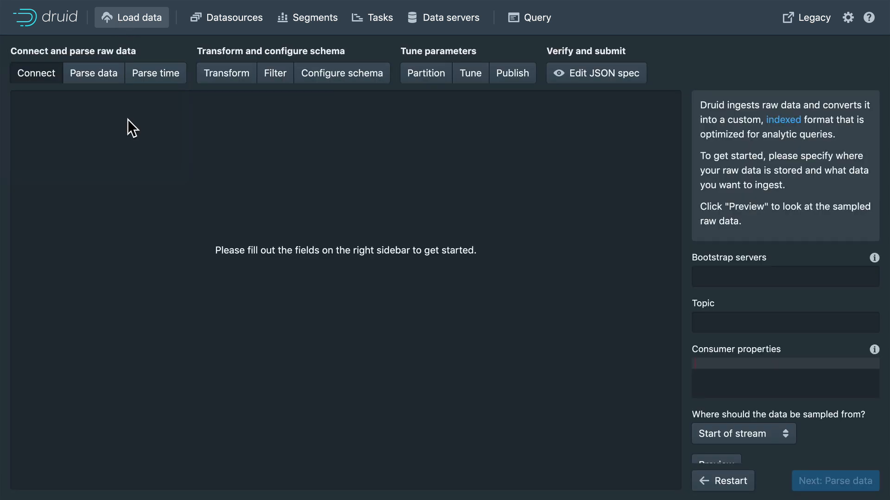
{"action": "mouse_move", "coordinate": [613, 233]}
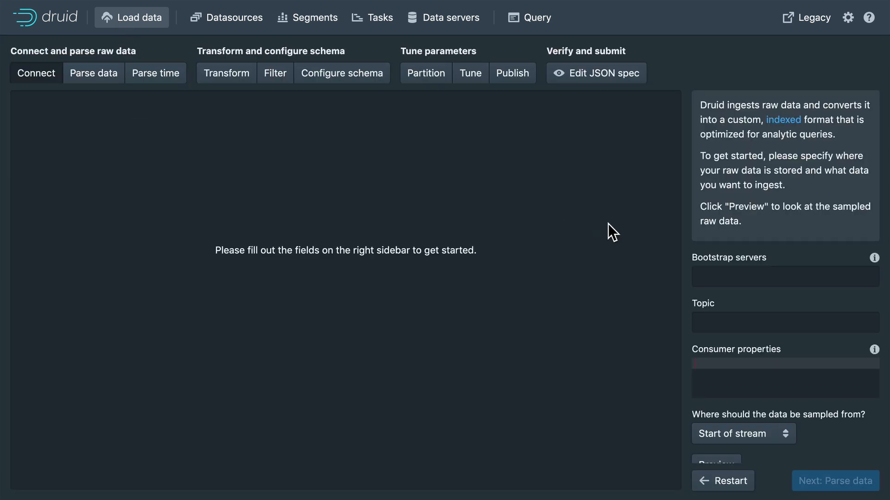
Enter bootstrap servers 172.31.15.10, .11, .12 on port 9092 and topic wikiticker
{"action": "left_click", "coordinate": [784, 276]}
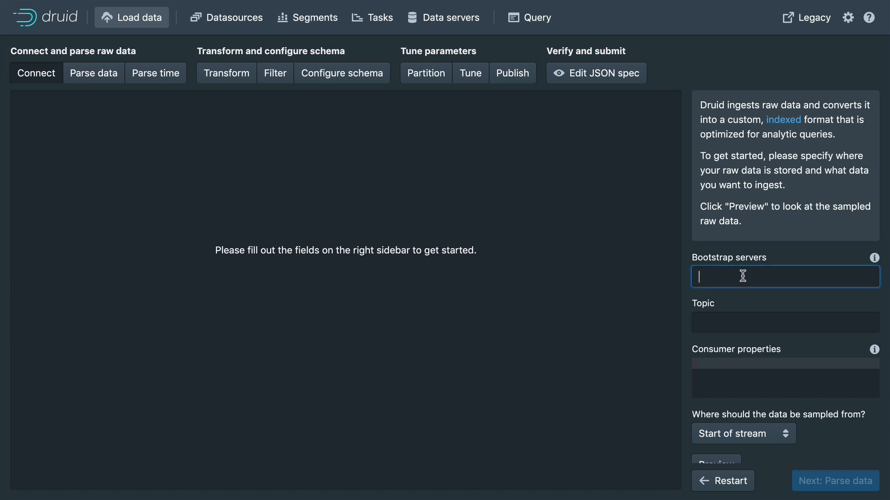
{"action": "type", "text": "172.31.15.10:9092,172.31.15.11:9092,172.31.15.12:9092"}
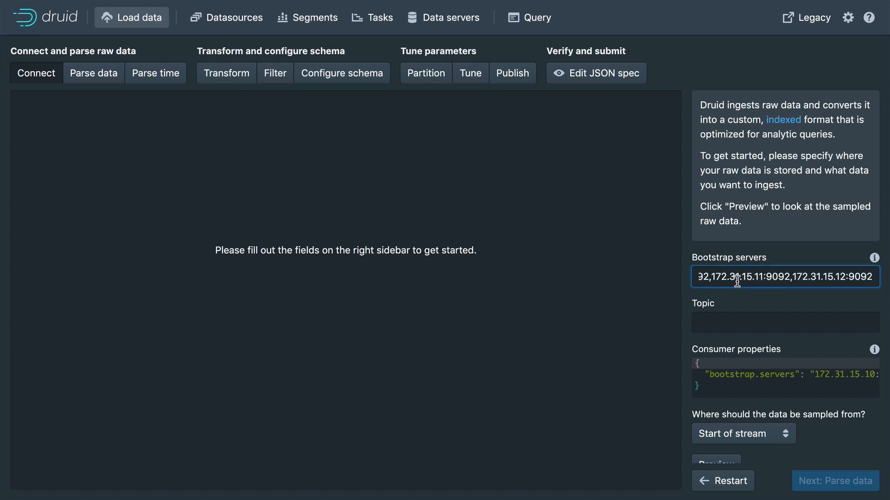
{"action": "mouse_move", "coordinate": [716, 369]}
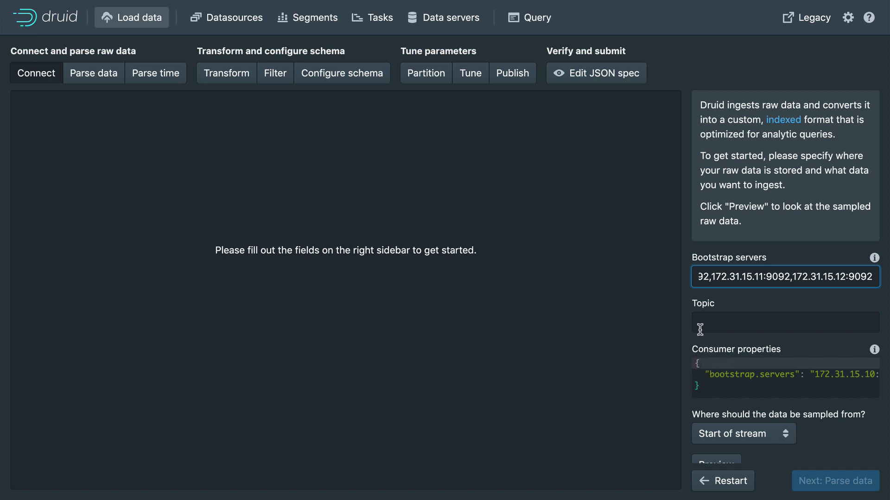
{"action": "left_click", "coordinate": [785, 322]}
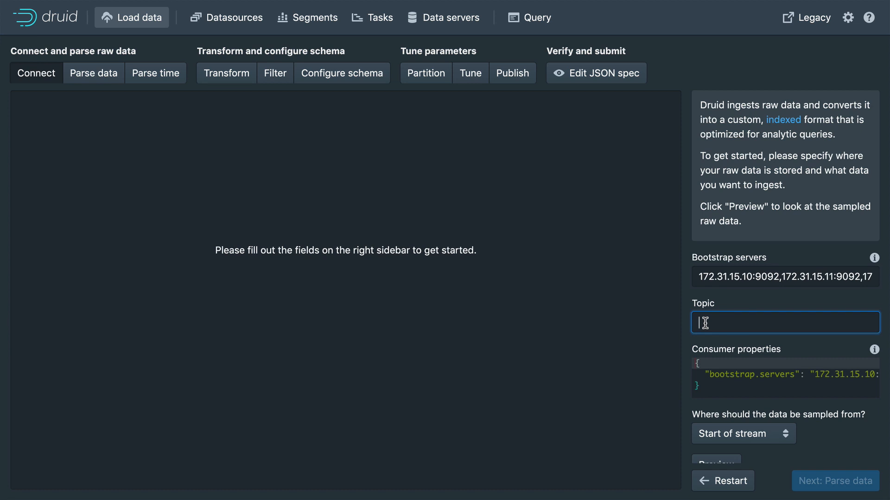
{"action": "type", "text": "wikitick"}
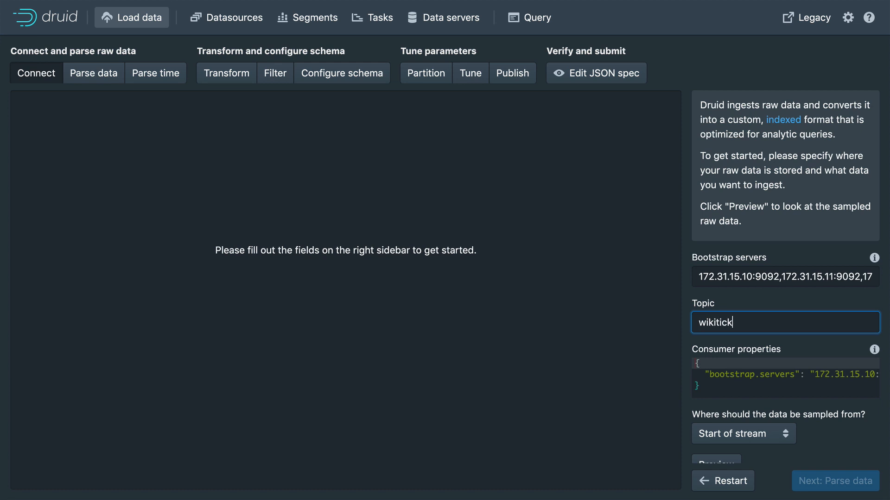
{"action": "type", "text": "er"}
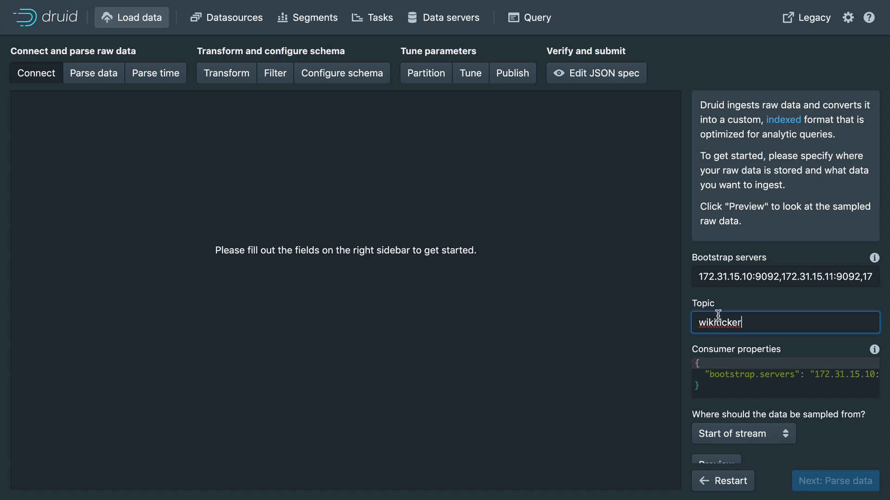
{"action": "scroll", "scroll_direction": "down", "scroll_amount": 3}
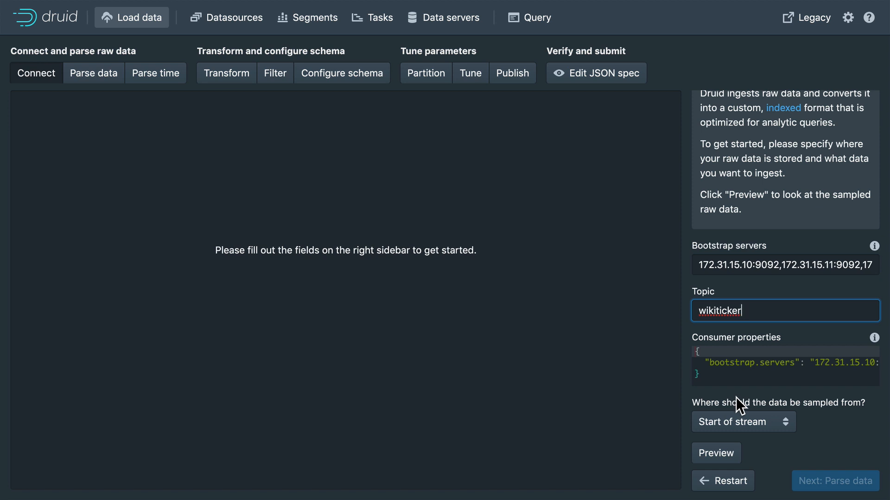
{"action": "mouse_move", "coordinate": [729, 407]}
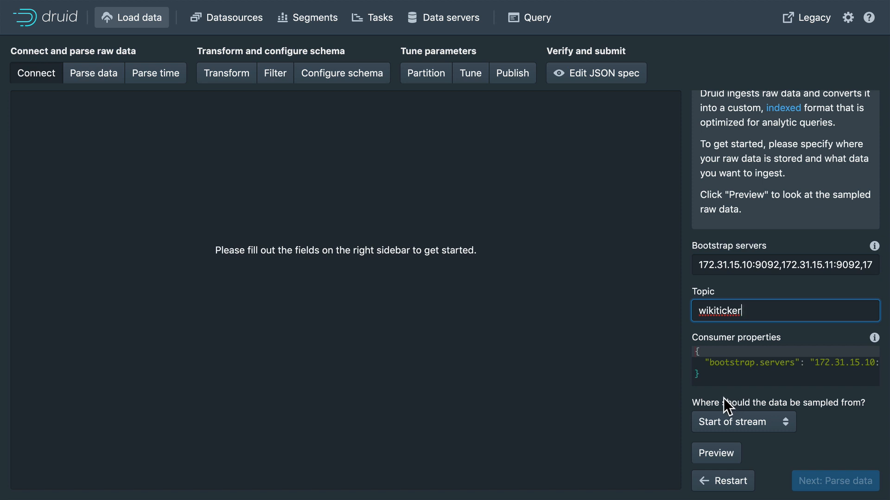
{"action": "mouse_move", "coordinate": [728, 440]}
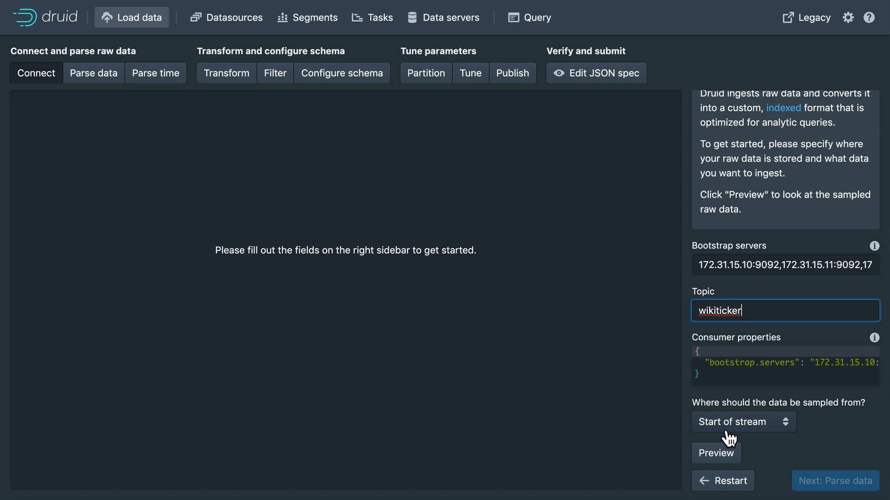
{"action": "mouse_move", "coordinate": [732, 451]}
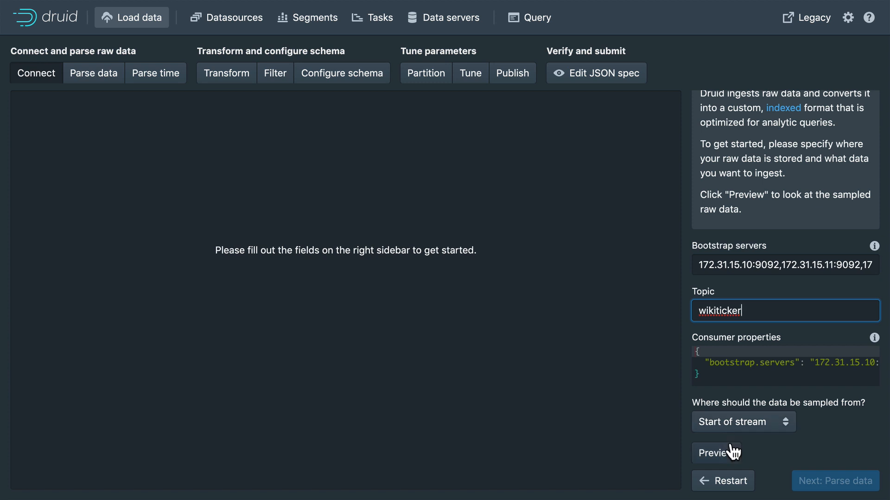
Preview sampled raw wikiticker JSON records and scroll through them
{"action": "left_click", "coordinate": [716, 453]}
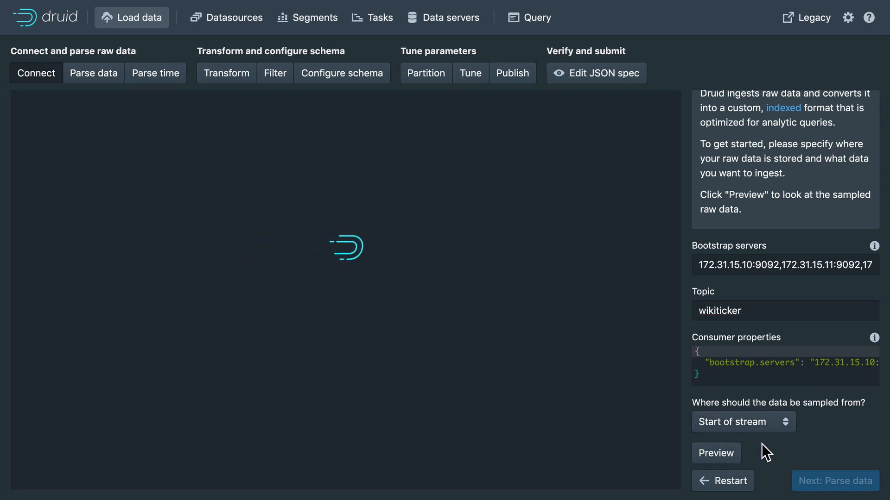
{"action": "mouse_move", "coordinate": [769, 450]}
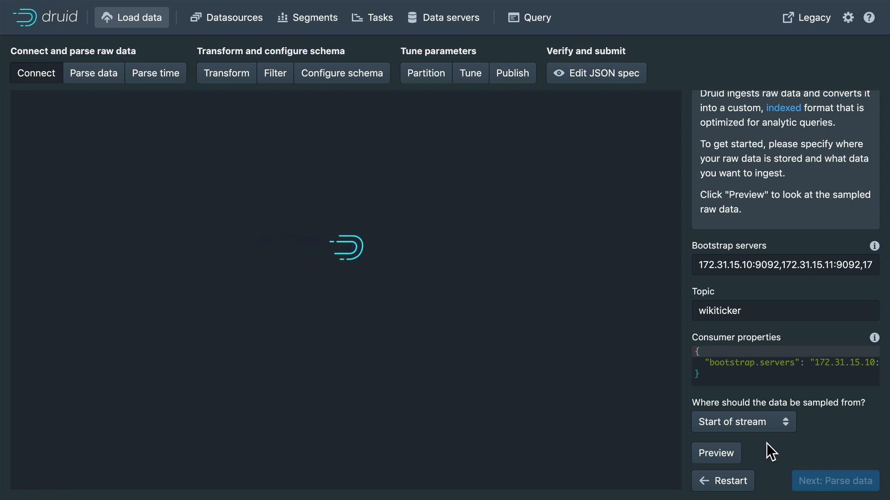
{"action": "left_click", "coordinate": [715, 453]}
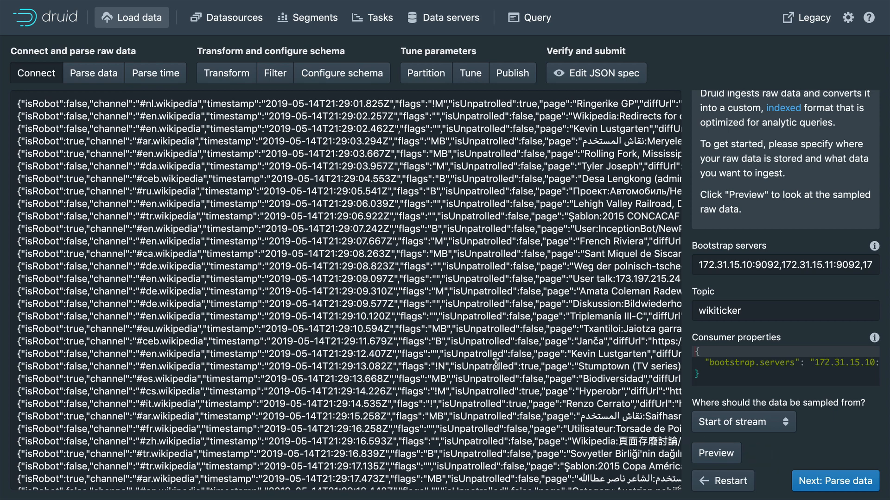
{"action": "scroll", "scroll_direction": "down", "scroll_amount": 3}
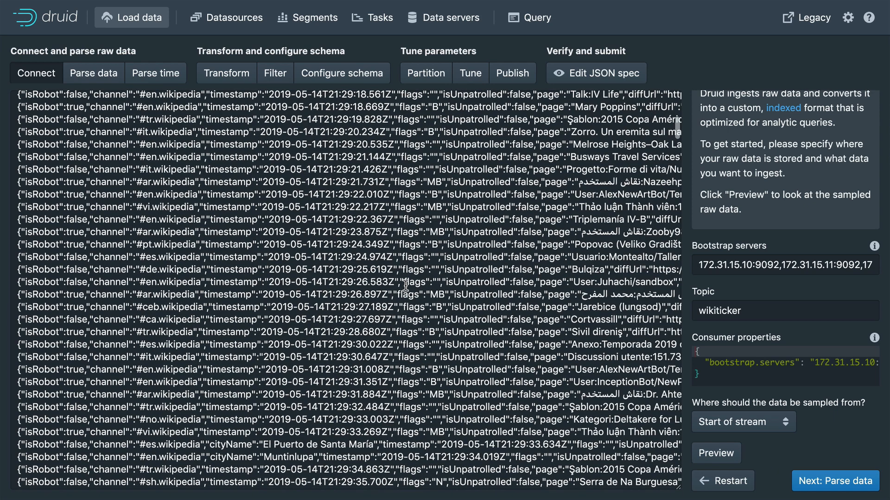
{"action": "scroll", "scroll_direction": "up", "scroll_amount": 3}
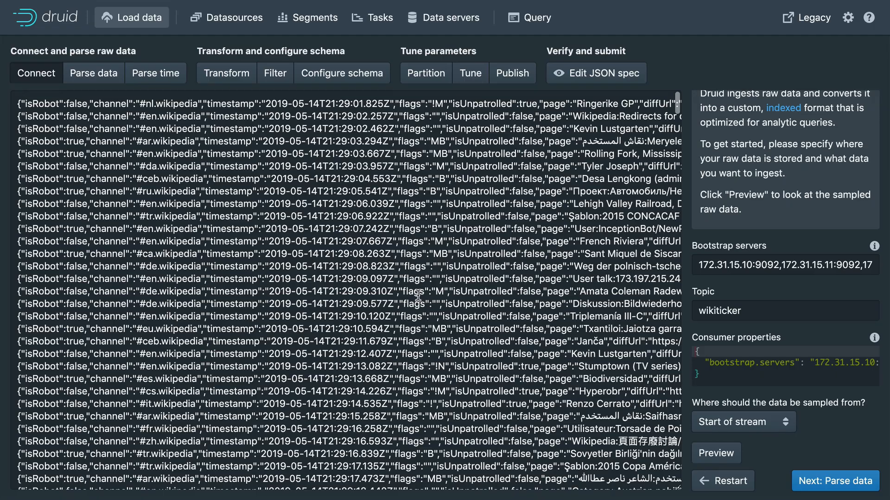
{"action": "scroll", "scroll_direction": "right", "scroll_amount": 3}
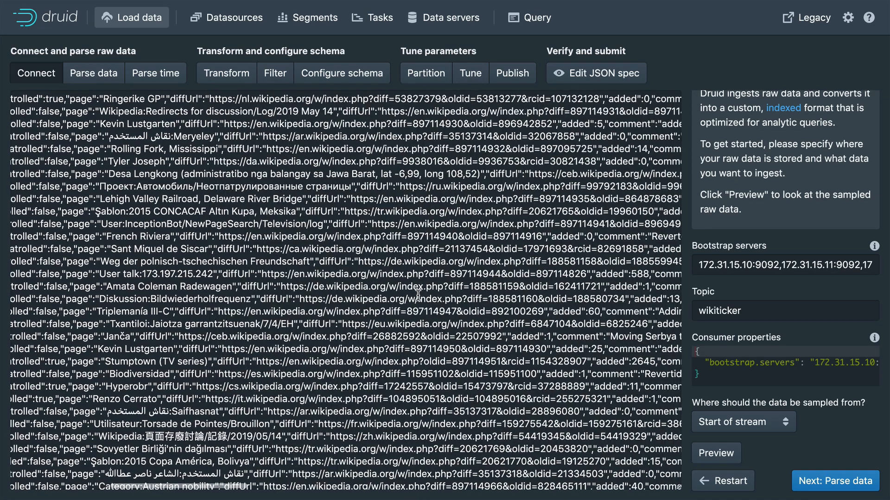
{"action": "scroll", "scroll_direction": "left", "scroll_amount": 3}
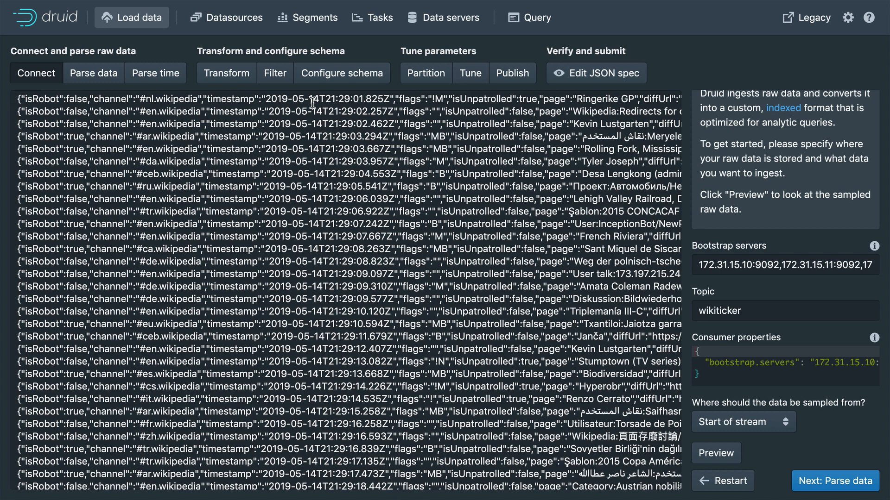
{"action": "mouse_move", "coordinate": [288, 132]}
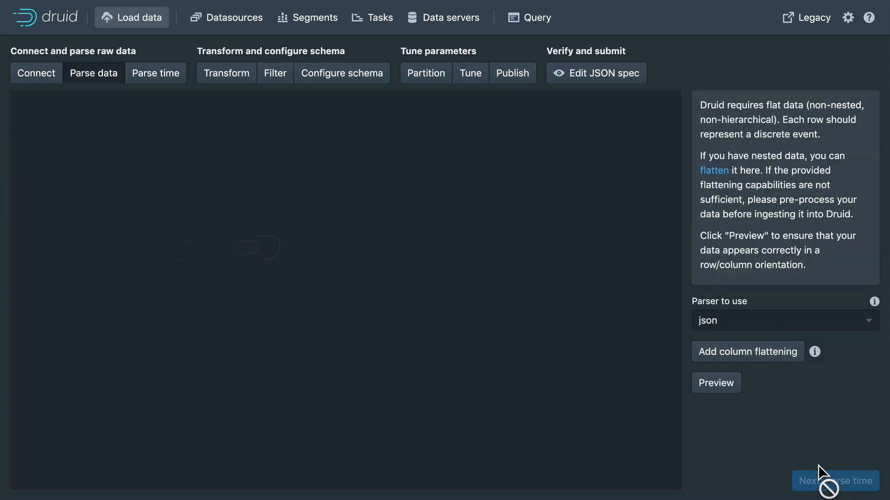
Load the JSON-parsed column preview showing added, channel and comment
{"action": "left_click", "coordinate": [716, 382]}
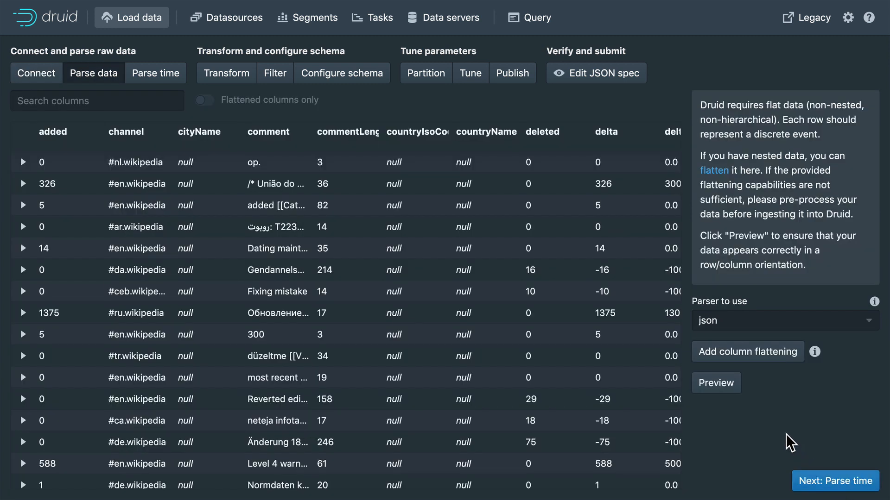
{"action": "mouse_move", "coordinate": [694, 321]}
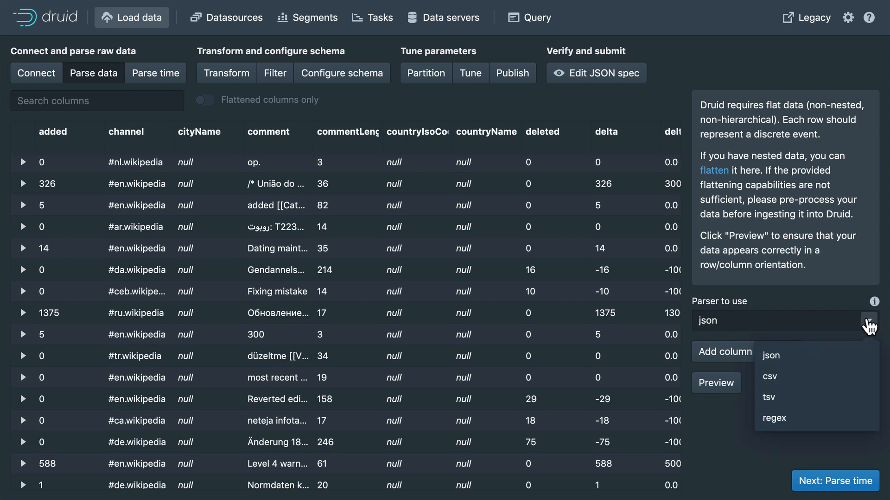
{"action": "mouse_move", "coordinate": [749, 328]}
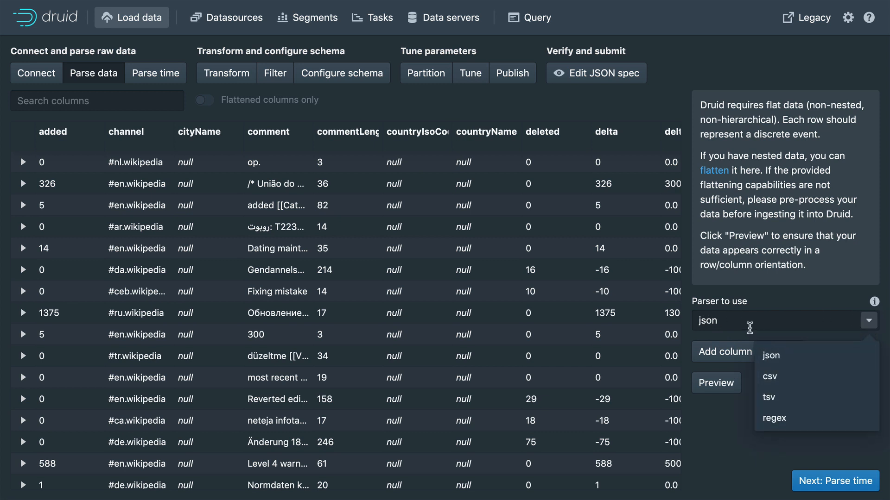
Switch to the regex parser with pattern (.*):(.*) and preview columns 1 and 2
{"action": "left_click", "coordinate": [775, 418]}
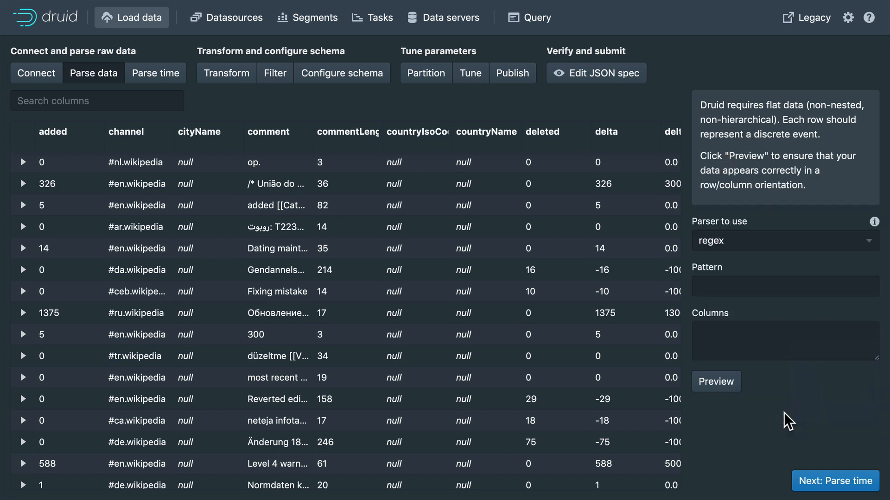
{"action": "left_click", "coordinate": [784, 286]}
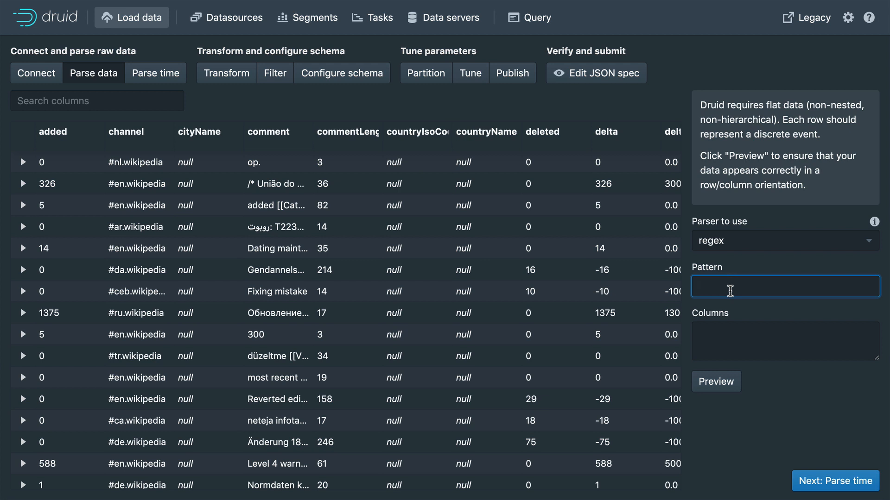
{"action": "type", "text": "(.*):(."}
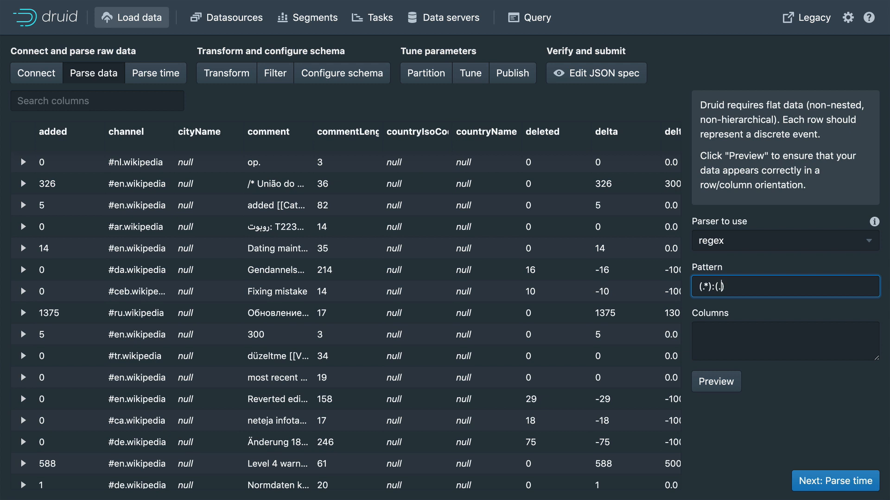
{"action": "type", "text": "*"}
{"action": "left_click", "coordinate": [785, 340]}
{"action": "type", "text": "1, 2"}
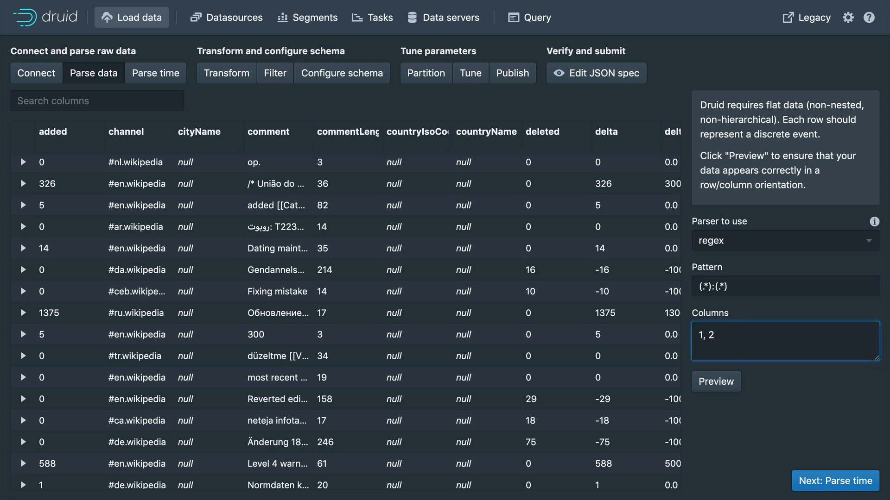
{"action": "left_click", "coordinate": [715, 381]}
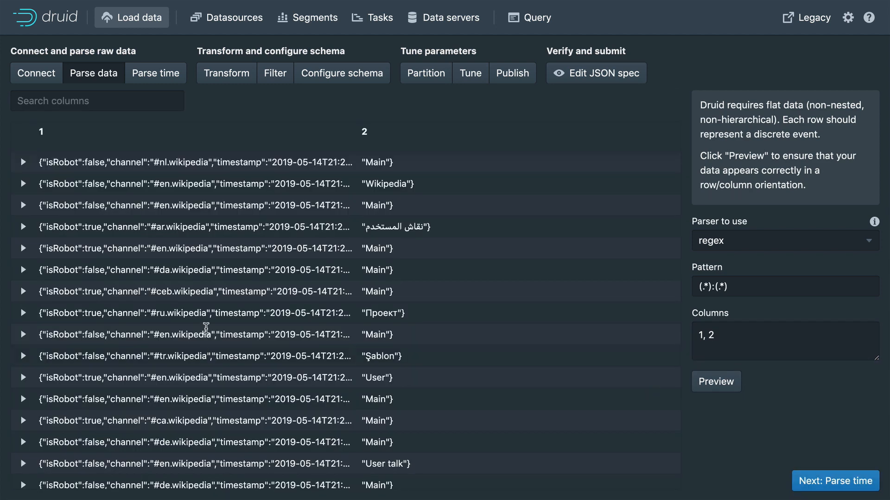
{"action": "mouse_move", "coordinate": [111, 271]}
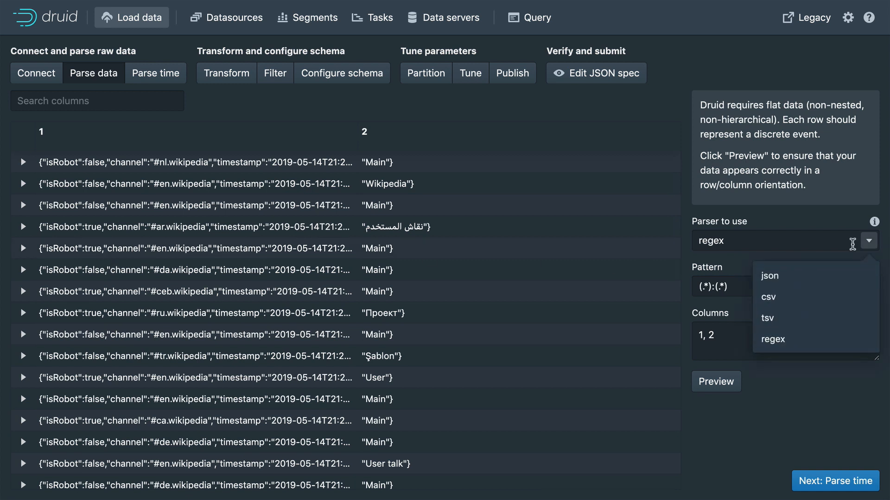
Preview with the json parser again and expand then collapse row 326's original record
{"action": "left_click", "coordinate": [769, 276]}
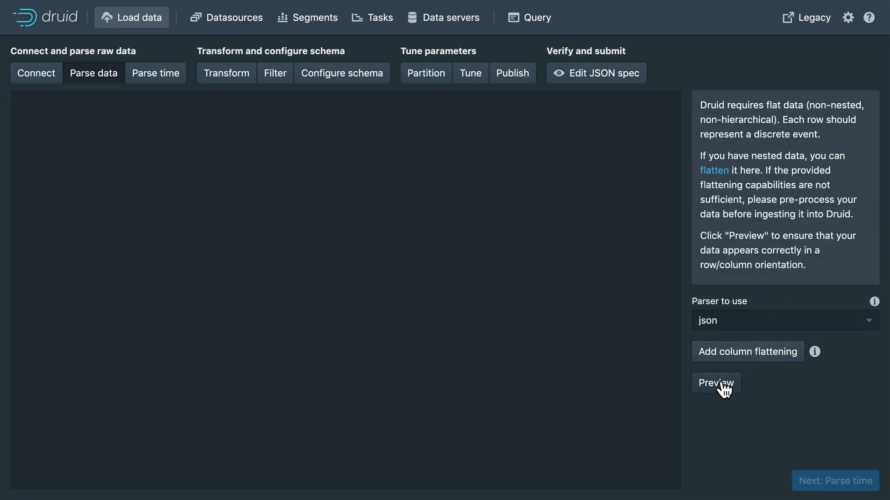
{"action": "left_click", "coordinate": [715, 383]}
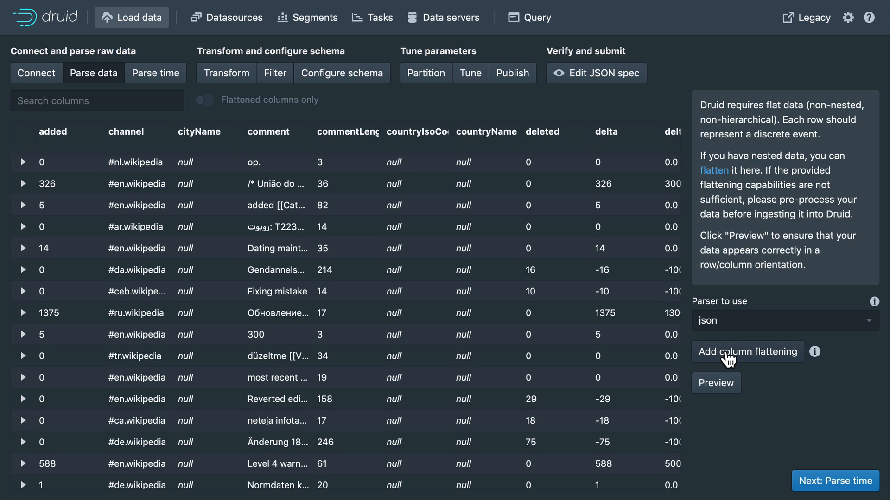
{"action": "mouse_move", "coordinate": [28, 193]}
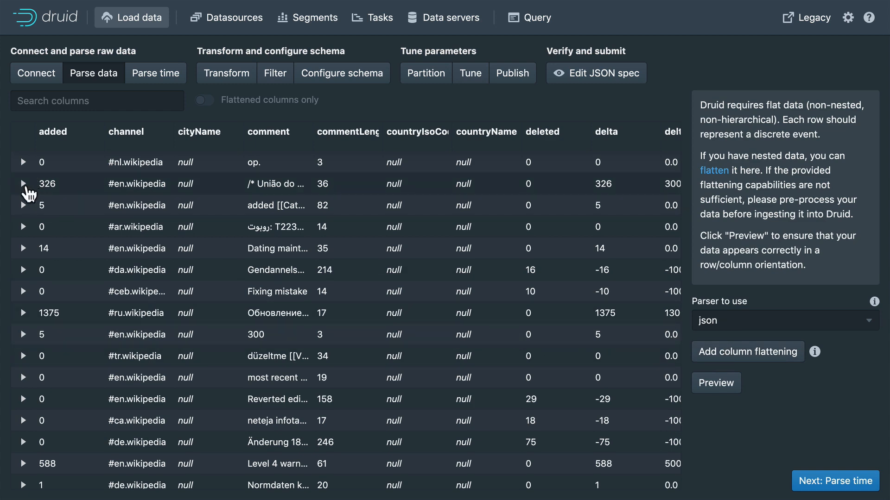
{"action": "left_click", "coordinate": [23, 183]}
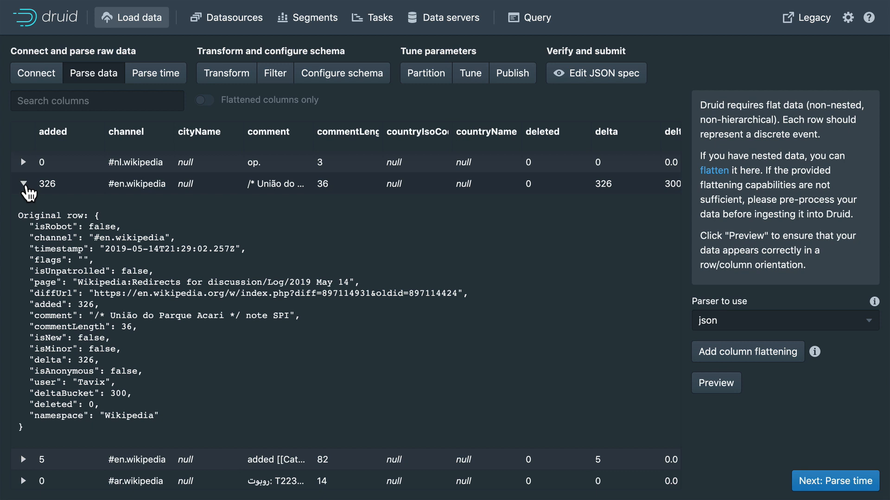
{"action": "left_click", "coordinate": [23, 183]}
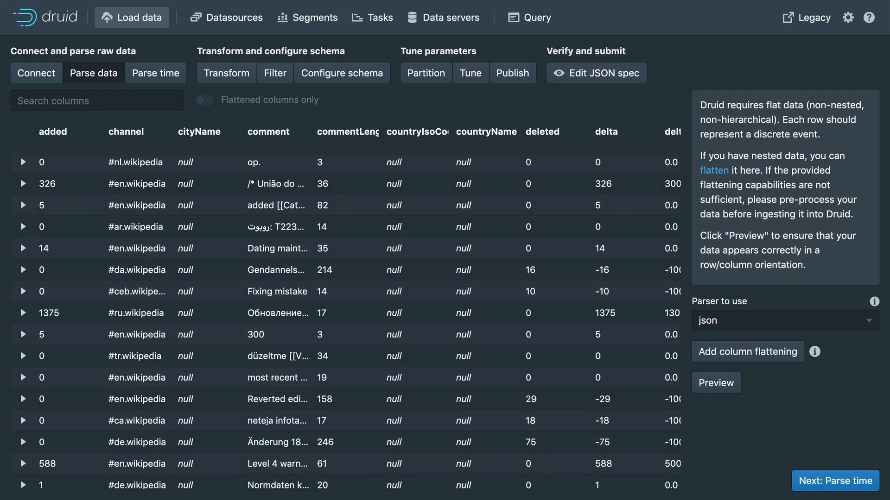
{"action": "mouse_move", "coordinate": [834, 481]}
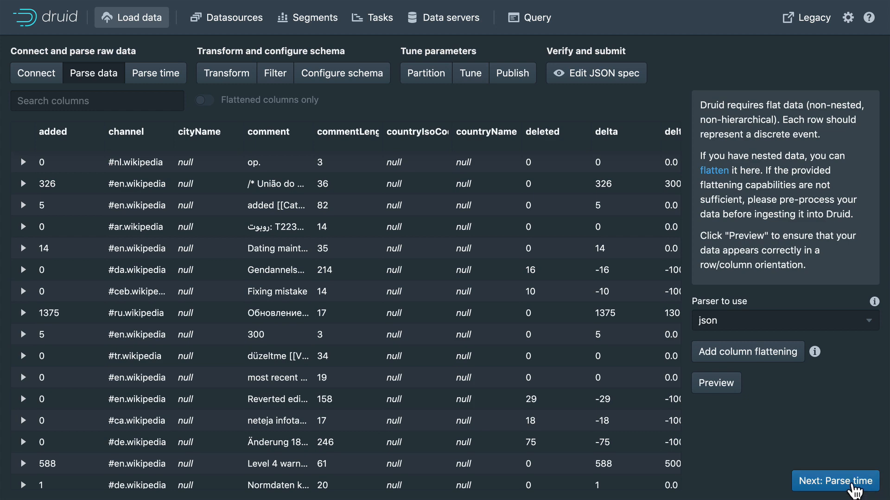
Try a constant timestamp, then take __time from the timestamp column in auto format
{"action": "left_click", "coordinate": [834, 480]}
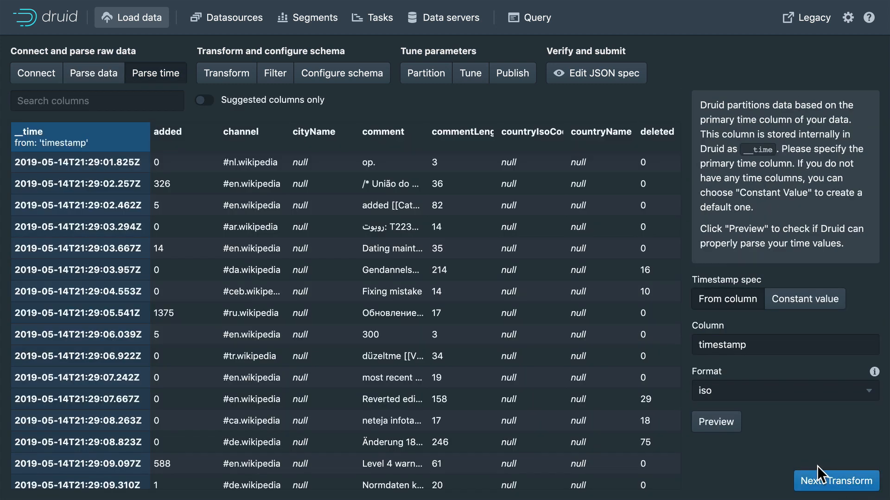
{"action": "mouse_move", "coordinate": [688, 436]}
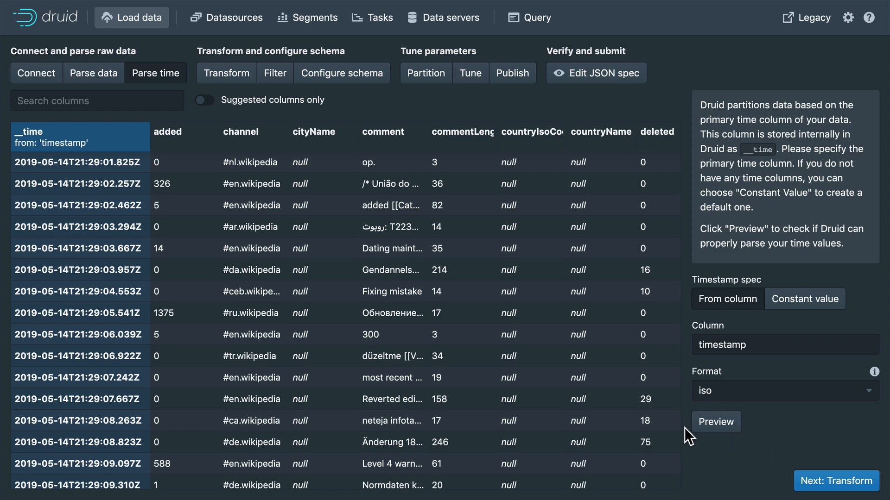
{"action": "mouse_move", "coordinate": [501, 242]}
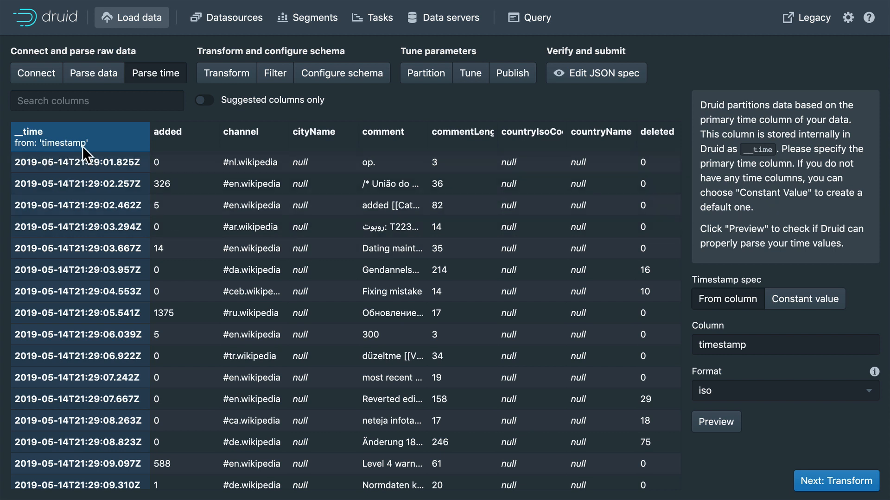
{"action": "mouse_move", "coordinate": [54, 133]}
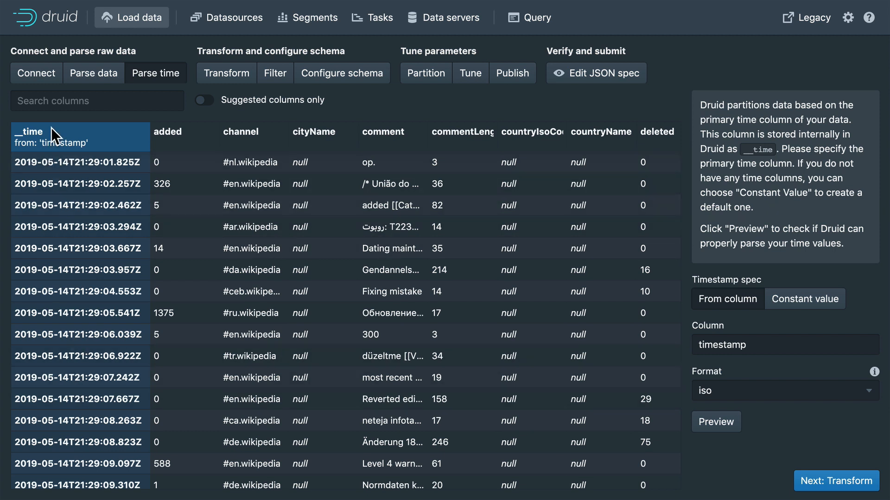
{"action": "mouse_move", "coordinate": [755, 363]}
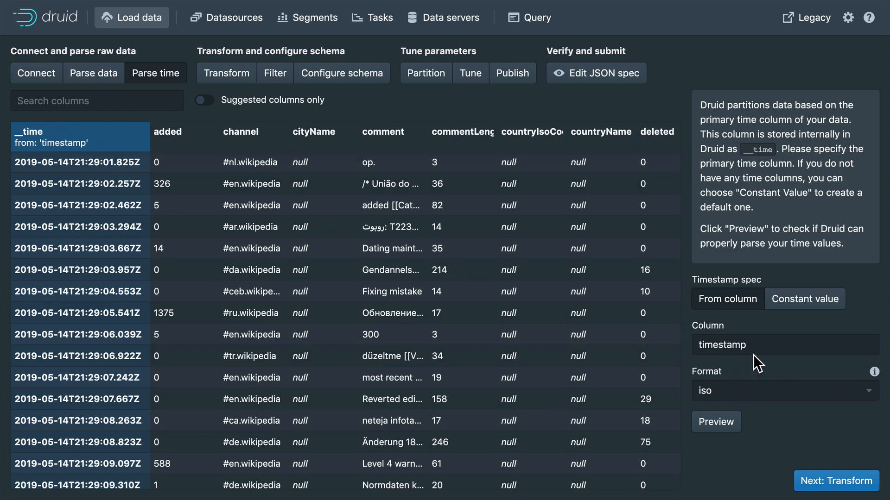
{"action": "left_click", "coordinate": [804, 298]}
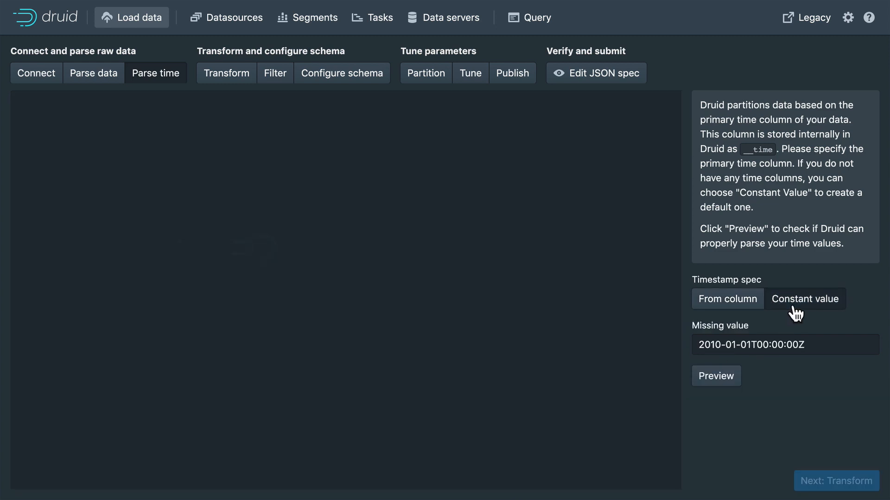
{"action": "left_click", "coordinate": [716, 376]}
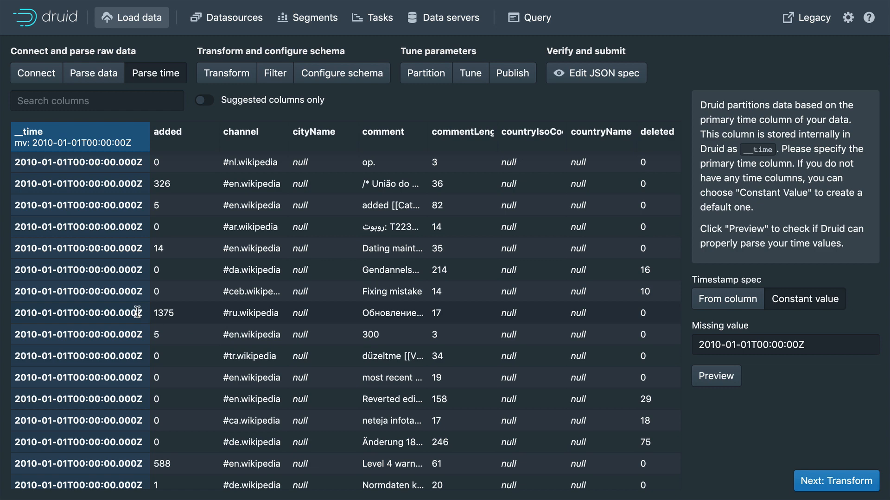
{"action": "left_click", "coordinate": [727, 299]}
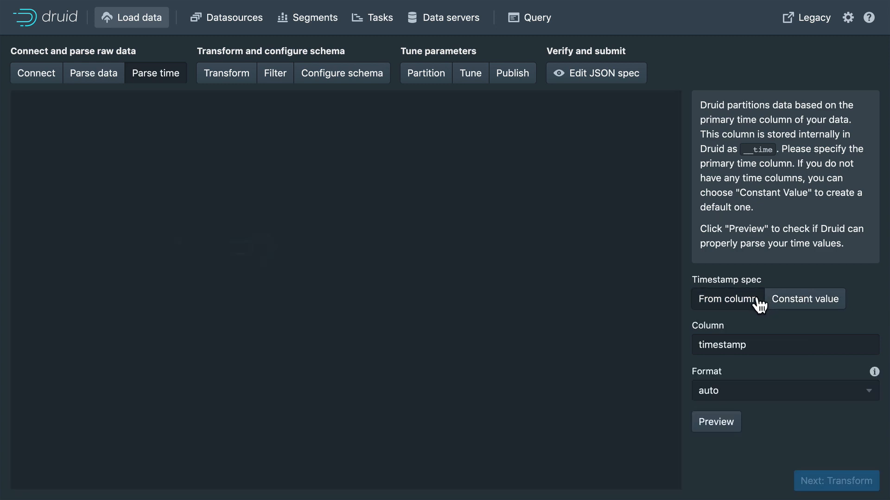
{"action": "left_click", "coordinate": [716, 421]}
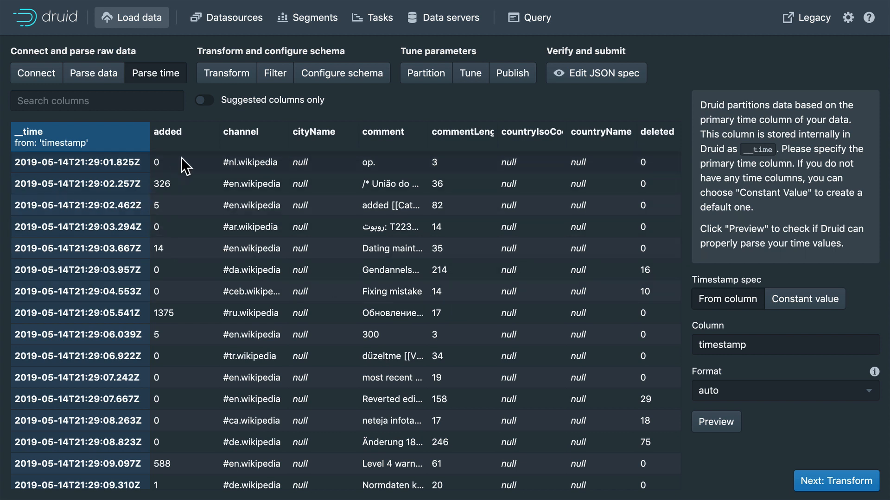
{"action": "mouse_move", "coordinate": [147, 100]}
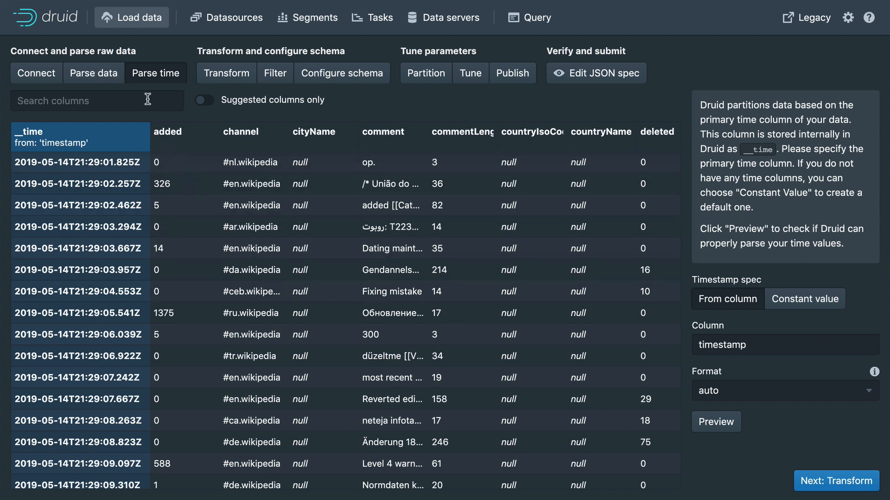
{"action": "mouse_move", "coordinate": [629, 139]}
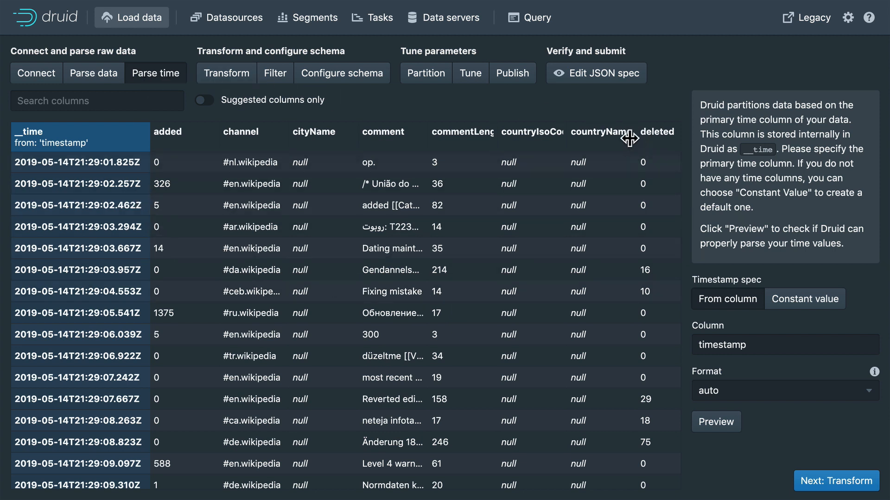
{"action": "left_click", "coordinate": [595, 72]}
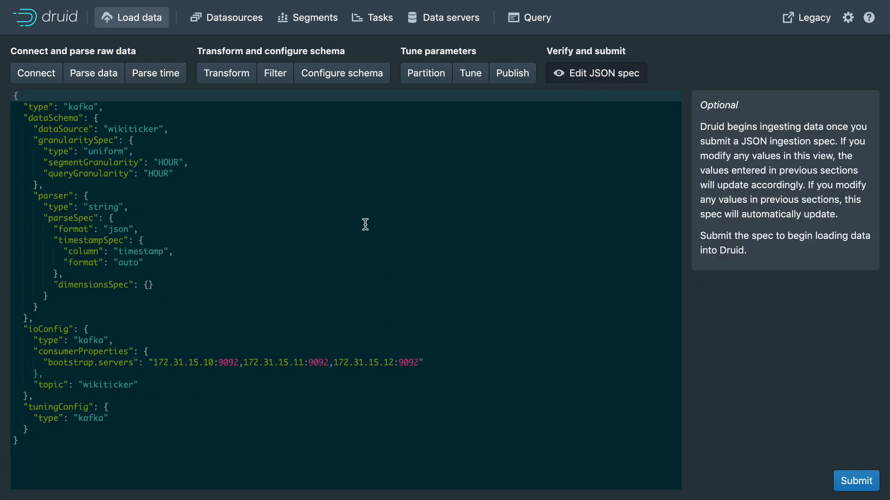
{"action": "mouse_move", "coordinate": [78, 412]}
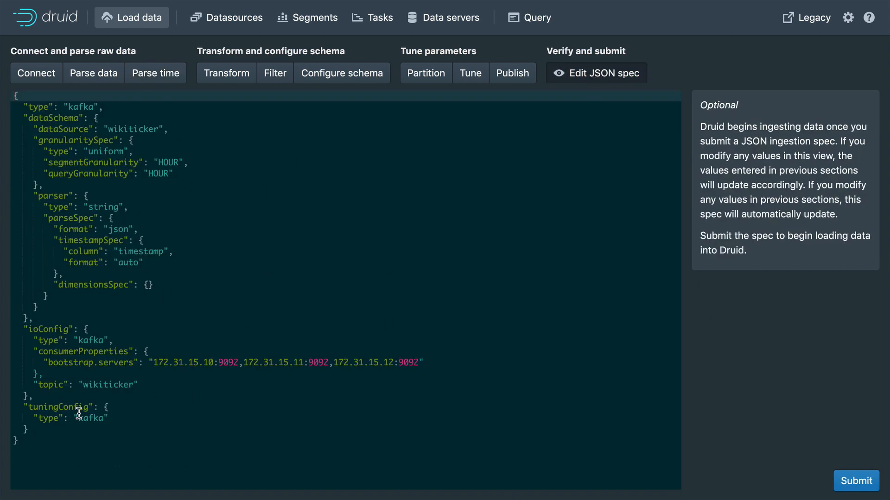
{"action": "mouse_move", "coordinate": [118, 234]}
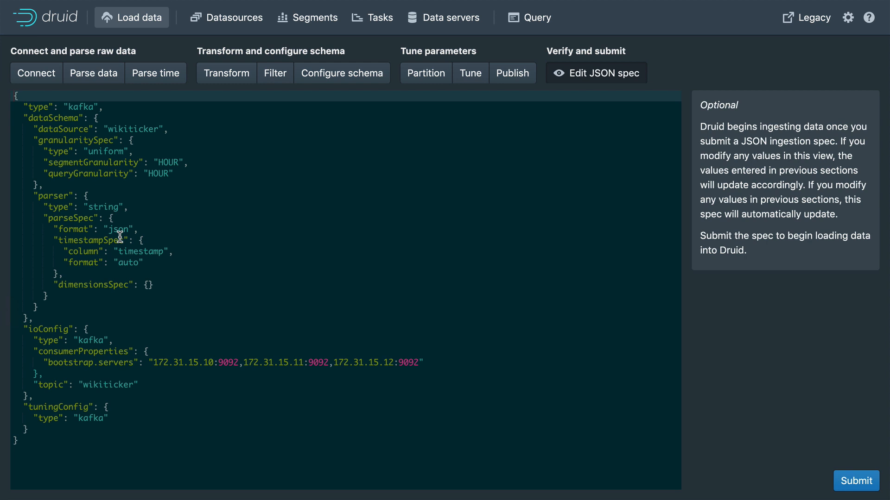
{"action": "mouse_move", "coordinate": [139, 217]}
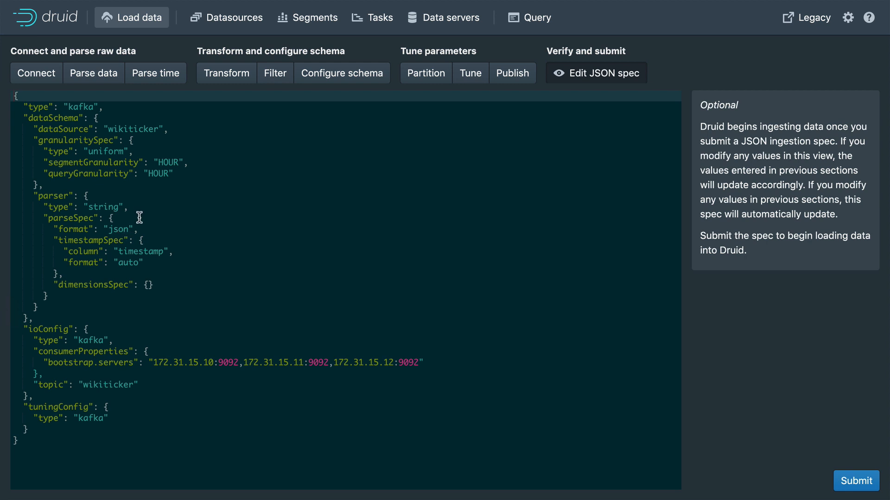
{"action": "mouse_move", "coordinate": [154, 198]}
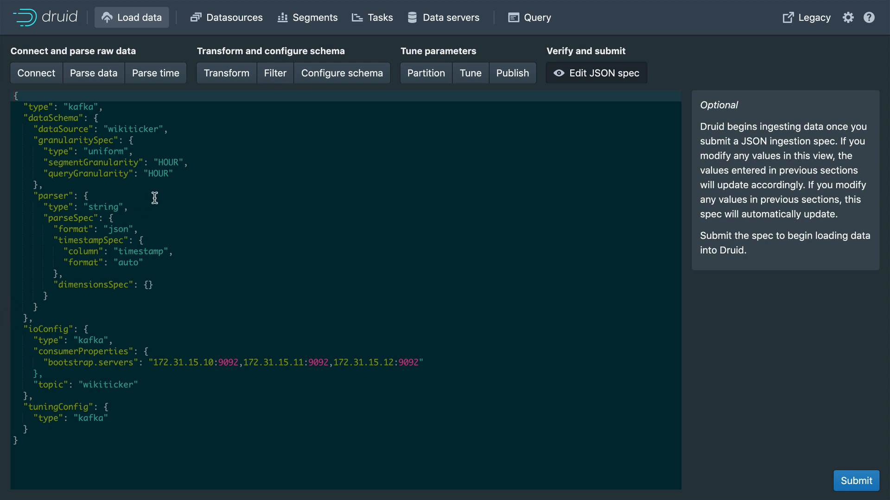
{"action": "mouse_move", "coordinate": [166, 93]}
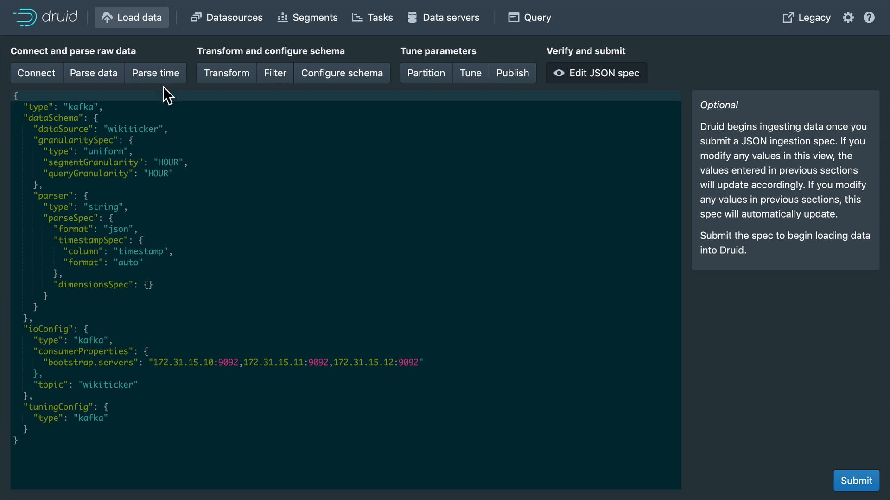
{"action": "left_click", "coordinate": [155, 73]}
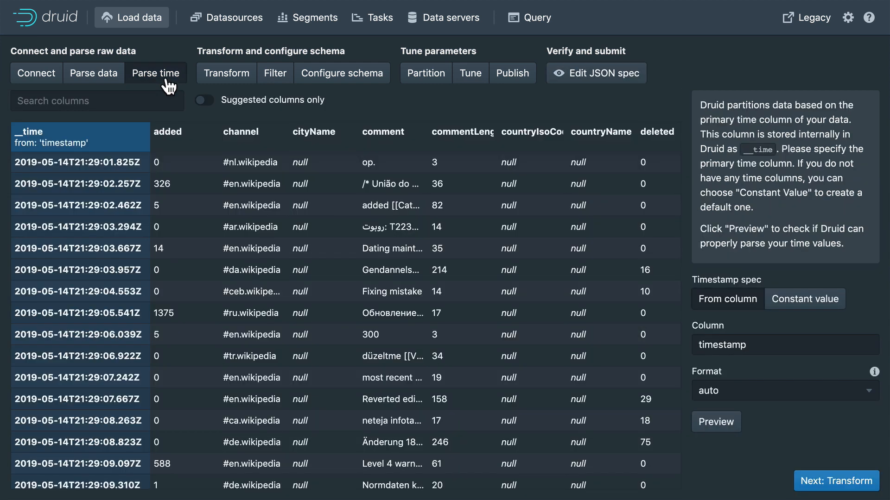
{"action": "mouse_move", "coordinate": [672, 302]}
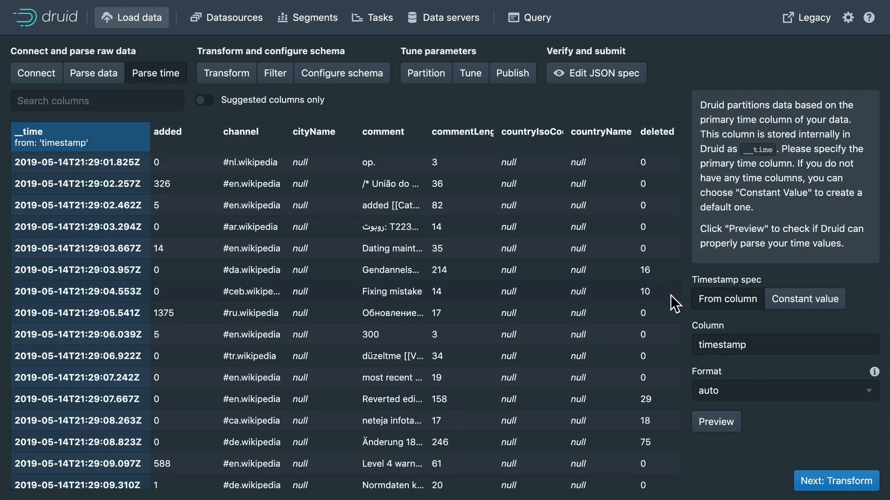
{"action": "mouse_move", "coordinate": [836, 481]}
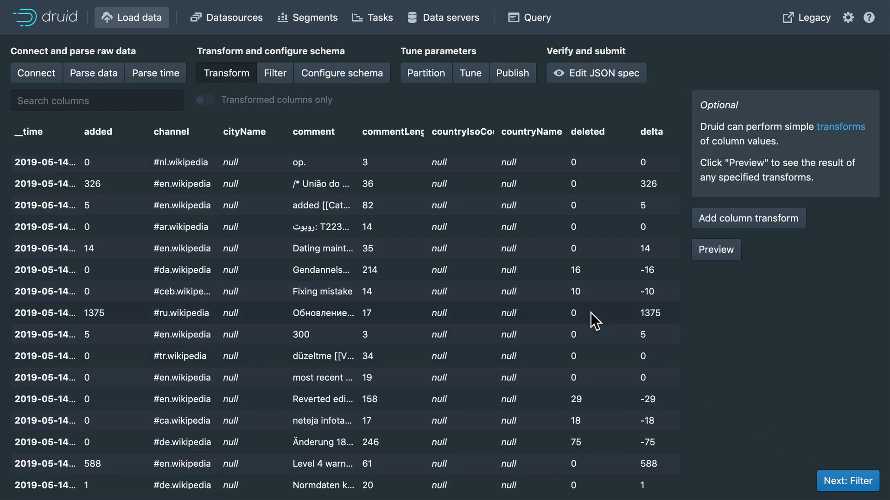
{"action": "scroll", "scroll_direction": "right", "scroll_amount": 3}
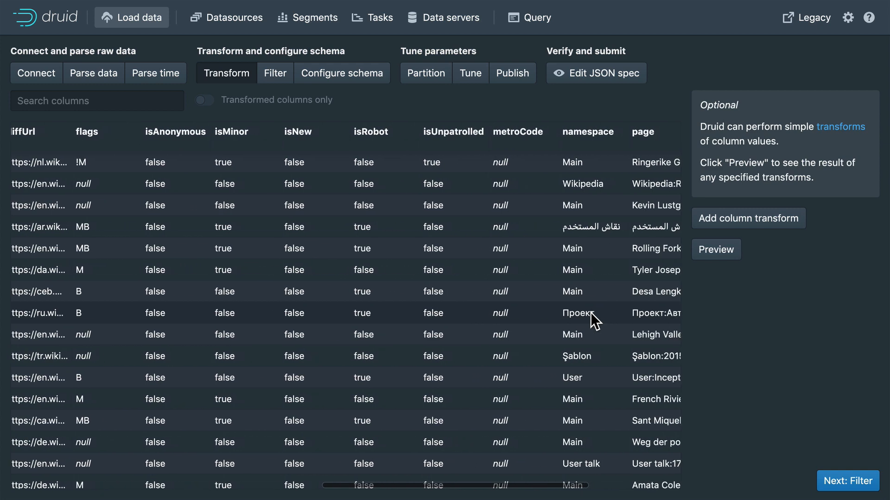
{"action": "scroll", "scroll_direction": "left", "scroll_amount": 3}
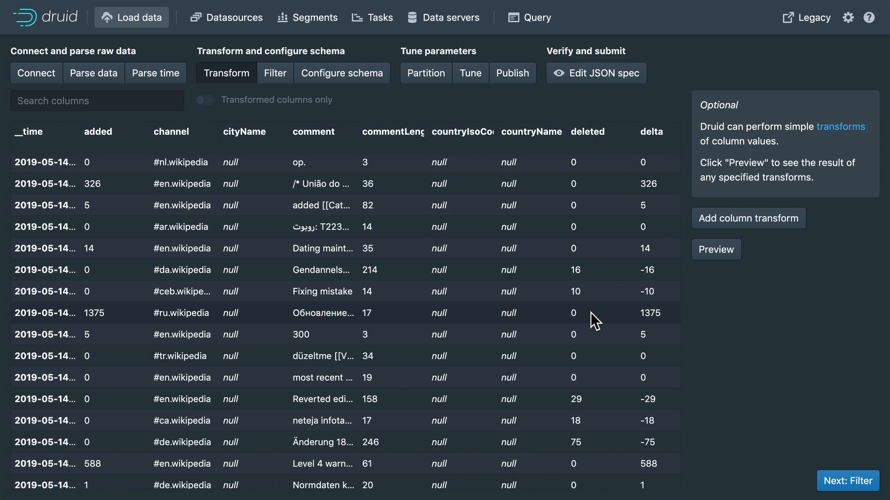
{"action": "mouse_move", "coordinate": [551, 324]}
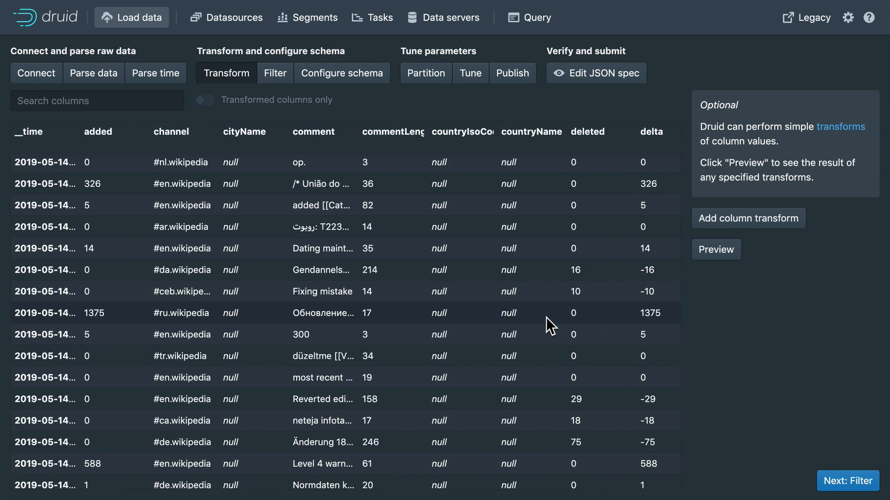
{"action": "mouse_move", "coordinate": [328, 264]}
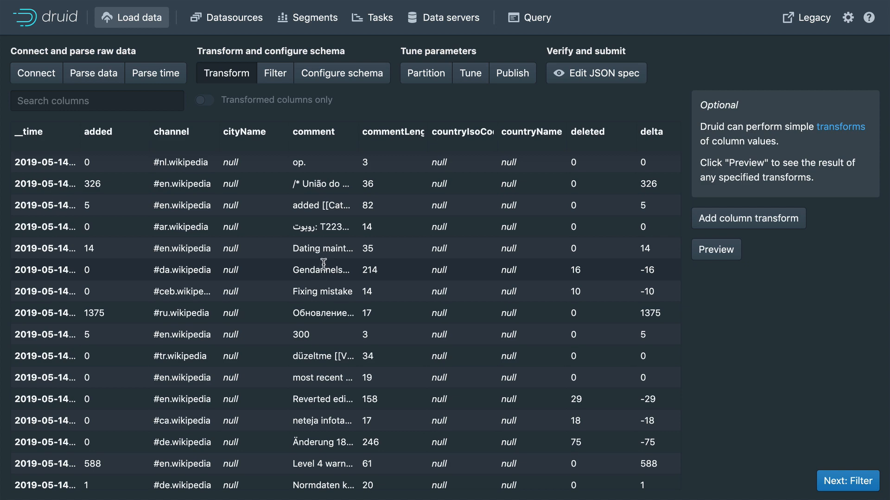
{"action": "mouse_move", "coordinate": [847, 481]}
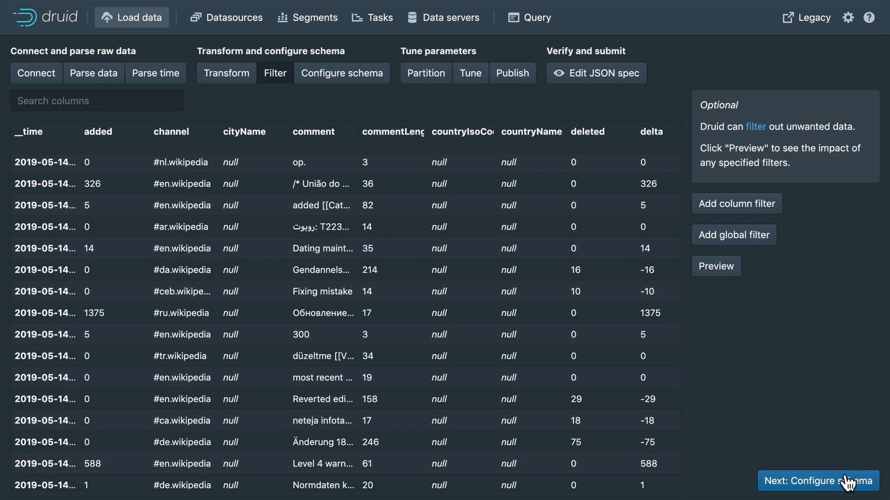
{"action": "mouse_move", "coordinate": [751, 439]}
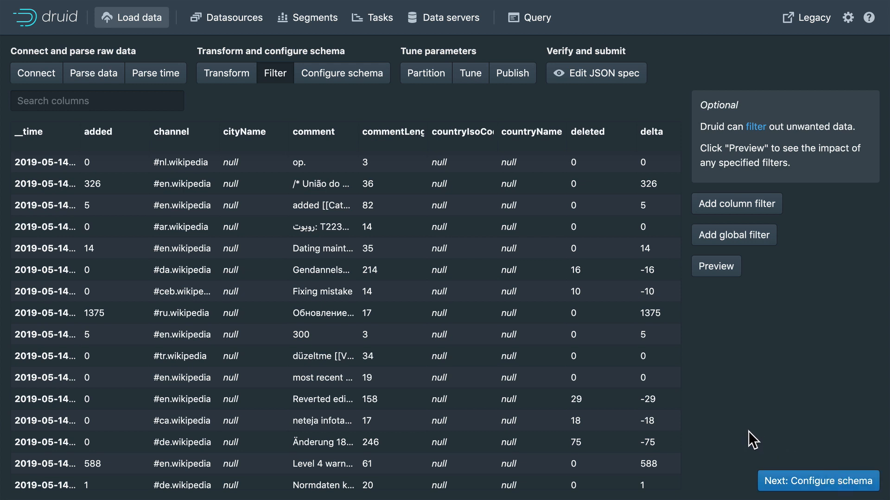
{"action": "mouse_move", "coordinate": [584, 361]}
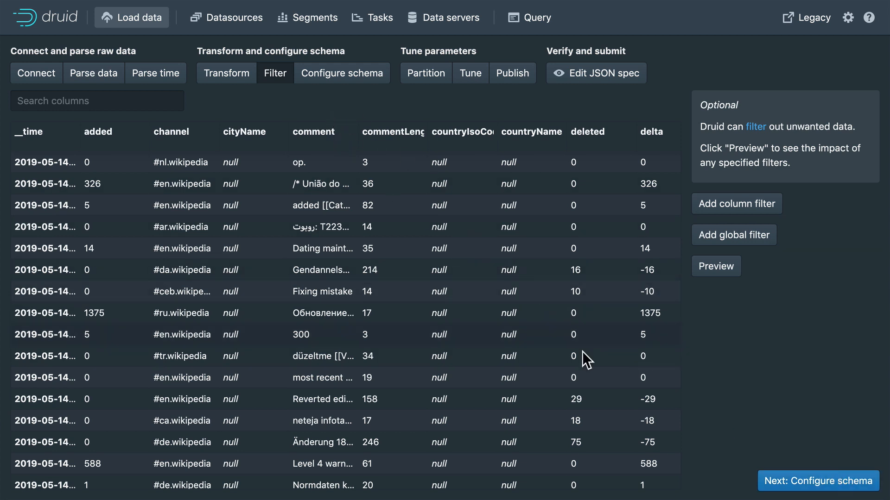
{"action": "mouse_move", "coordinate": [324, 326]}
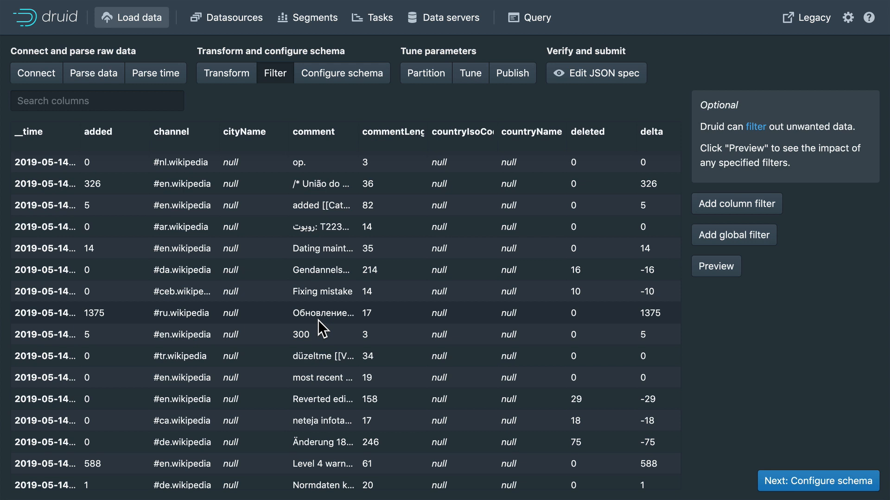
{"action": "mouse_move", "coordinate": [825, 430]}
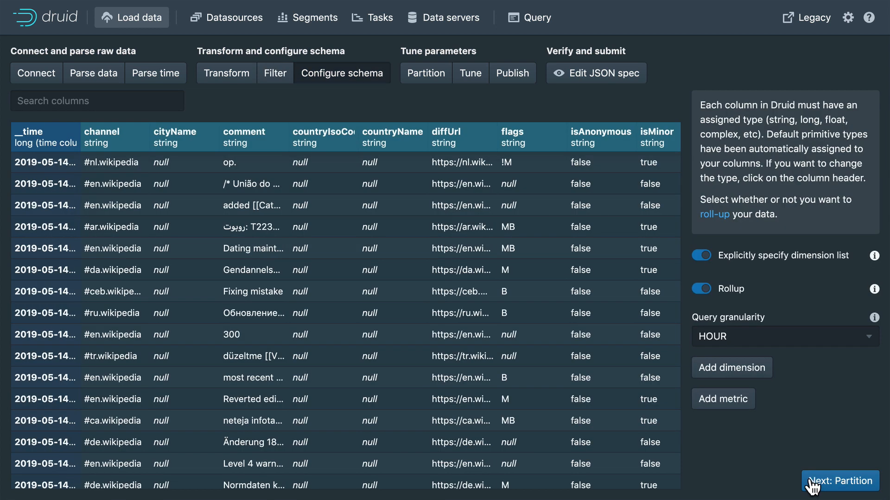
{"action": "mouse_move", "coordinate": [754, 459]}
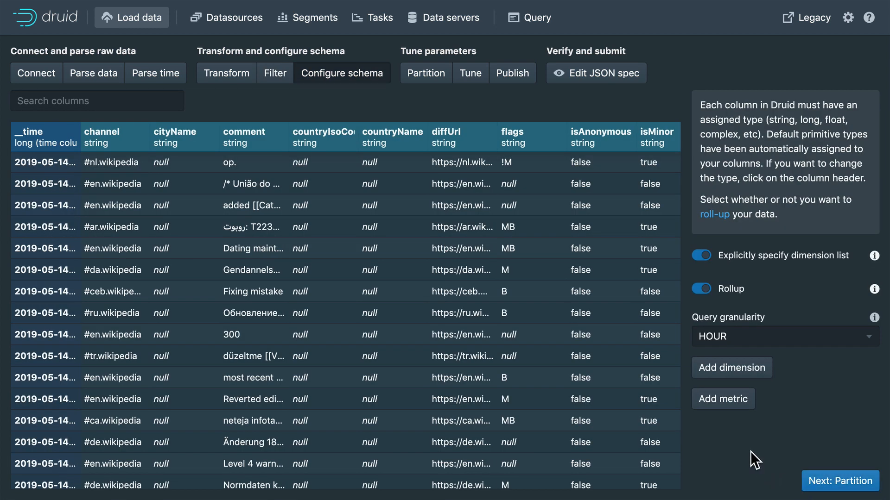
{"action": "mouse_move", "coordinate": [655, 459]}
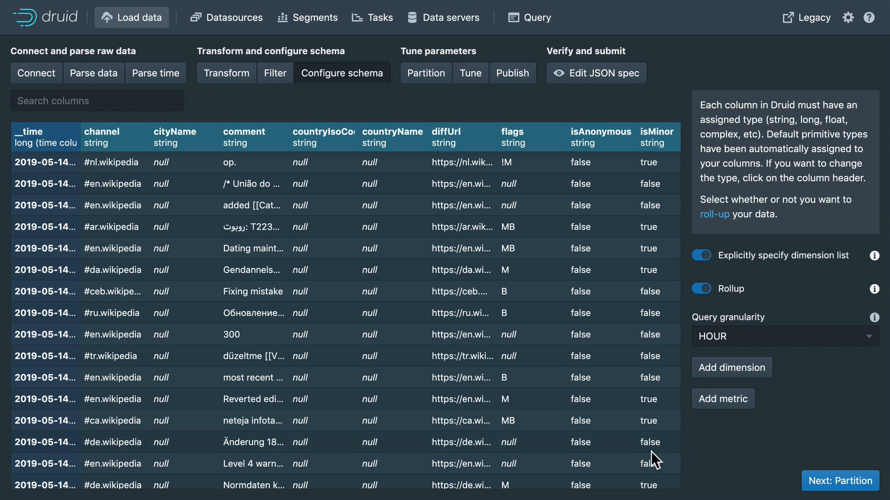
{"action": "mouse_move", "coordinate": [630, 426]}
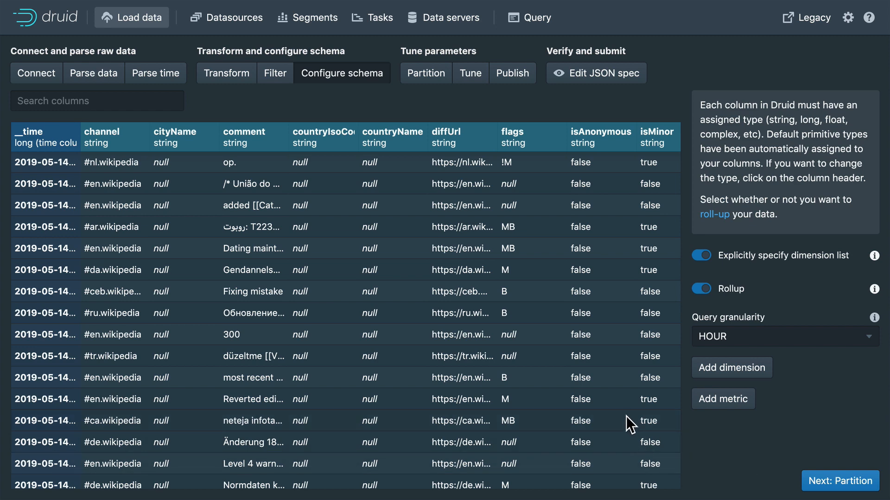
Scroll across the rolled-up preview and inspect the count metric settings without changes
{"action": "scroll", "scroll_direction": "right", "scroll_amount": 3}
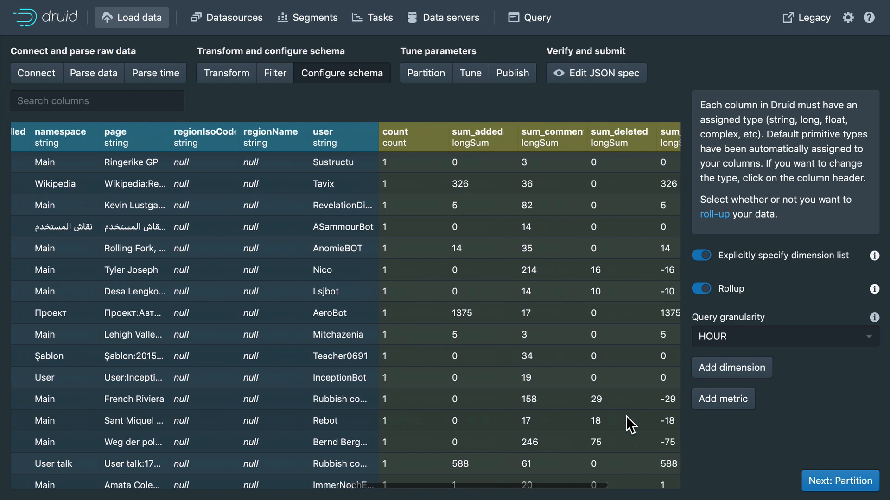
{"action": "scroll", "scroll_direction": "right", "scroll_amount": 3}
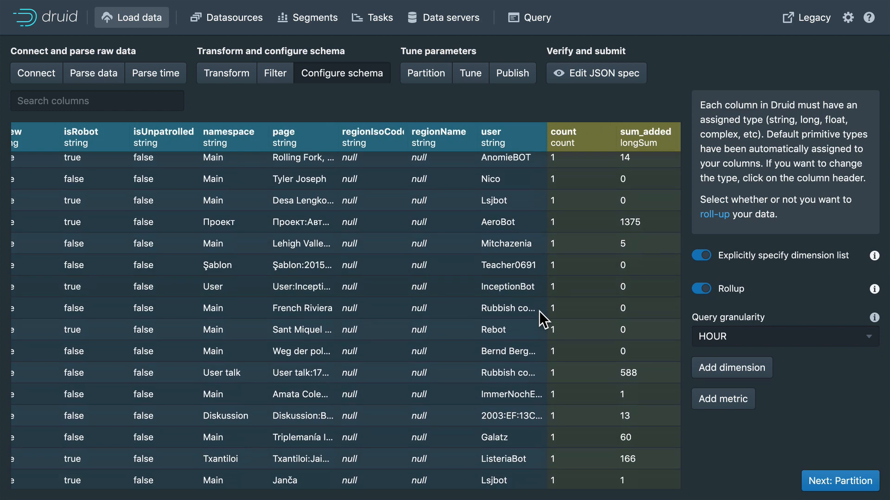
{"action": "scroll", "scroll_direction": "right", "scroll_amount": 3}
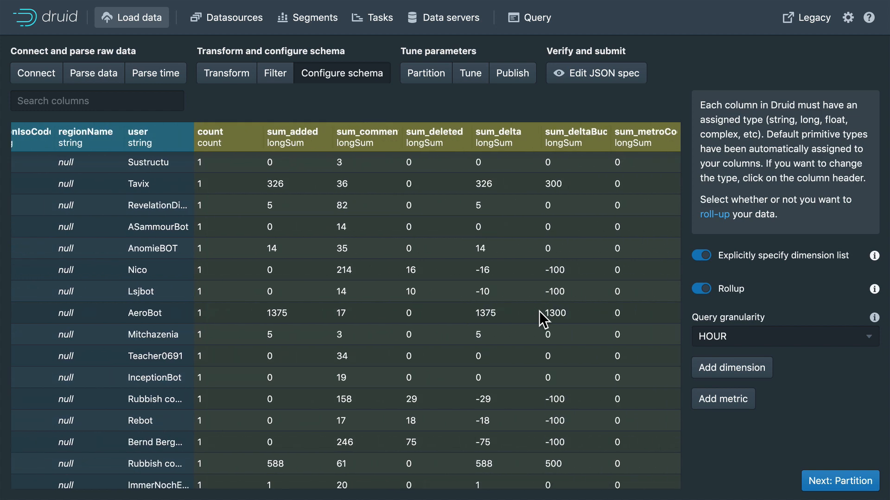
{"action": "scroll", "scroll_direction": "left", "scroll_amount": 3}
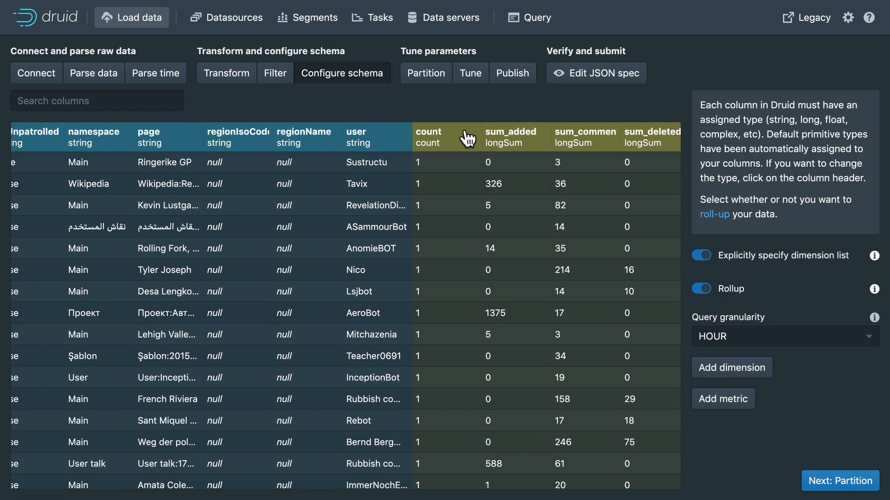
{"action": "left_click", "coordinate": [446, 136]}
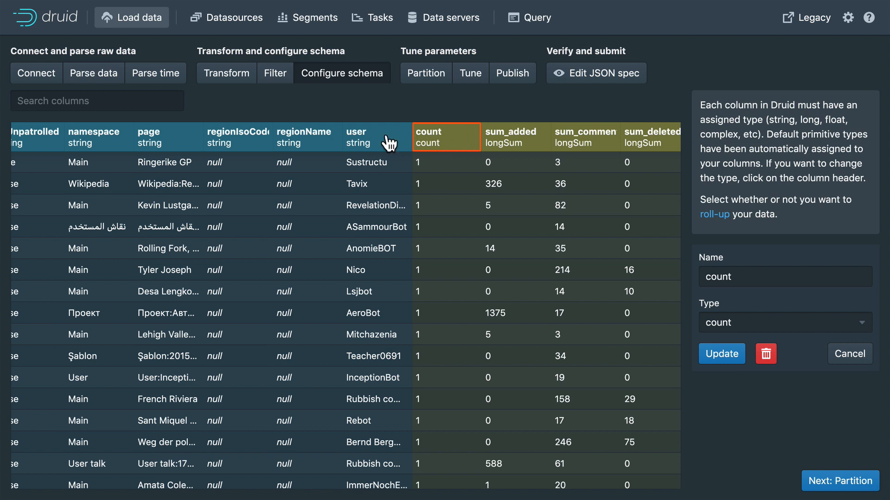
{"action": "left_click", "coordinate": [376, 137]}
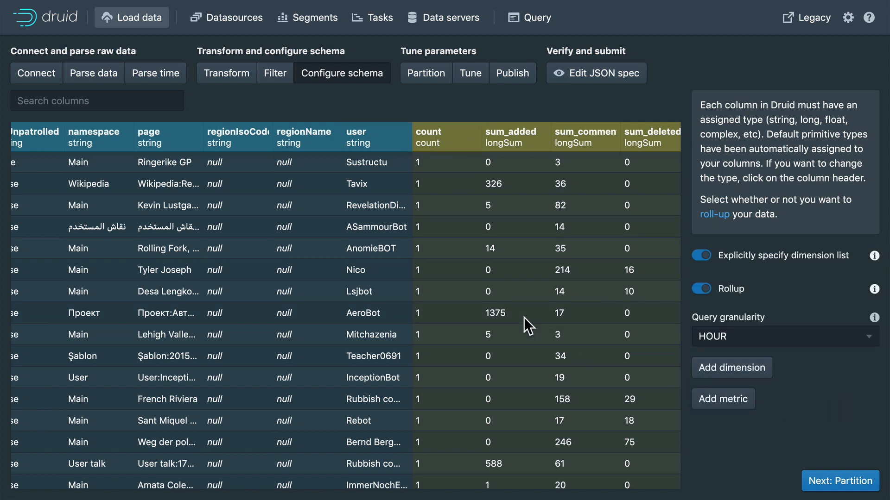
{"action": "scroll", "scroll_direction": "left", "scroll_amount": 3}
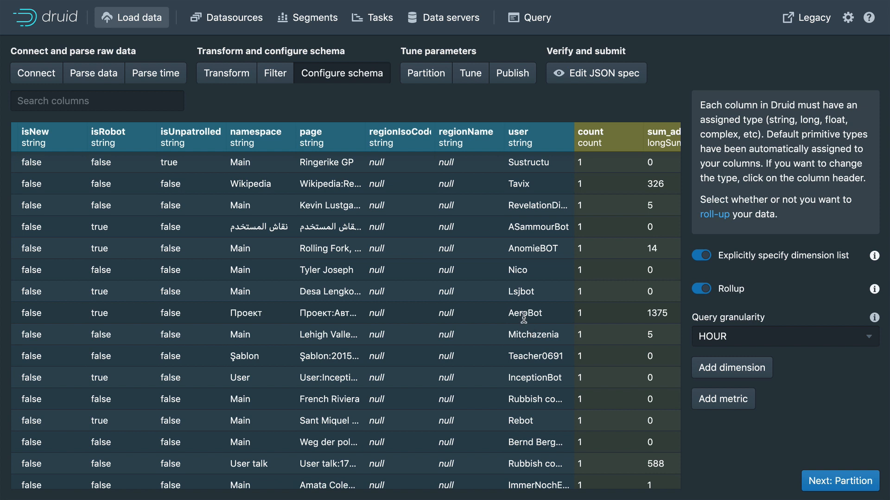
{"action": "mouse_move", "coordinate": [561, 328]}
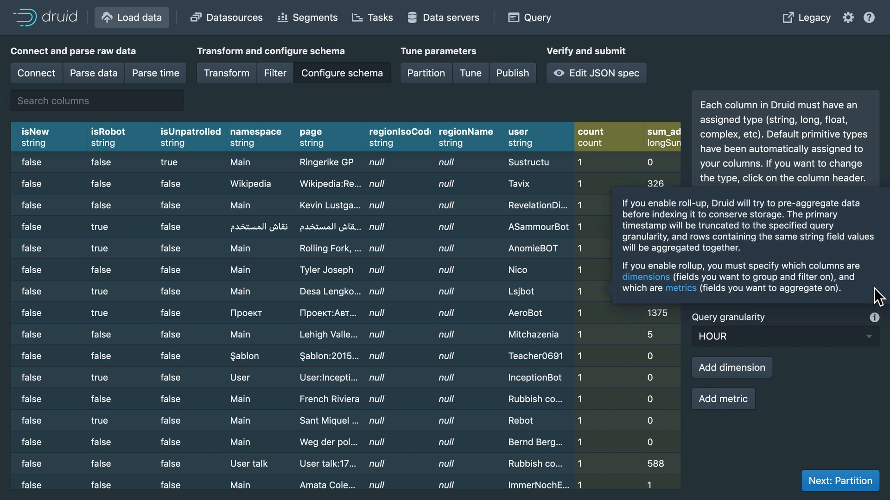
{"action": "mouse_move", "coordinate": [823, 376]}
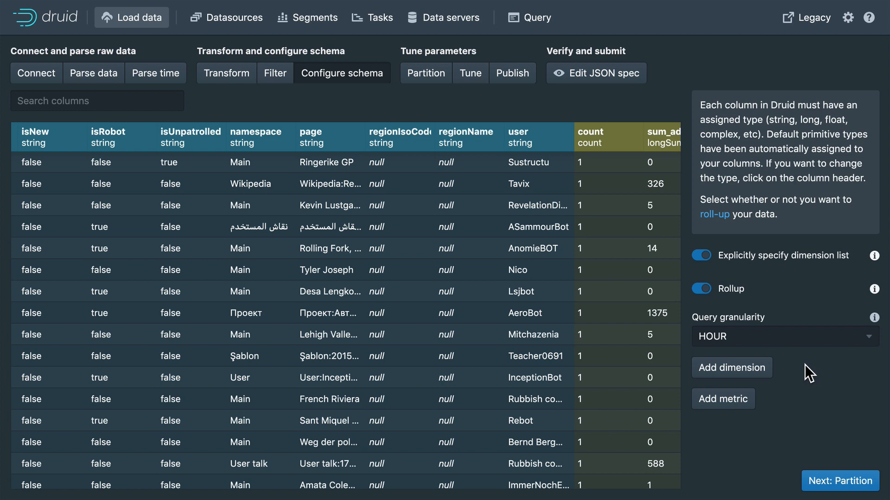
{"action": "scroll", "scroll_direction": "right", "scroll_amount": 3}
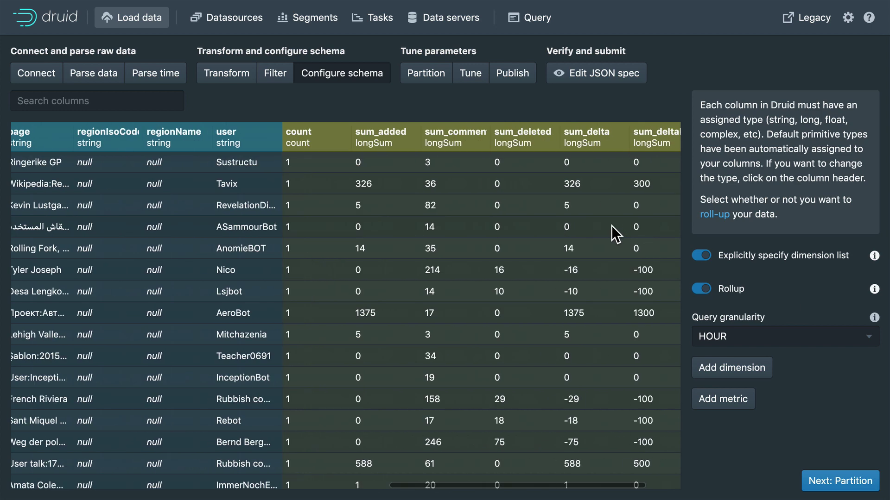
{"action": "scroll", "scroll_direction": "right", "scroll_amount": 3}
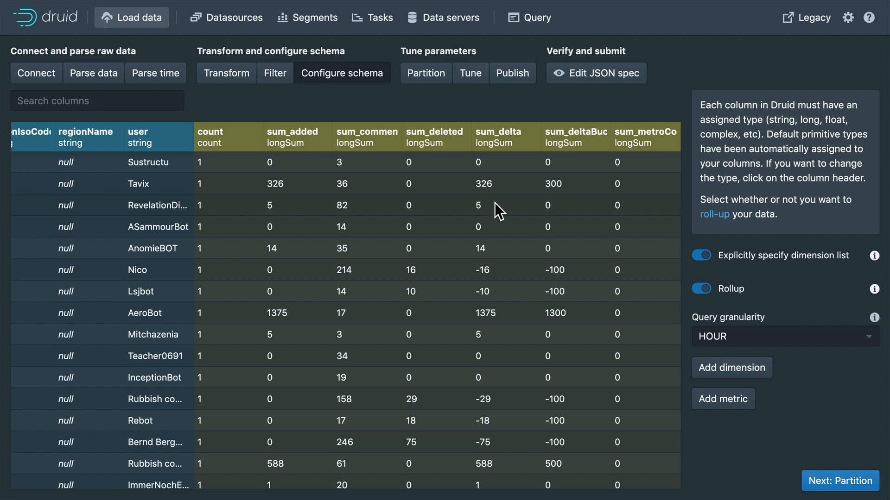
{"action": "mouse_move", "coordinate": [448, 222]}
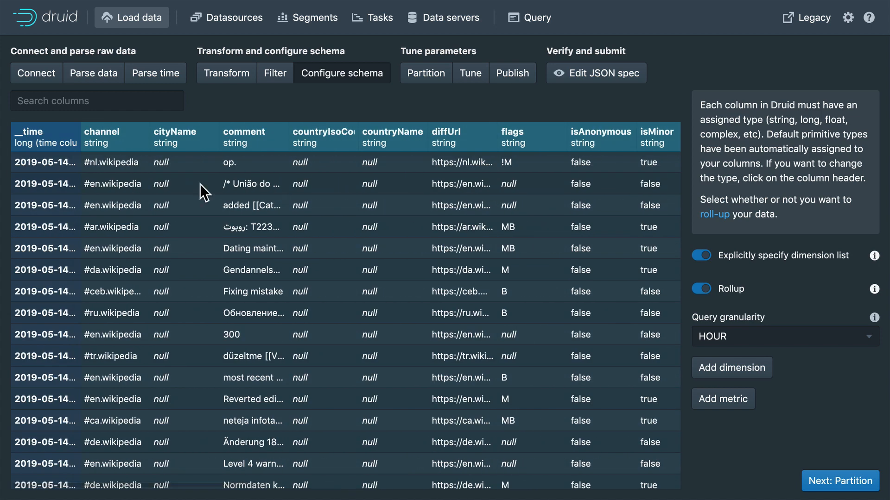
{"action": "mouse_move", "coordinate": [83, 136]}
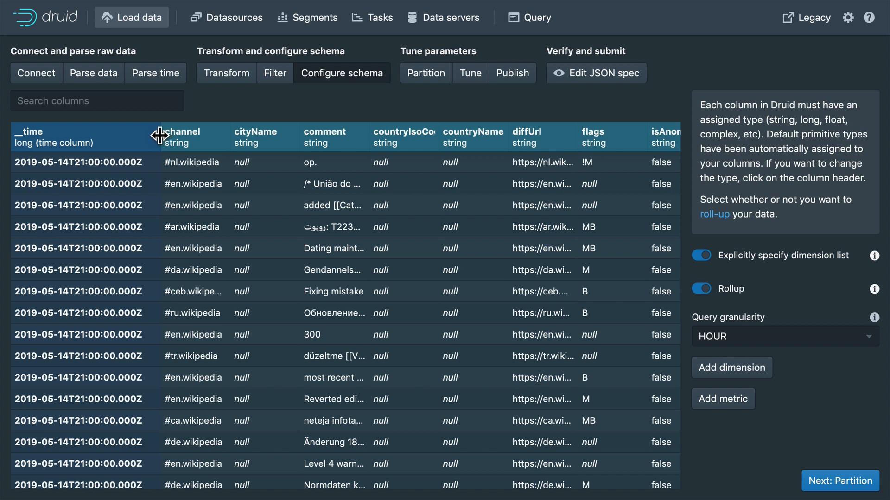
{"action": "mouse_move", "coordinate": [739, 336]}
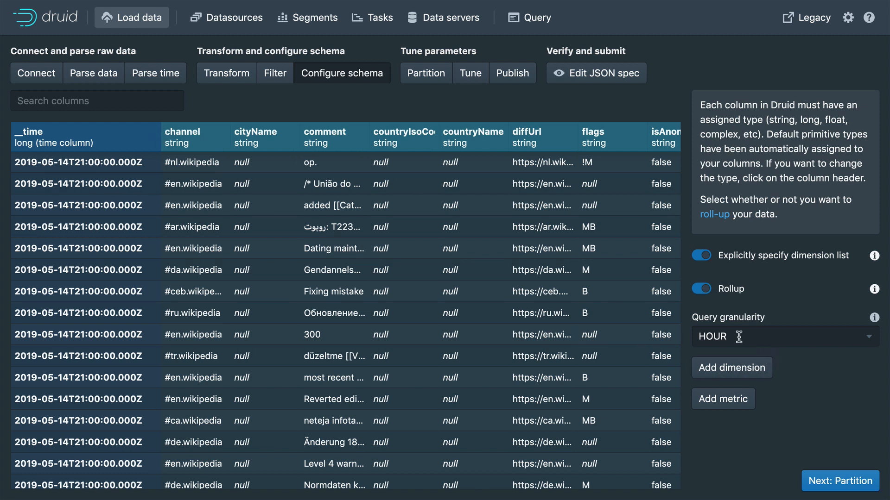
{"action": "mouse_move", "coordinate": [124, 162]}
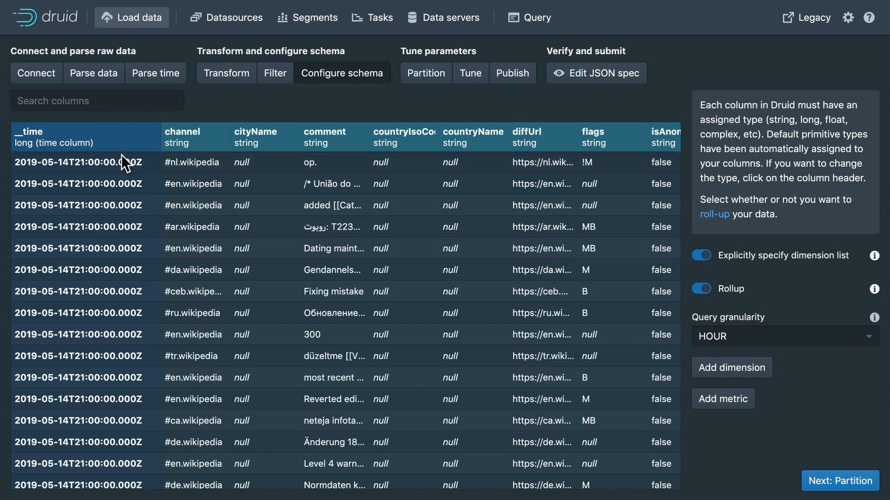
{"action": "mouse_move", "coordinate": [112, 202]}
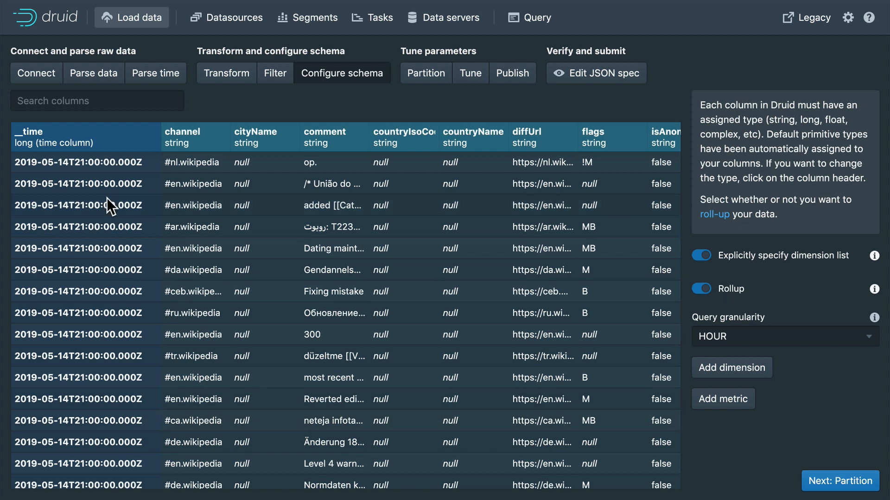
{"action": "mouse_move", "coordinate": [736, 336]}
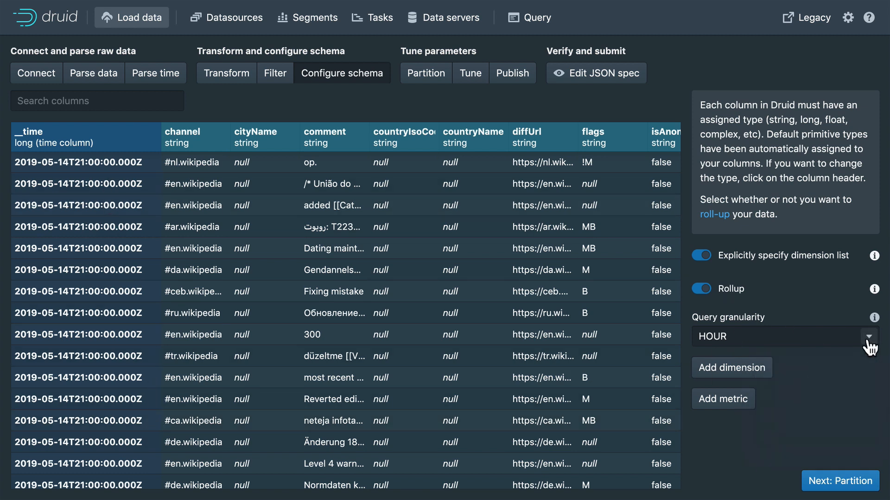
{"action": "mouse_move", "coordinate": [545, 305]}
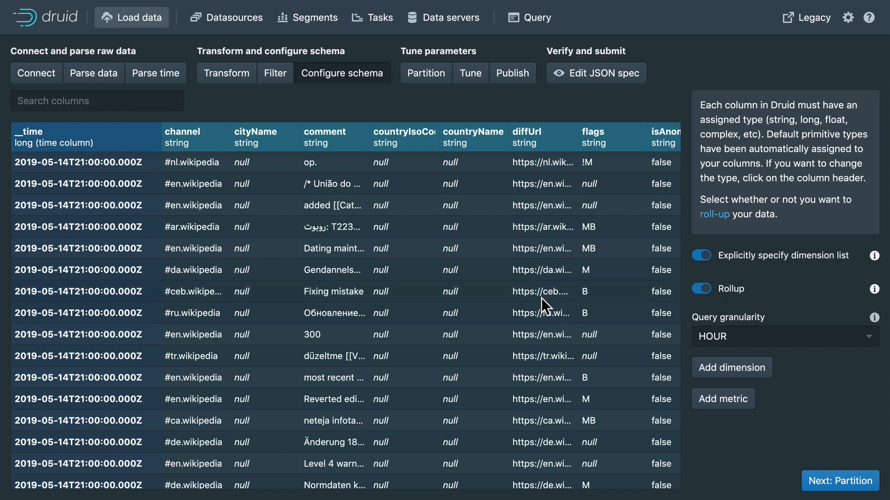
{"action": "scroll", "scroll_direction": "right", "scroll_amount": 3}
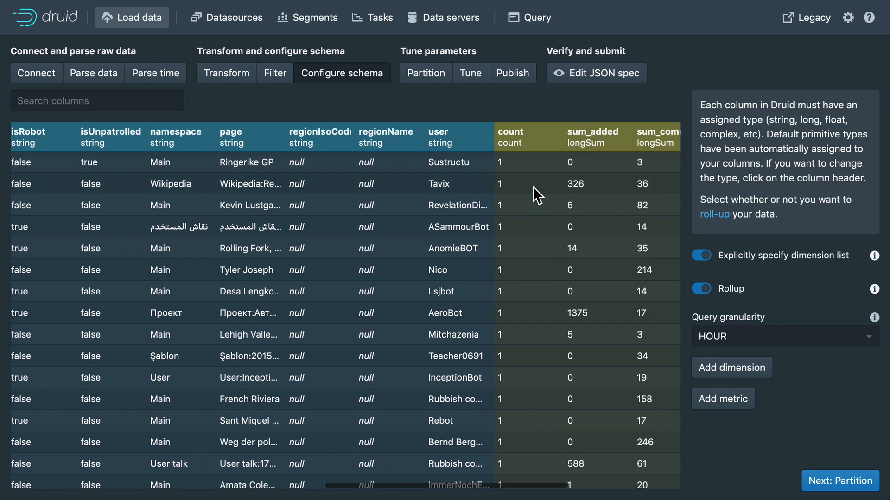
{"action": "mouse_move", "coordinate": [513, 445]}
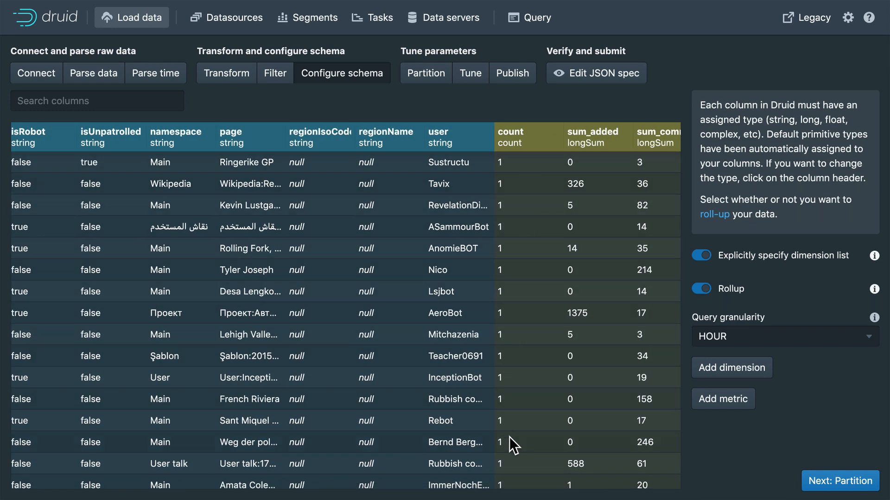
{"action": "mouse_move", "coordinate": [448, 281]}
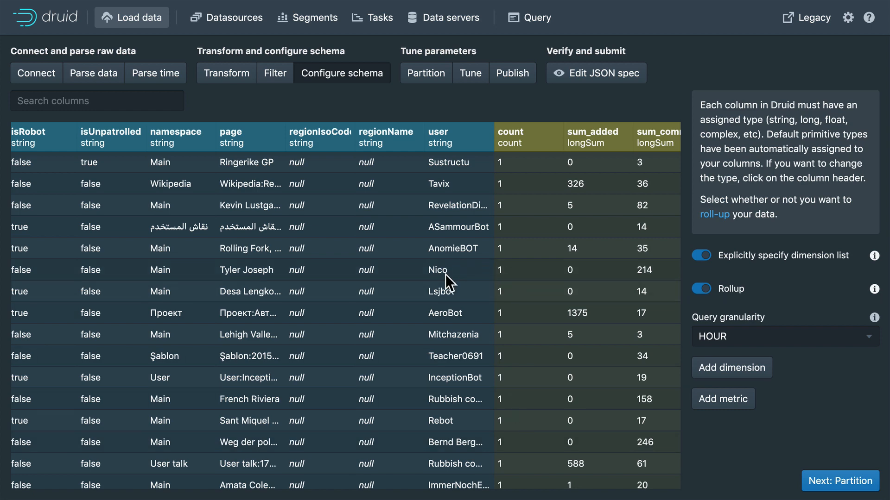
{"action": "scroll", "scroll_direction": "left", "scroll_amount": 3}
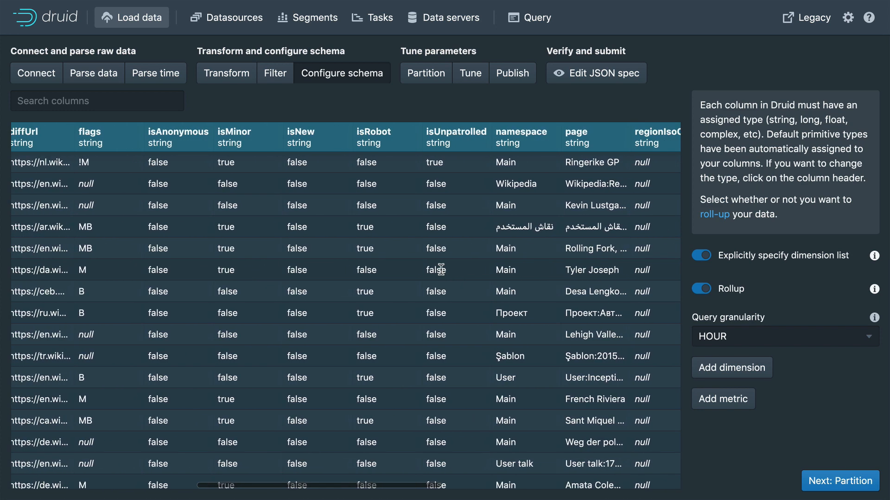
{"action": "scroll", "scroll_direction": "left", "scroll_amount": 3}
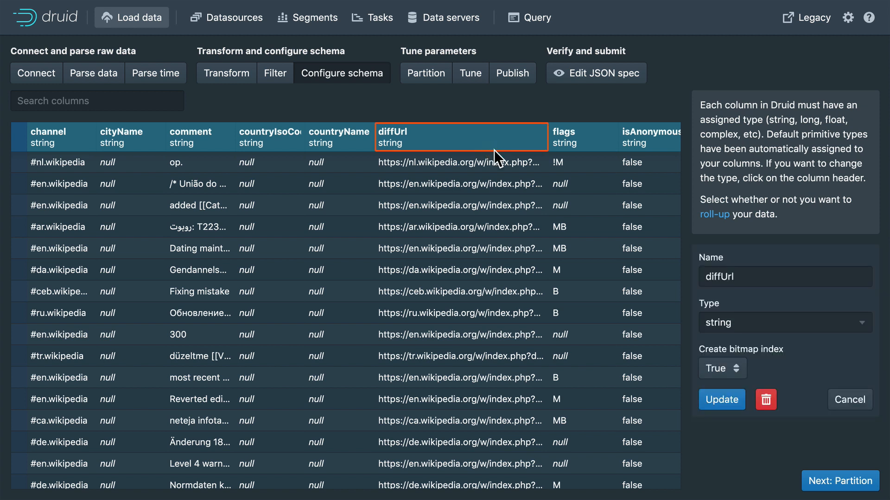
{"action": "mouse_move", "coordinate": [766, 399]}
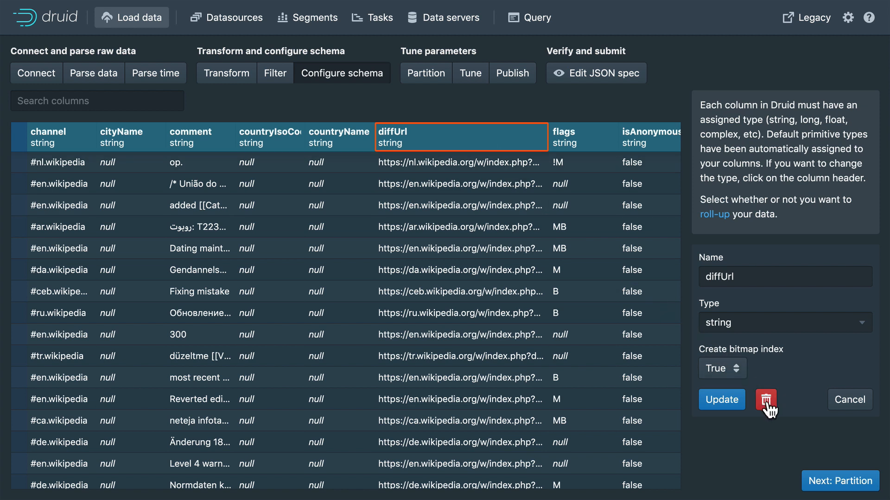
Delete the diffUrl dimension and scroll the preview to confirm it's gone
{"action": "left_click", "coordinate": [766, 400]}
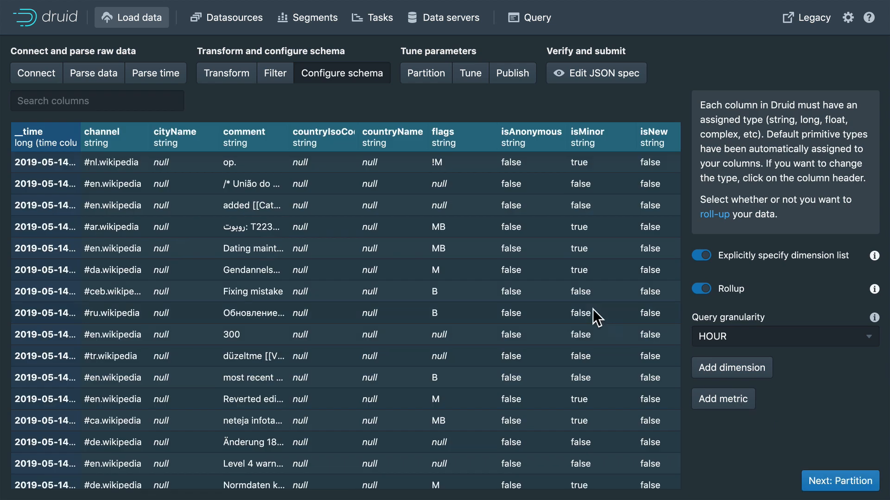
{"action": "scroll", "scroll_direction": "right", "scroll_amount": 3}
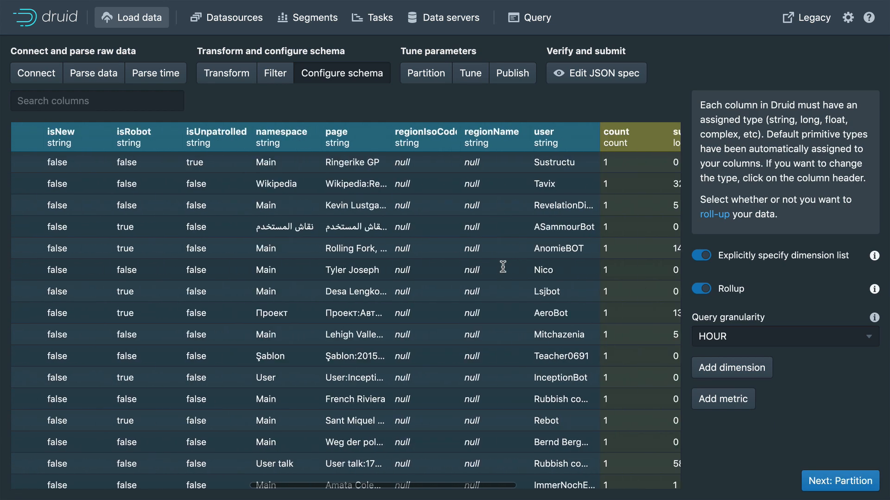
{"action": "scroll", "scroll_direction": "right", "scroll_amount": 3}
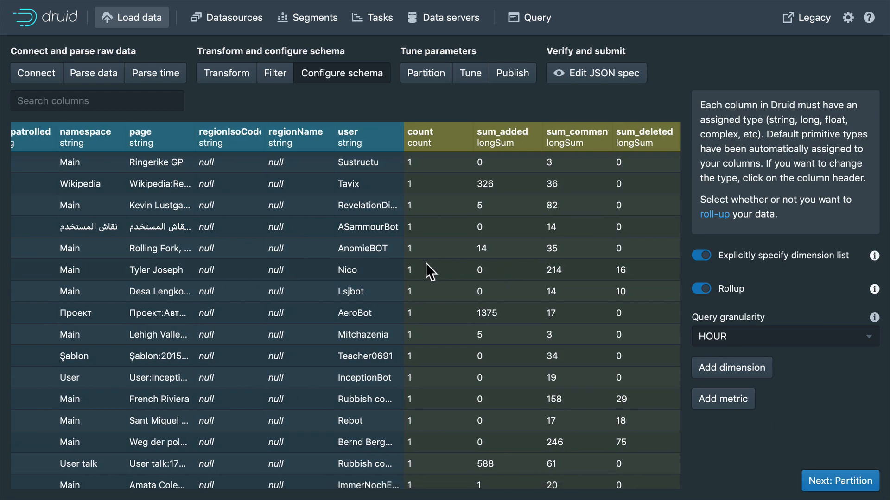
{"action": "scroll", "scroll_direction": "down", "scroll_amount": 3}
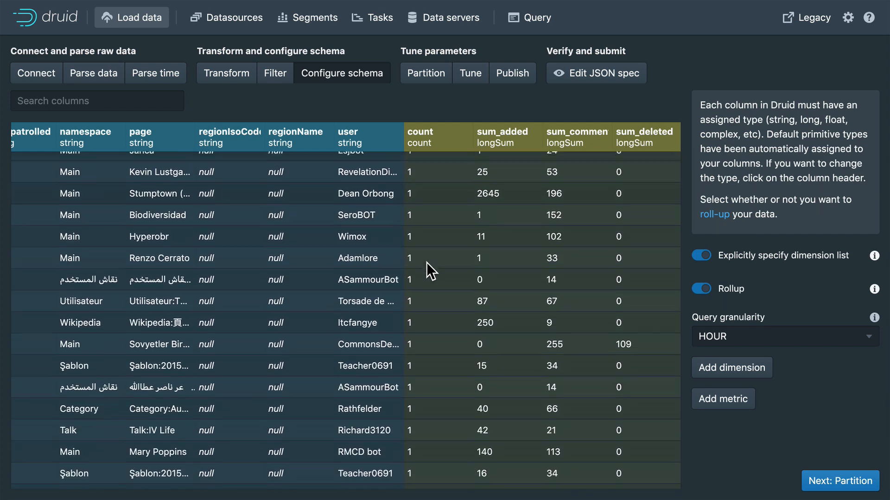
{"action": "scroll", "scroll_direction": "up", "scroll_amount": 3}
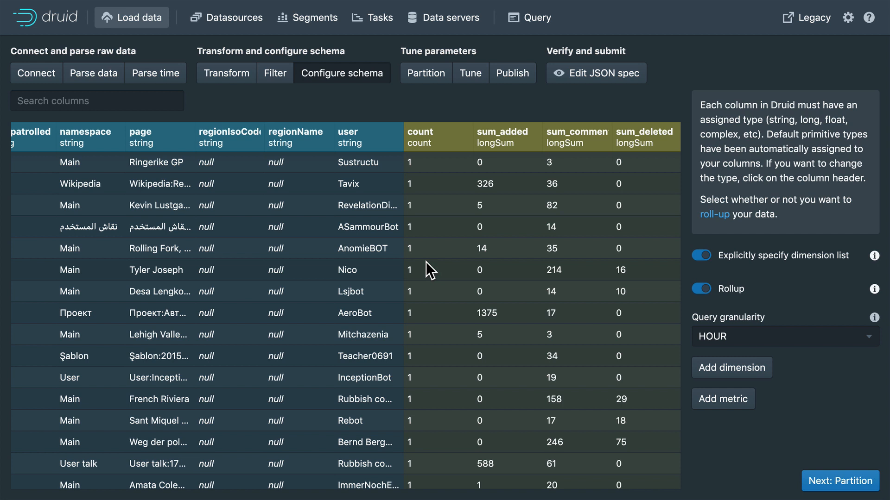
{"action": "mouse_move", "coordinate": [250, 181]}
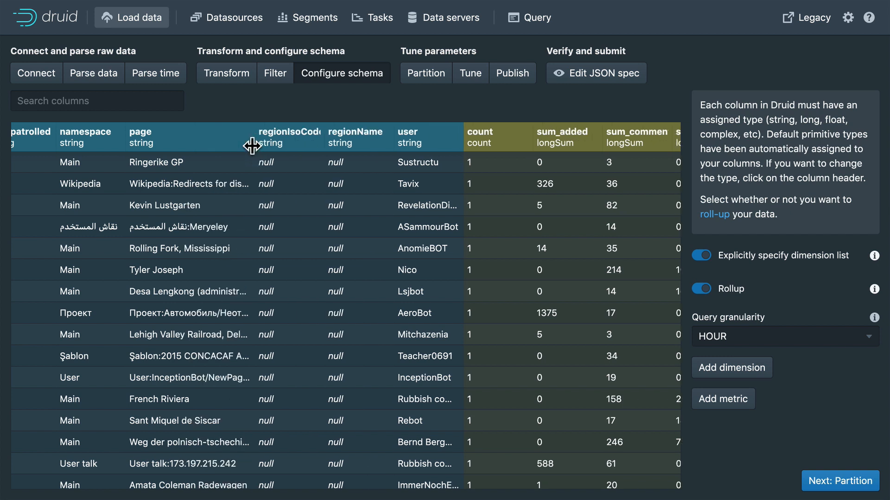
{"action": "mouse_move", "coordinate": [167, 152]}
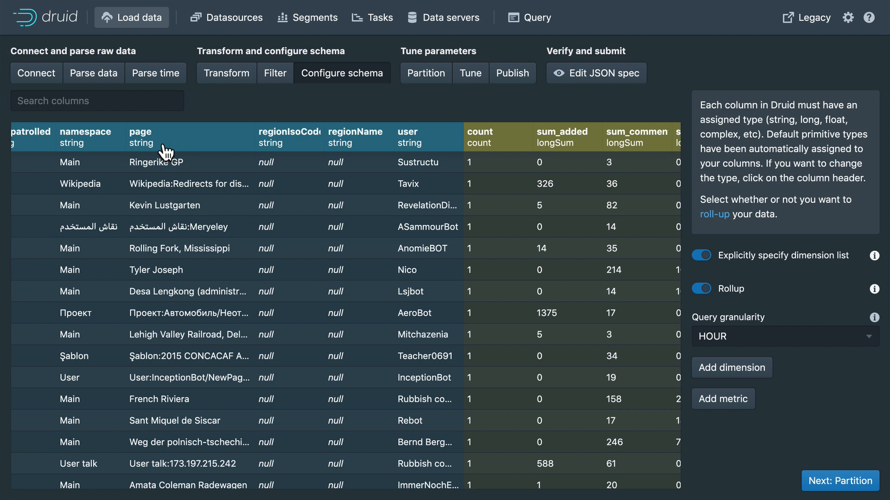
{"action": "scroll", "scroll_direction": "down", "scroll_amount": 3}
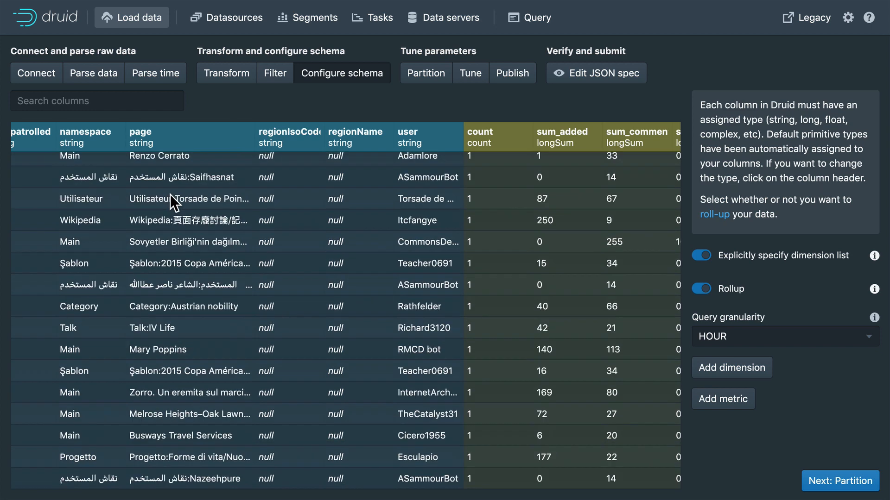
{"action": "scroll", "scroll_direction": "down", "scroll_amount": 3}
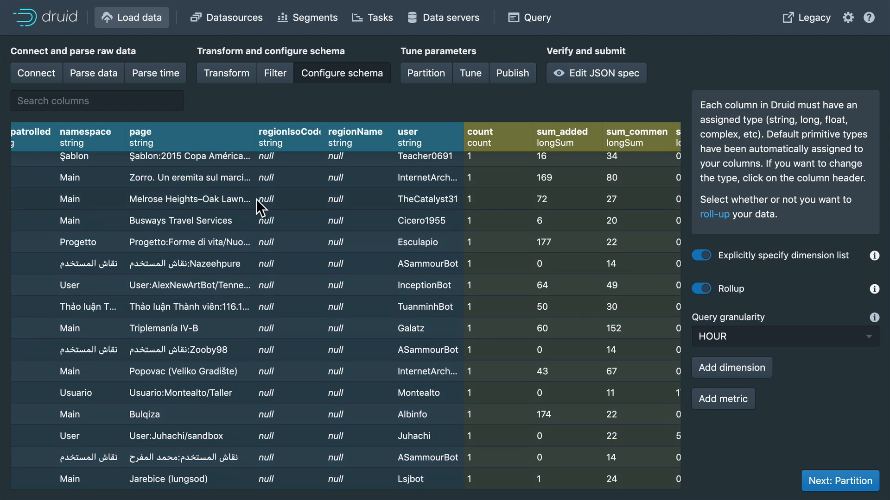
Delete the page dimension and scroll to check rolled-up counts like 42 and 28
{"action": "scroll", "scroll_direction": "up", "scroll_amount": 3}
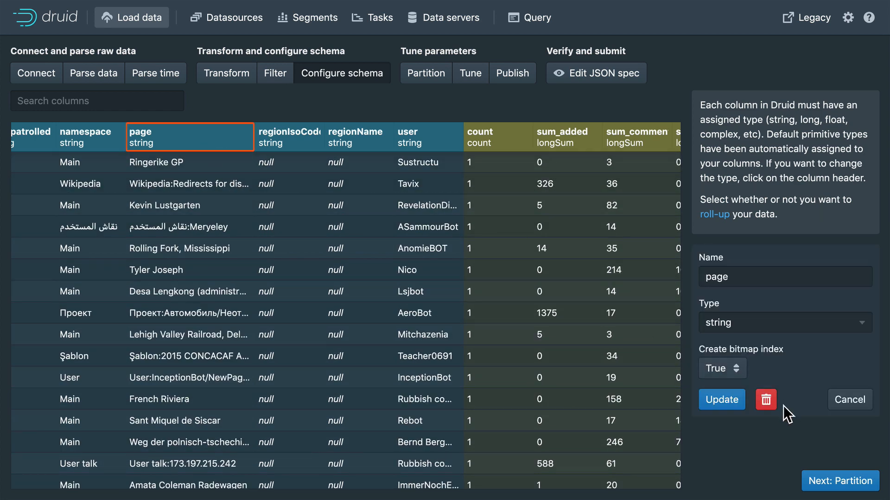
{"action": "mouse_move", "coordinate": [765, 399]}
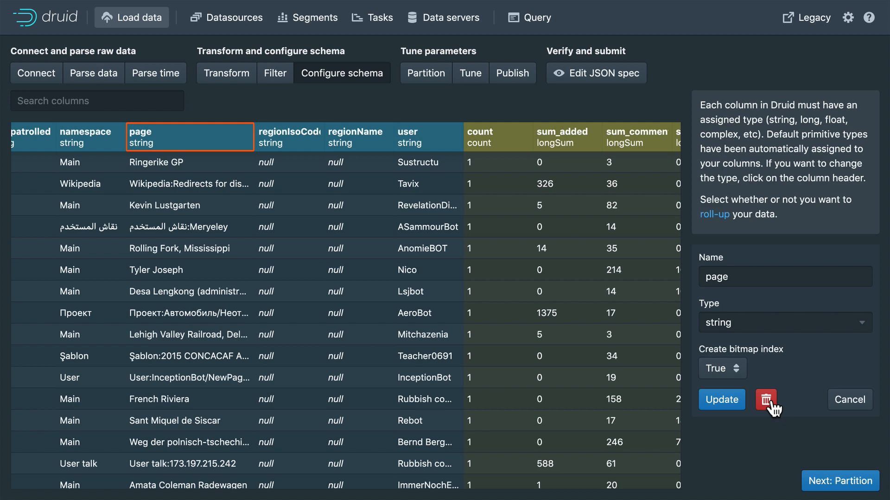
{"action": "left_click", "coordinate": [766, 400]}
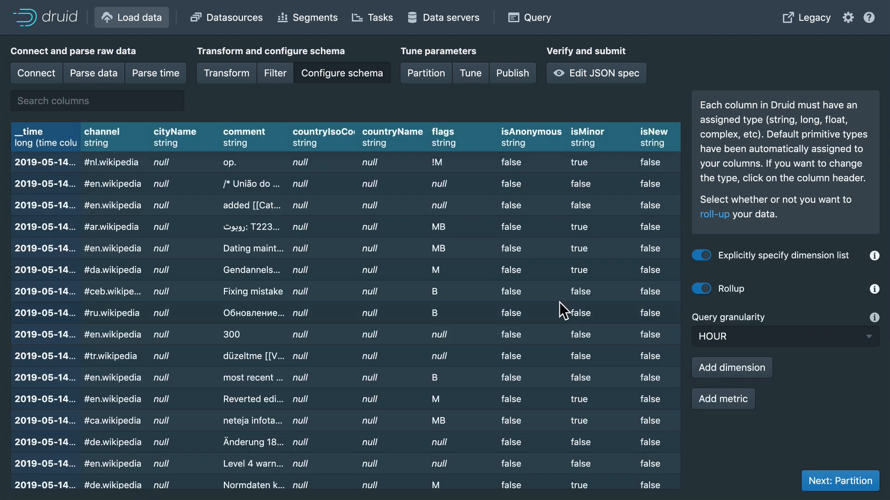
{"action": "scroll", "scroll_direction": "right", "scroll_amount": 3}
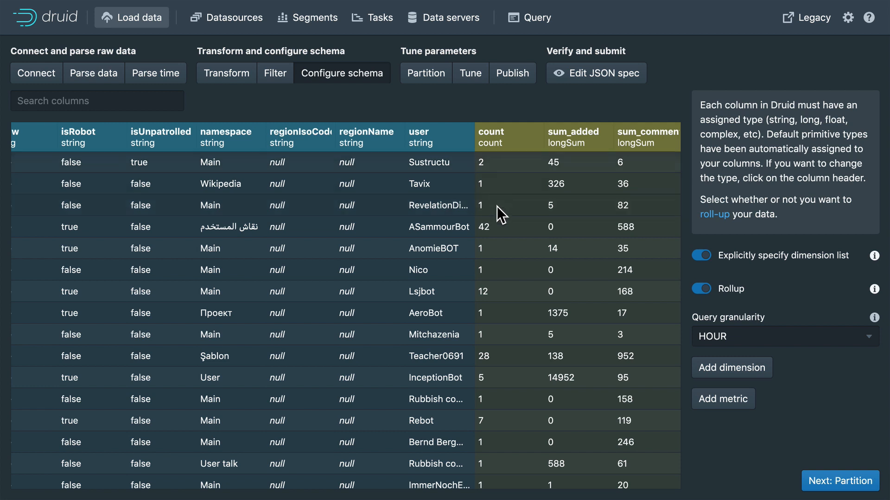
{"action": "mouse_move", "coordinate": [502, 235]}
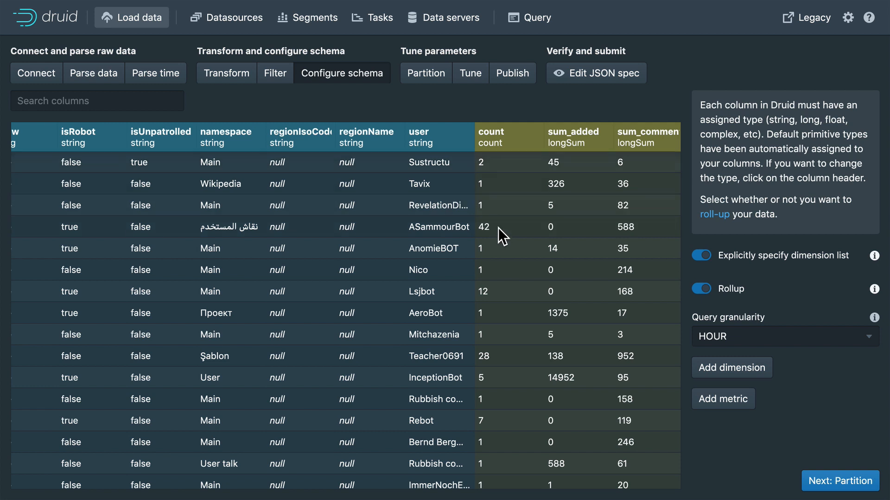
{"action": "mouse_move", "coordinate": [422, 241]}
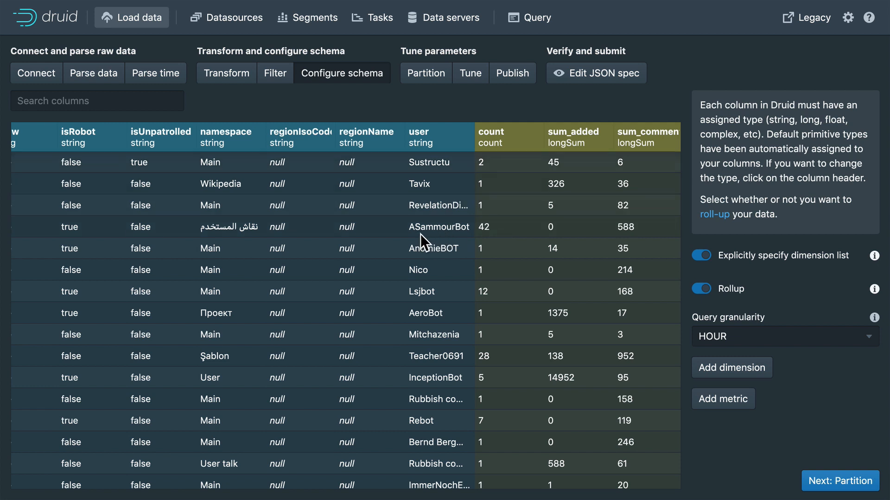
{"action": "mouse_move", "coordinate": [495, 235]}
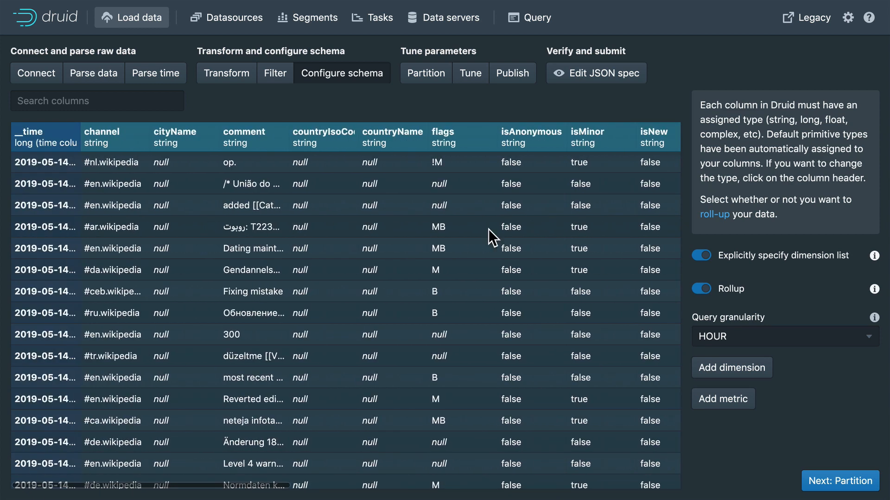
{"action": "scroll", "scroll_direction": "right", "scroll_amount": 3}
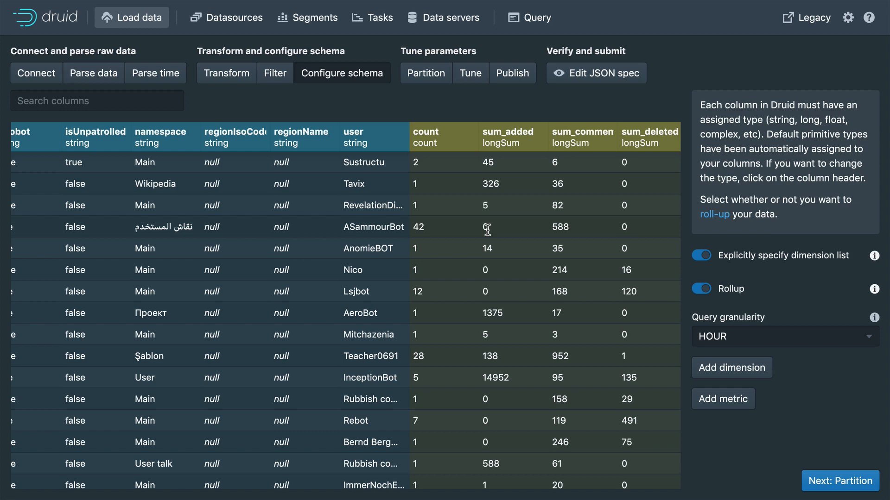
{"action": "scroll", "scroll_direction": "left", "scroll_amount": 3}
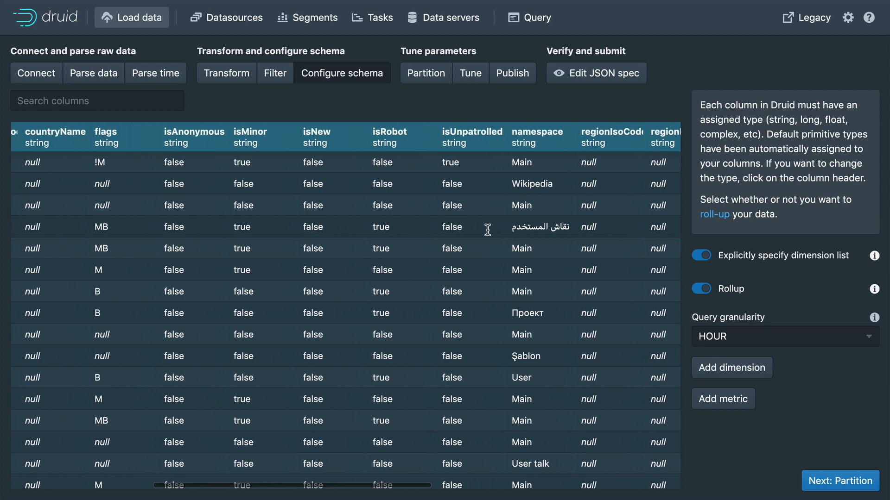
{"action": "scroll", "scroll_direction": "left", "scroll_amount": 3}
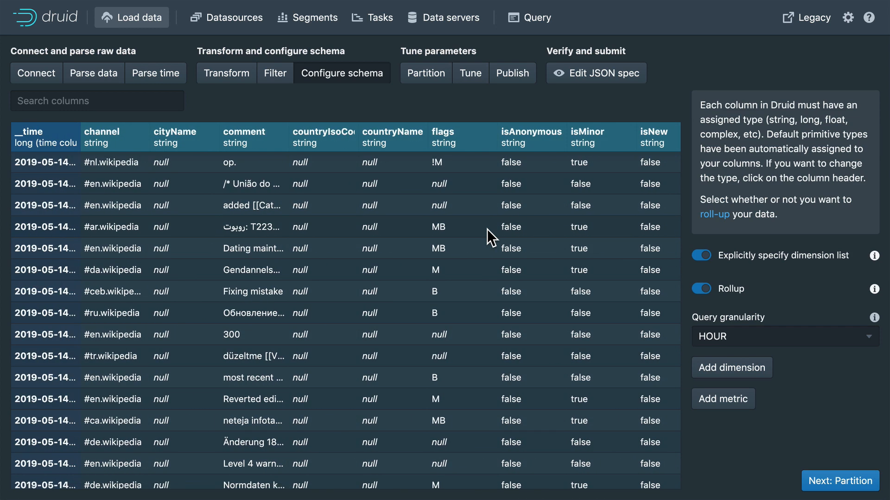
{"action": "mouse_move", "coordinate": [631, 392]}
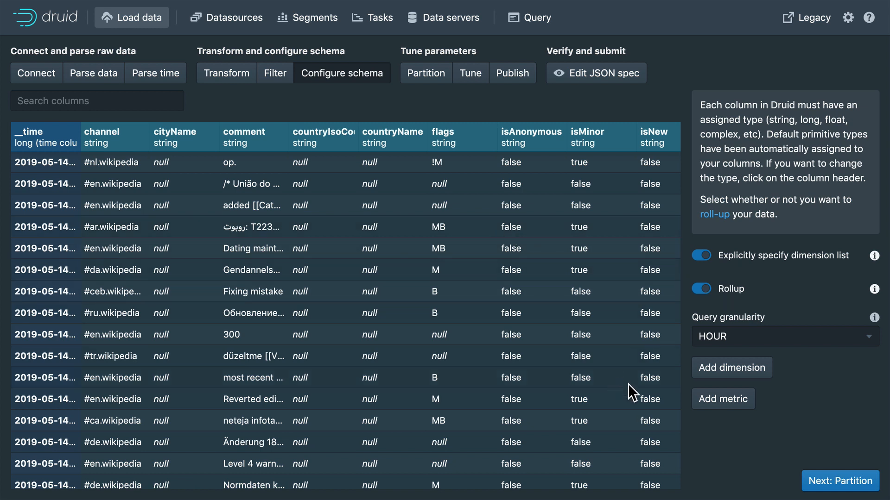
{"action": "mouse_move", "coordinate": [737, 409]}
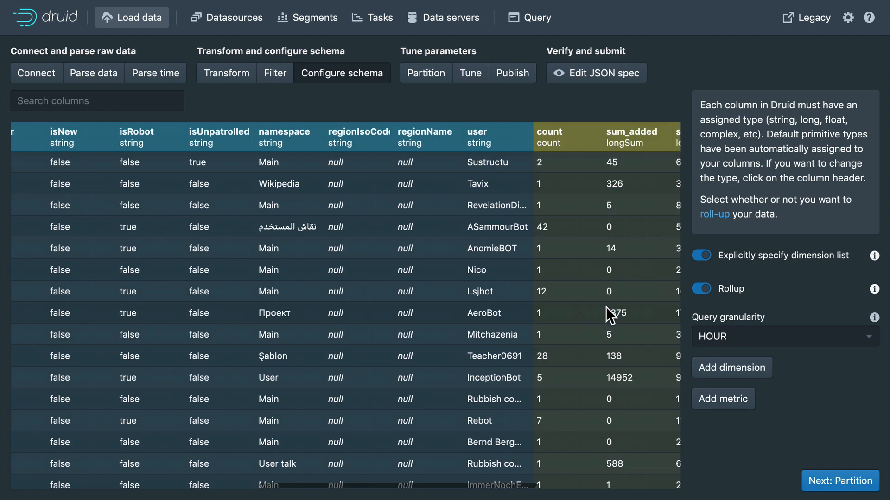
{"action": "scroll", "scroll_direction": "right", "scroll_amount": 3}
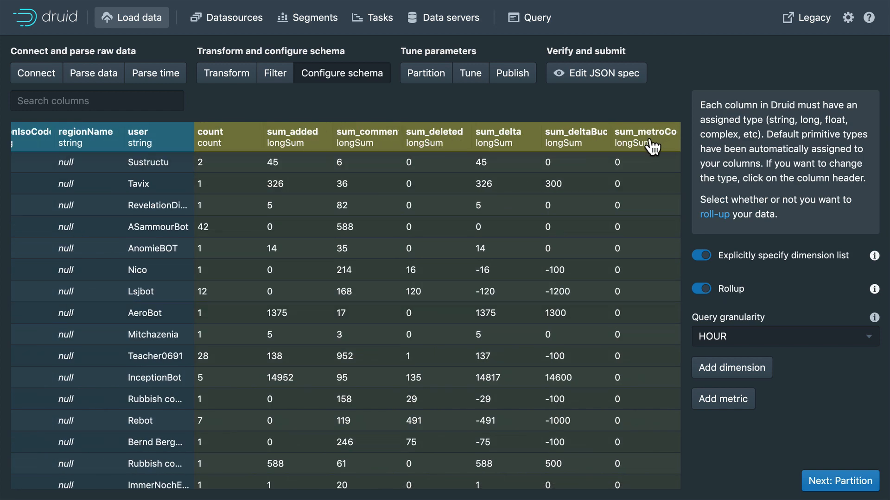
{"action": "scroll", "scroll_direction": "left", "scroll_amount": 3}
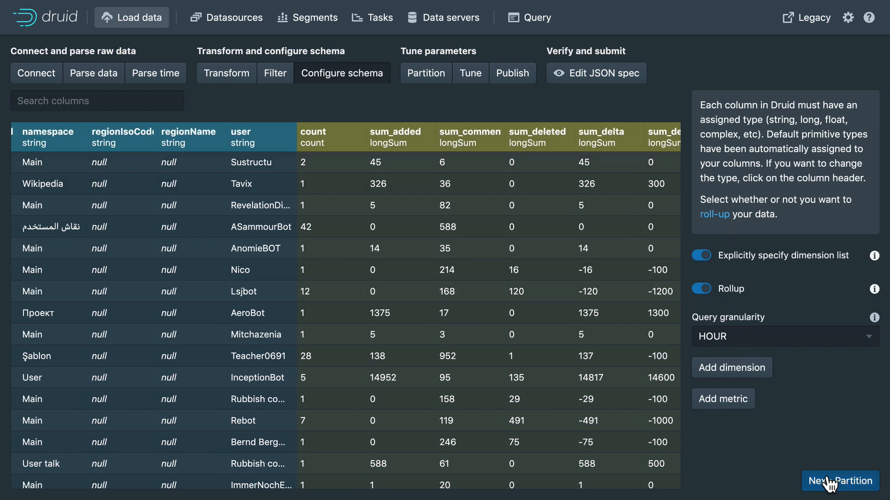
{"action": "left_click", "coordinate": [839, 481]}
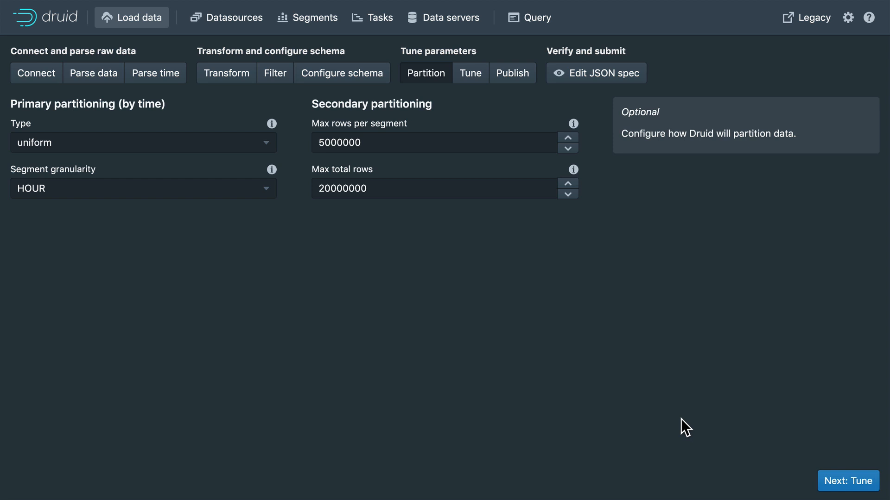
{"action": "mouse_move", "coordinate": [419, 292]}
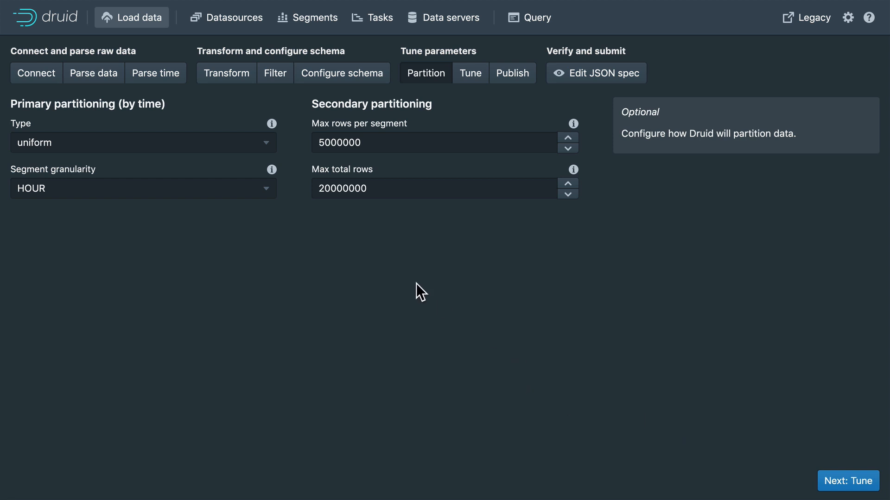
{"action": "mouse_move", "coordinate": [163, 145]}
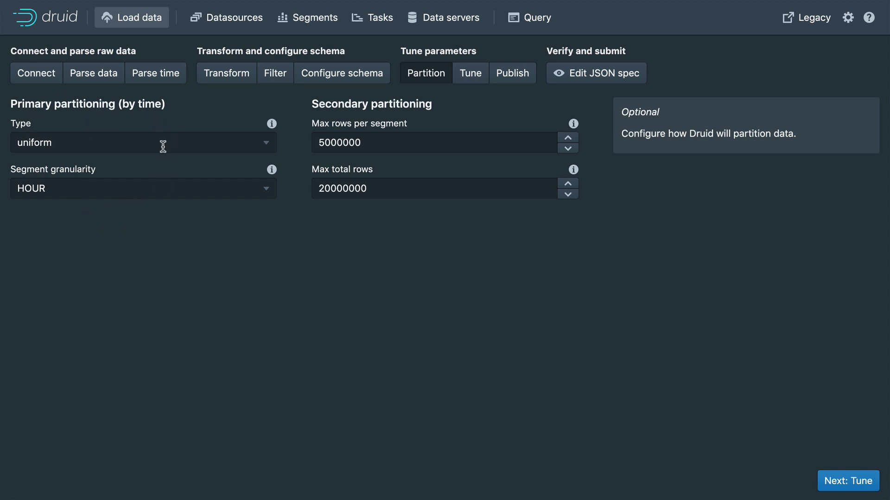
{"action": "mouse_move", "coordinate": [41, 149]}
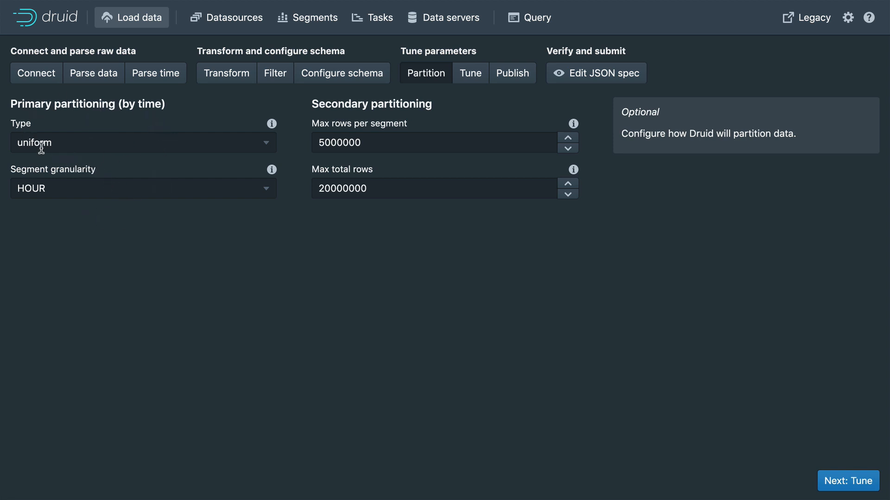
{"action": "mouse_move", "coordinate": [146, 199]}
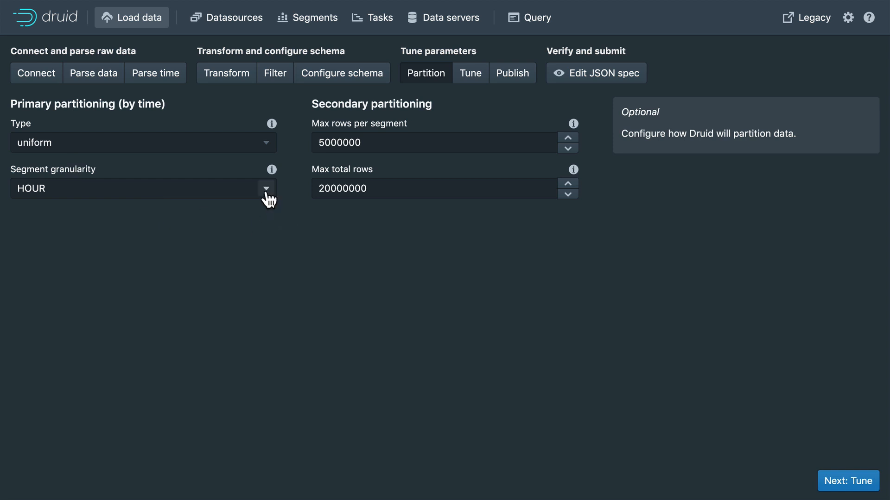
{"action": "mouse_move", "coordinate": [387, 145]}
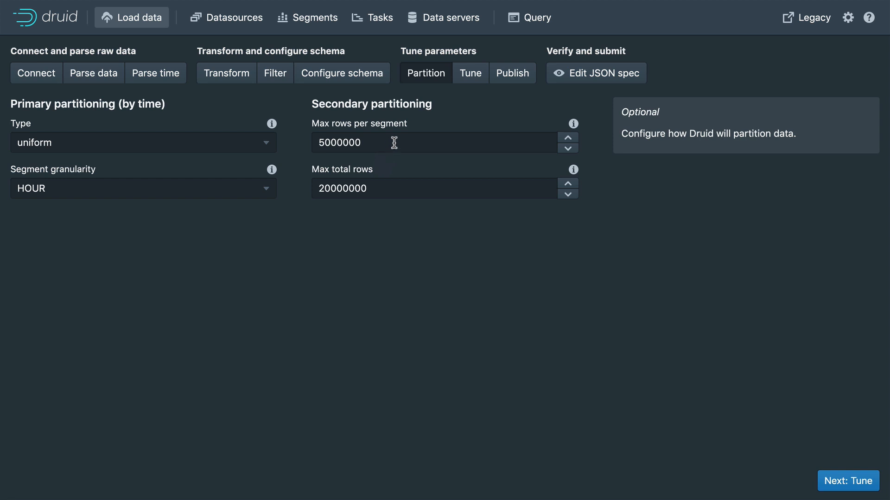
{"action": "mouse_move", "coordinate": [523, 66]}
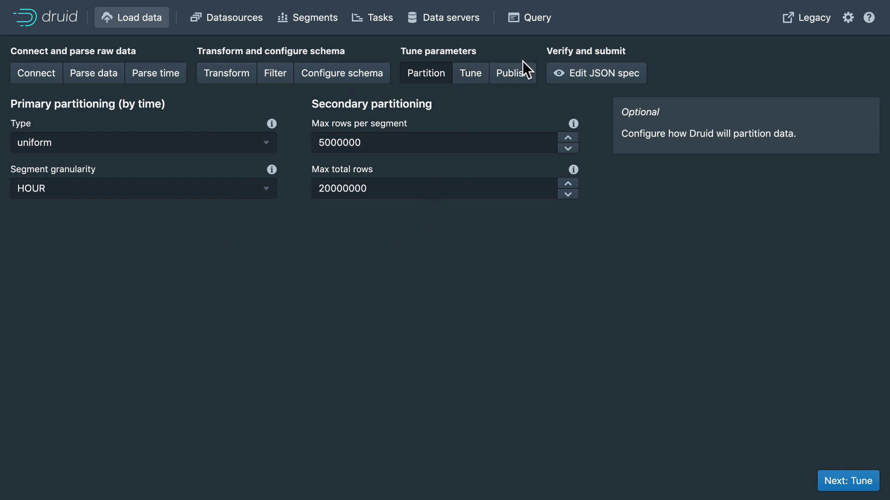
On the Tune step, set Use earliest offset to True
{"action": "left_click", "coordinate": [470, 72]}
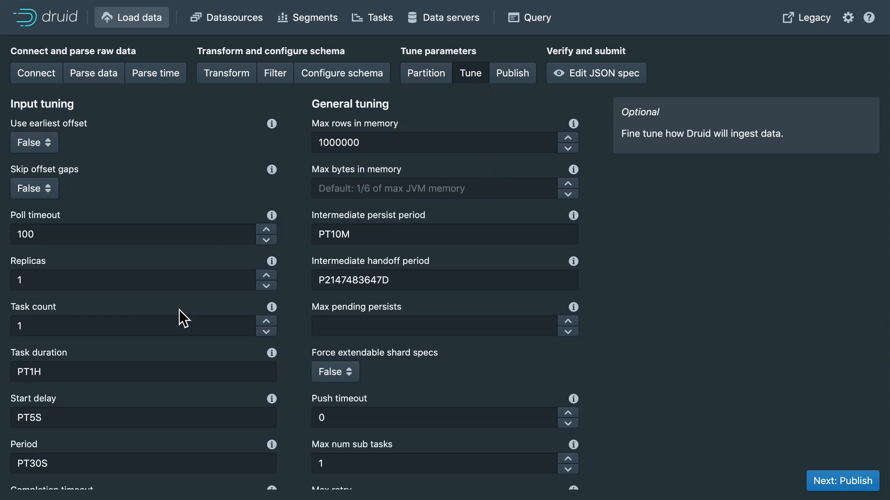
{"action": "mouse_move", "coordinate": [164, 287]}
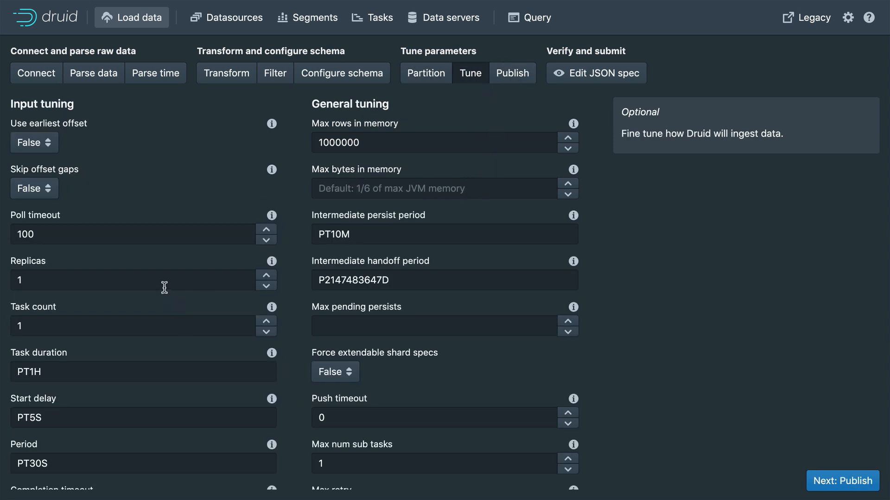
{"action": "mouse_move", "coordinate": [158, 280]}
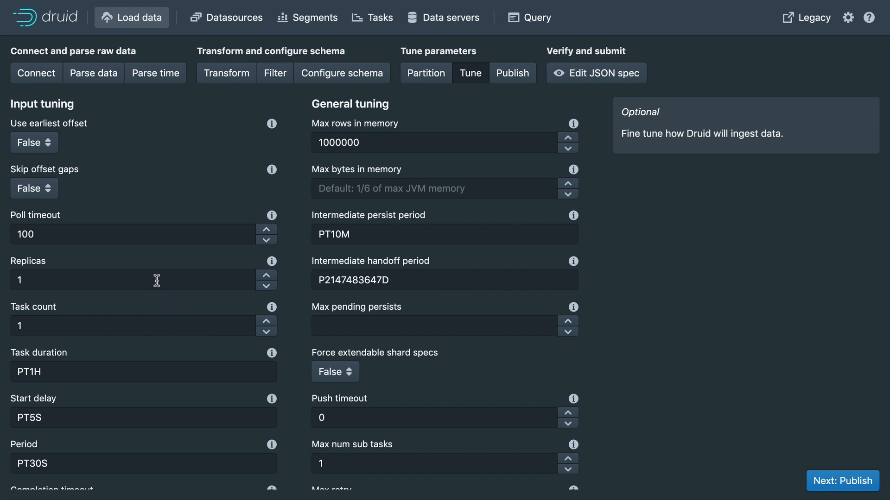
{"action": "mouse_move", "coordinate": [302, 301]}
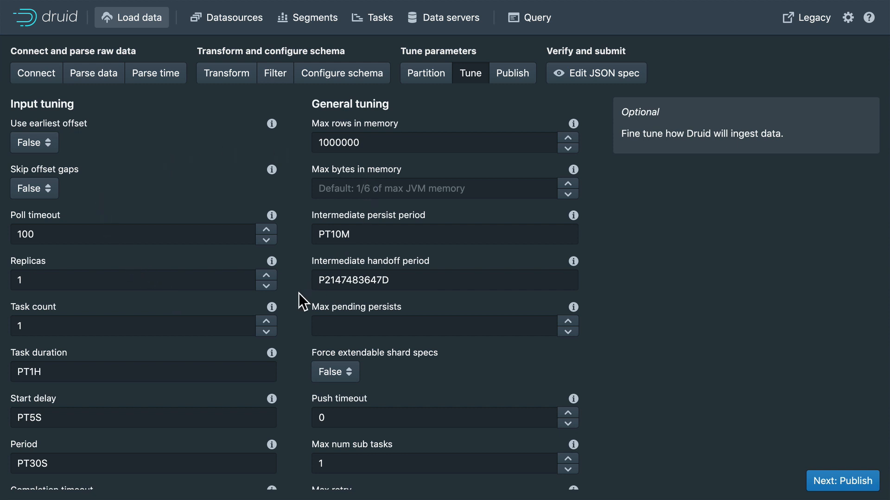
{"action": "mouse_move", "coordinate": [71, 162]}
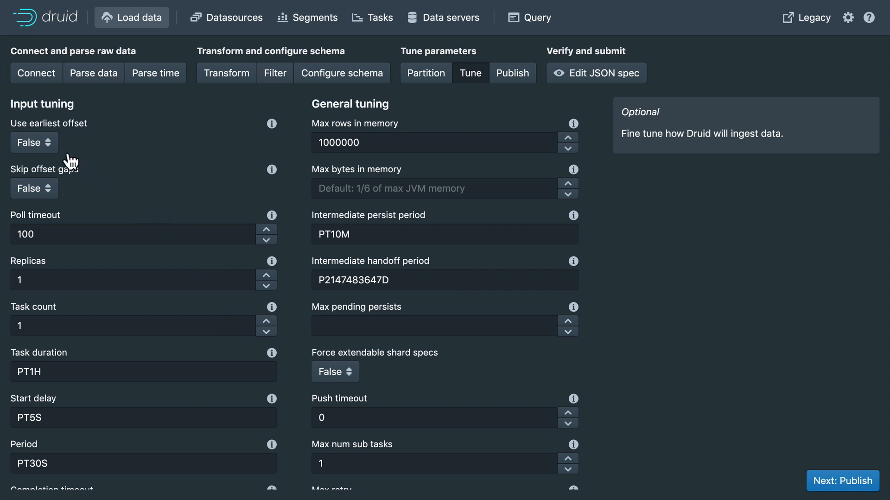
{"action": "left_click", "coordinate": [34, 143]}
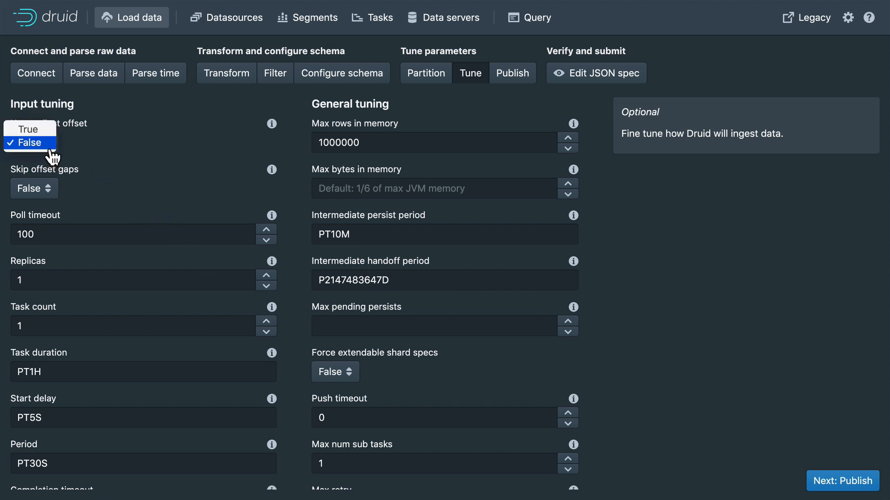
{"action": "left_click", "coordinate": [27, 142]}
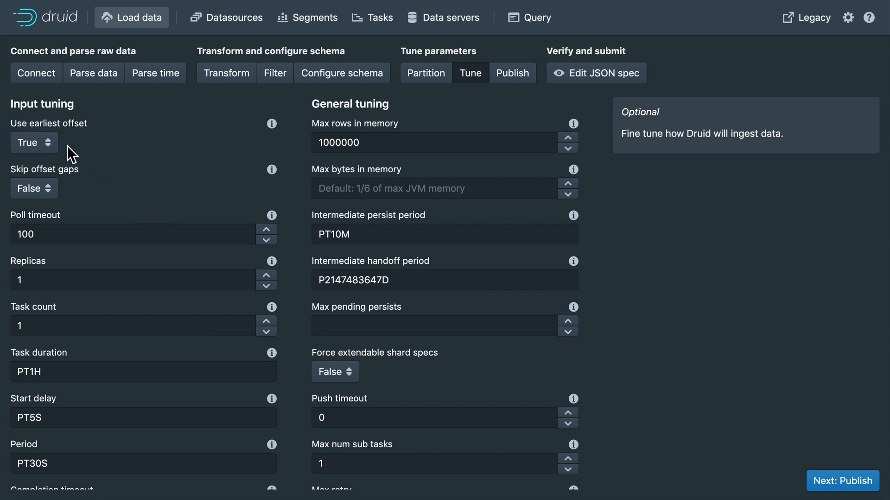
{"action": "mouse_move", "coordinate": [77, 161]}
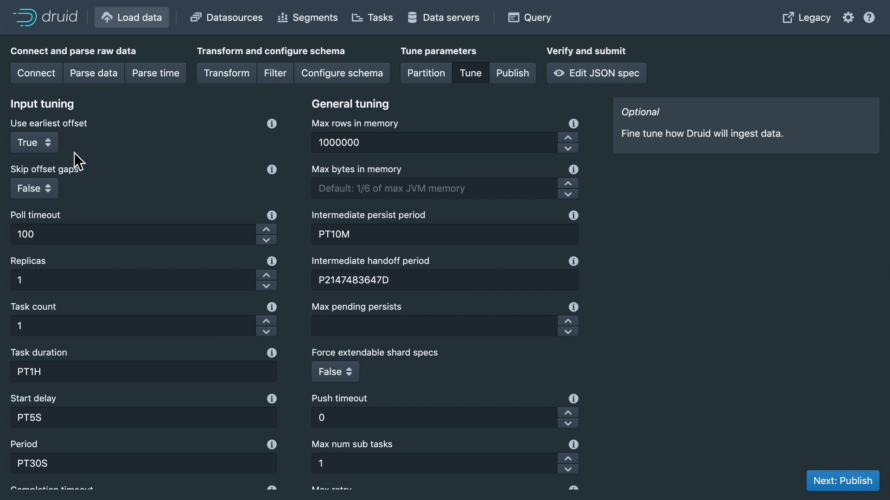
{"action": "mouse_move", "coordinate": [116, 190]}
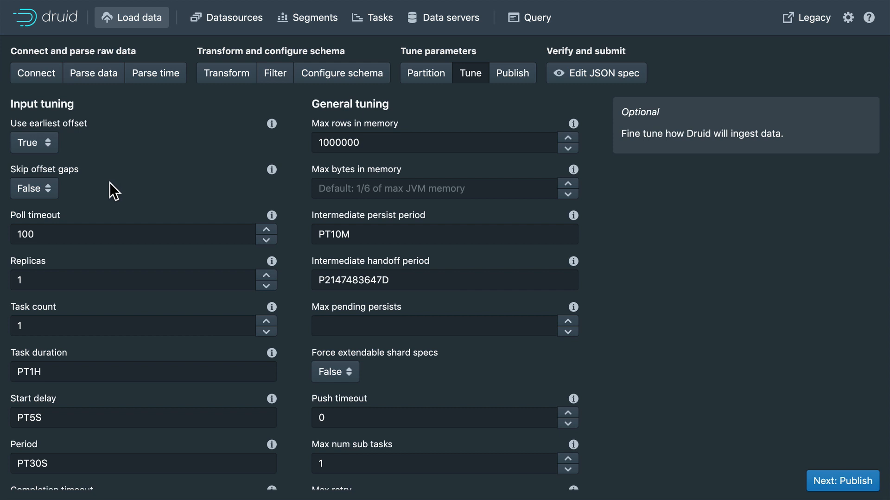
{"action": "mouse_move", "coordinate": [73, 365]}
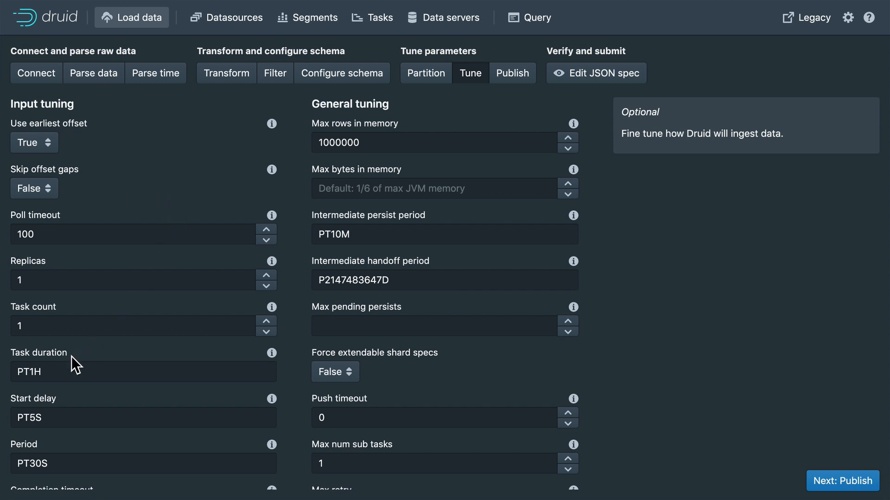
{"action": "mouse_move", "coordinate": [53, 378]}
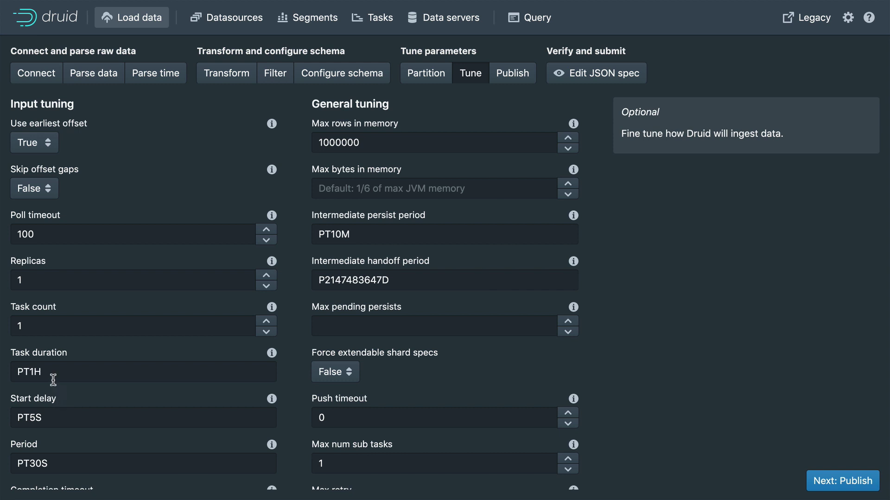
{"action": "mouse_move", "coordinate": [105, 413]}
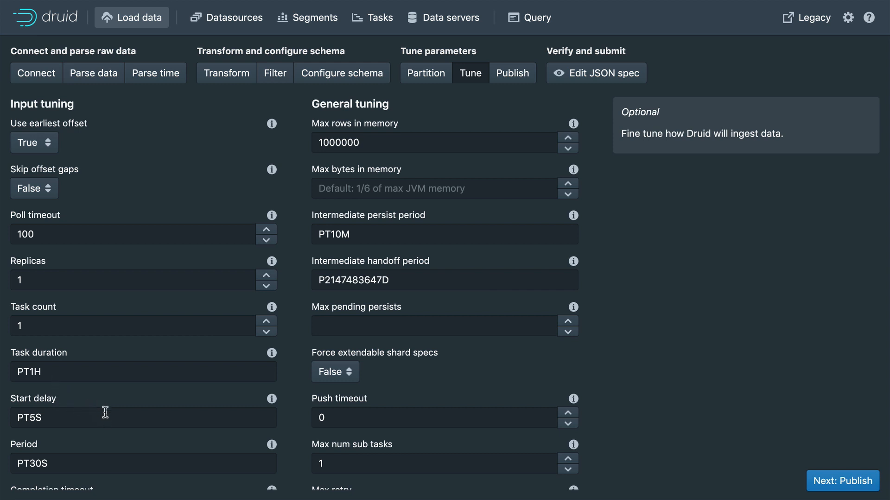
Check poll timeout 101 and show the generated JSON ingestion spec
{"action": "scroll", "scroll_direction": "down", "scroll_amount": 3}
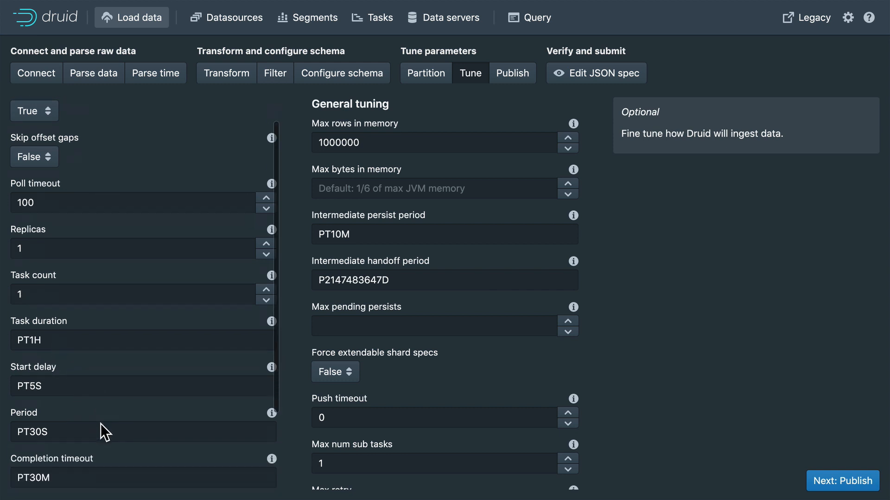
{"action": "scroll", "scroll_direction": "up", "scroll_amount": 3}
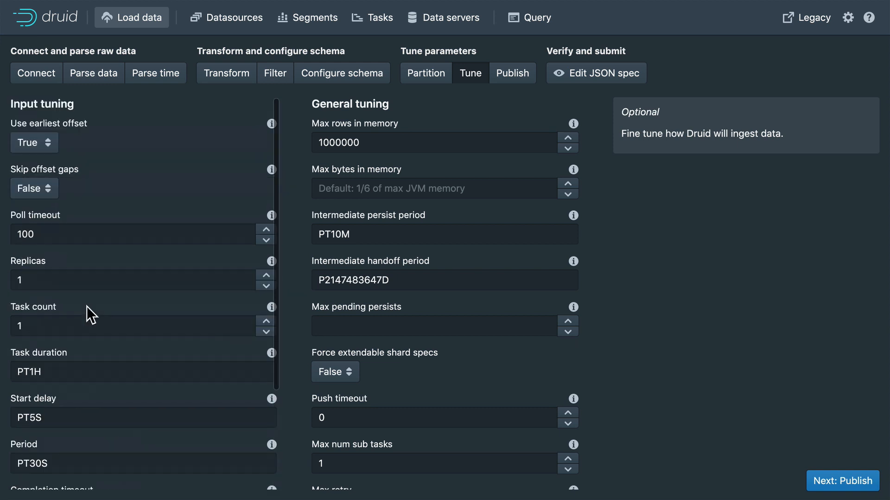
{"action": "mouse_move", "coordinate": [227, 243]}
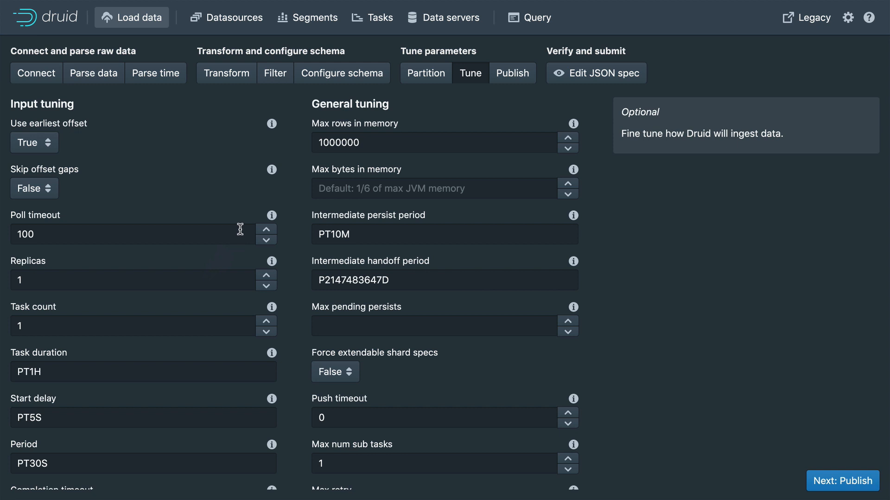
{"action": "mouse_move", "coordinate": [36, 279]}
{"action": "type", "text": "101"}
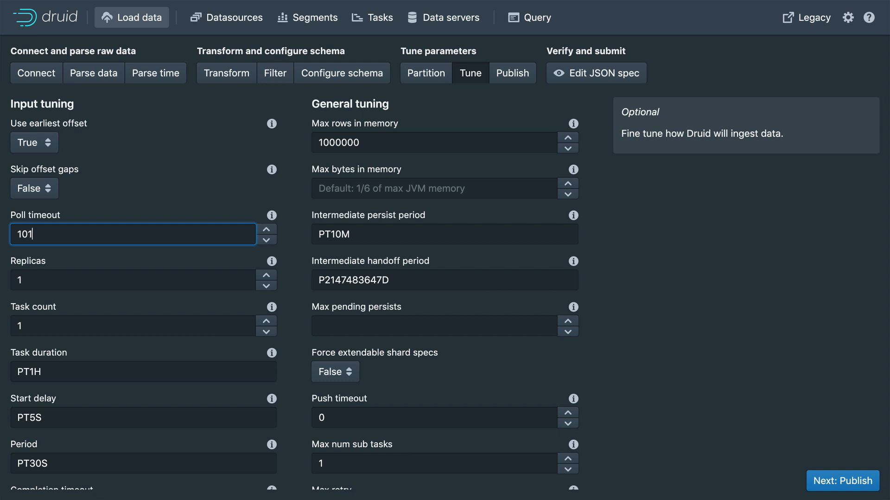
{"action": "left_click", "coordinate": [595, 72]}
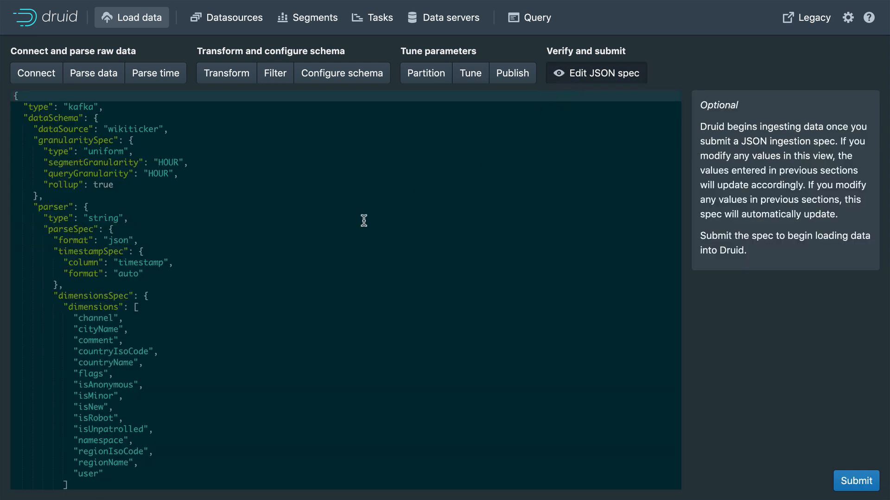
{"action": "scroll", "scroll_direction": "down", "scroll_amount": 3}
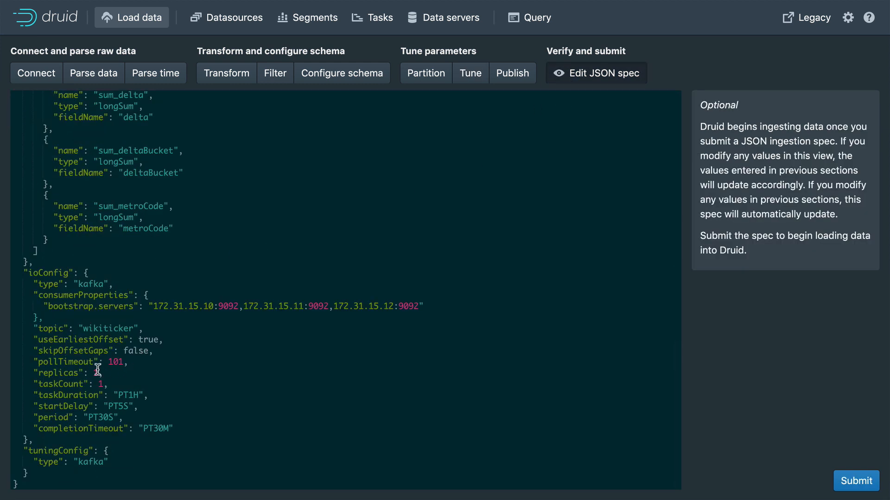
Return to the Tune step and review poll timeout 101 and max rows in memory 1000000
{"action": "left_click", "coordinate": [470, 73]}
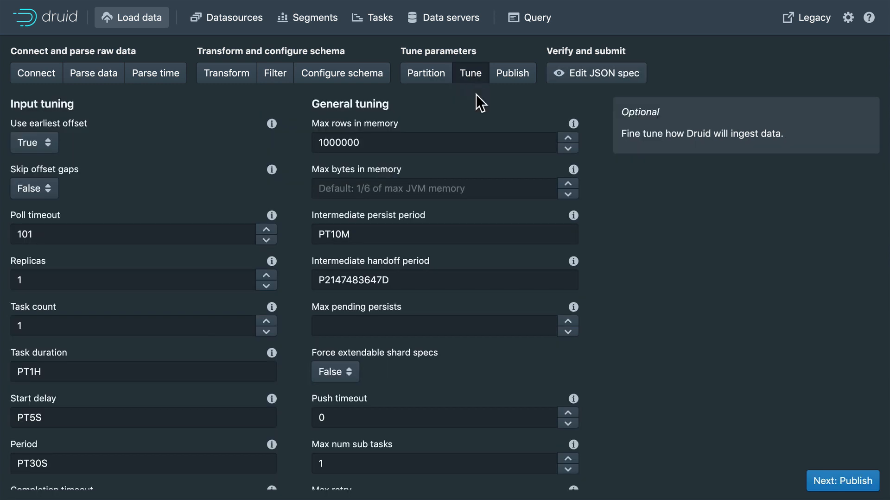
{"action": "mouse_move", "coordinate": [427, 145]}
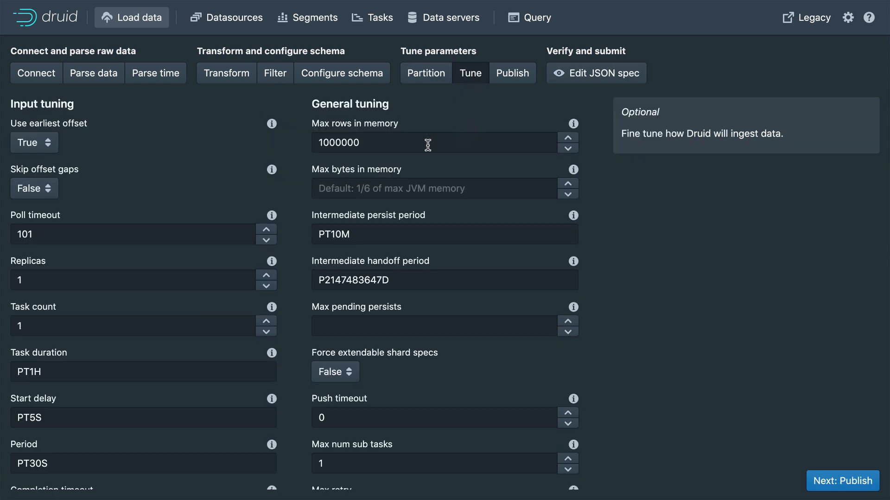
{"action": "mouse_move", "coordinate": [394, 151]}
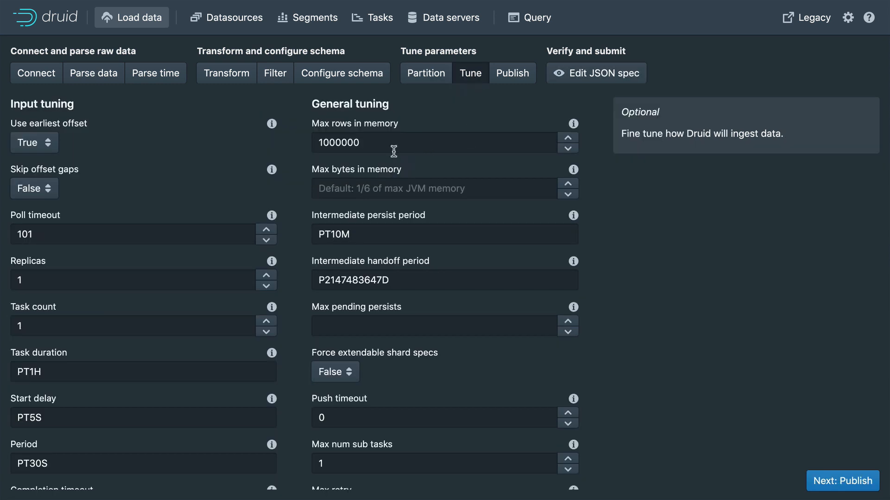
{"action": "scroll", "scroll_direction": "down", "scroll_amount": 3}
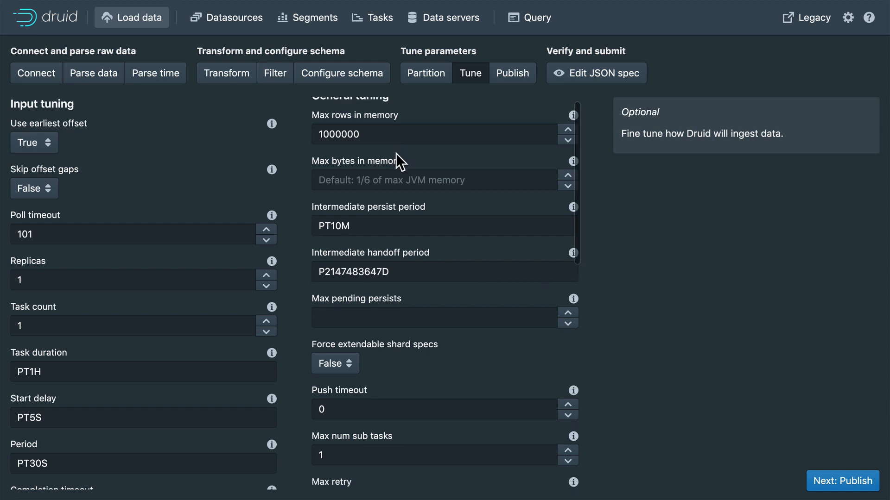
{"action": "scroll", "scroll_direction": "down", "scroll_amount": 3}
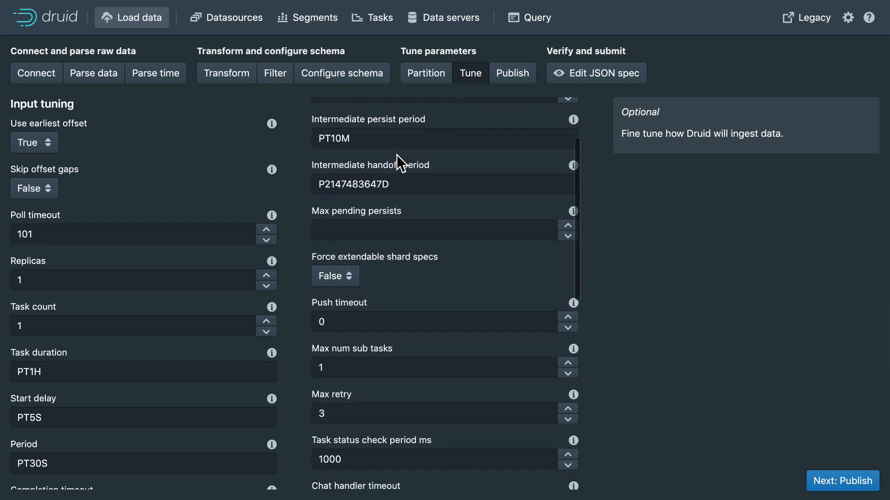
{"action": "scroll", "scroll_direction": "up", "scroll_amount": 3}
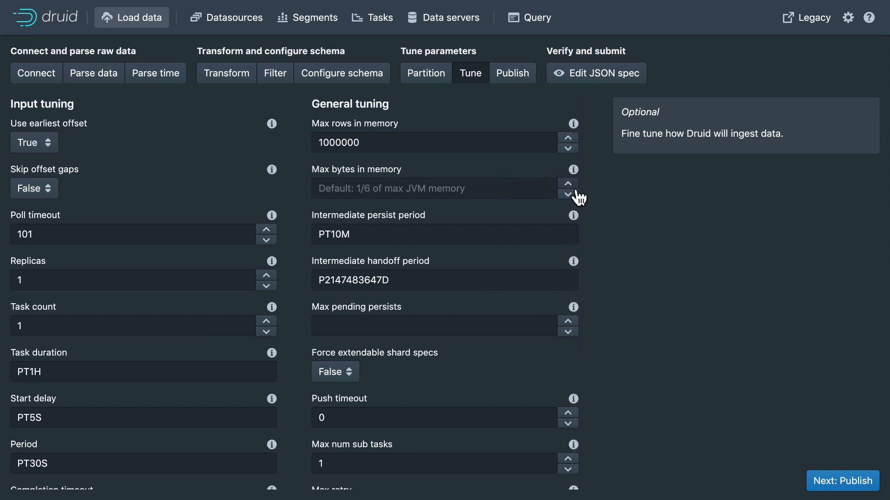
{"action": "mouse_move", "coordinate": [720, 334]}
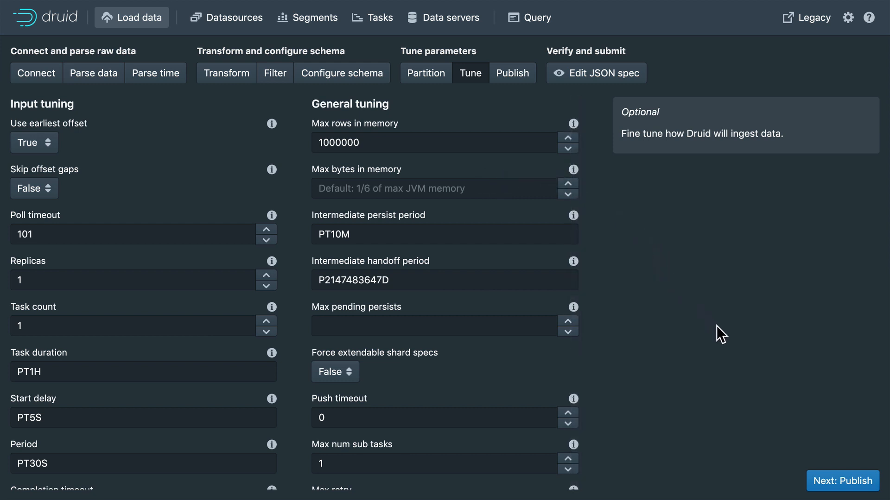
{"action": "mouse_move", "coordinate": [842, 480]}
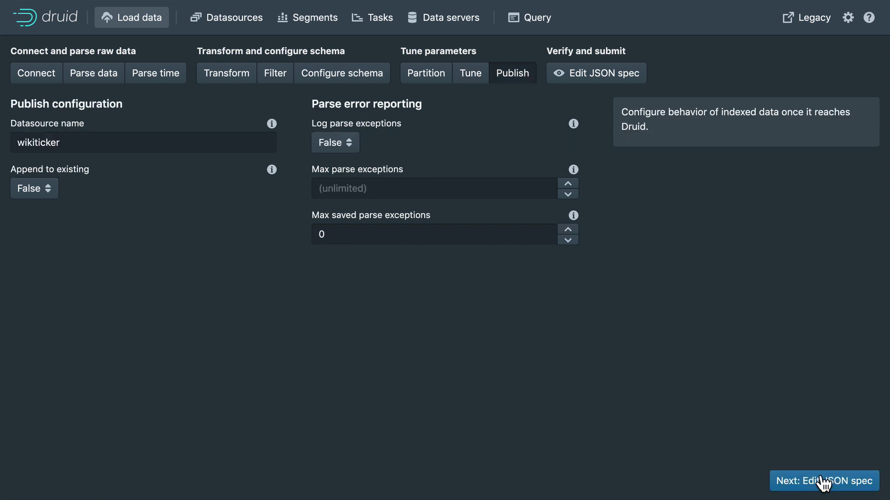
{"action": "mouse_move", "coordinate": [698, 422]}
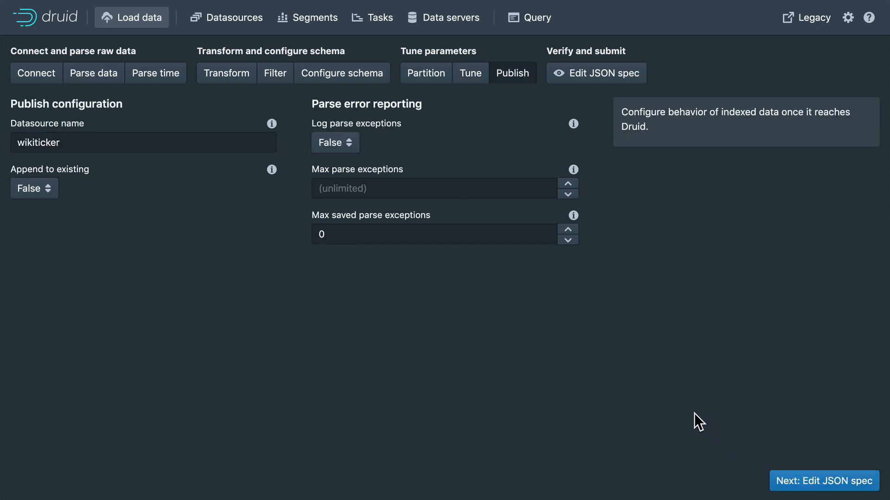
{"action": "mouse_move", "coordinate": [58, 134]}
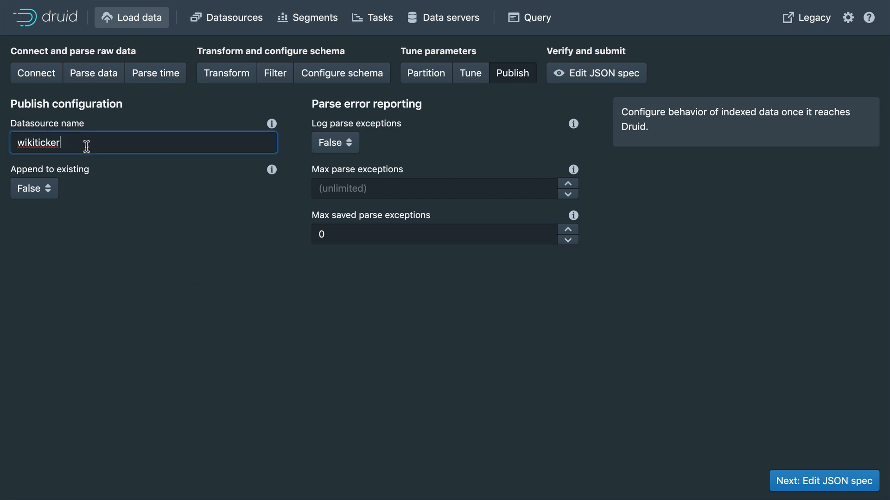
Name the datasource wikiticker-video-demo and set Append to existing to False
{"action": "type", "text": "-v"}
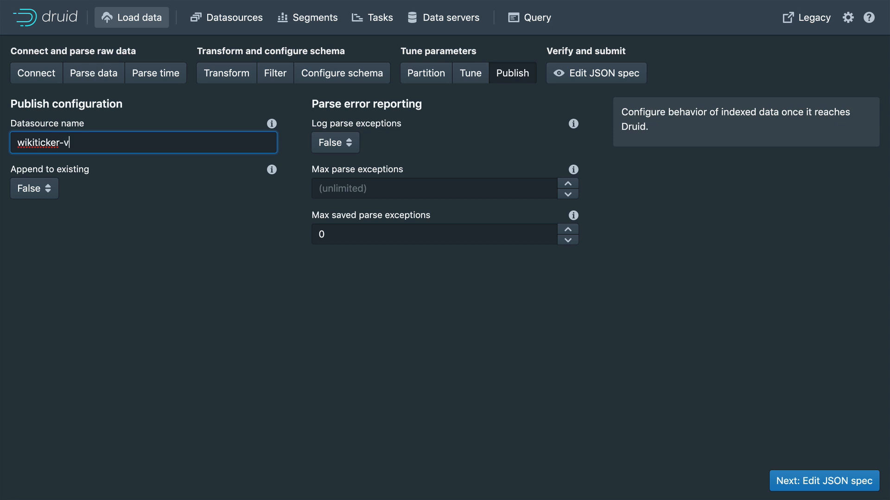
{"action": "type", "text": "ideo-demo"}
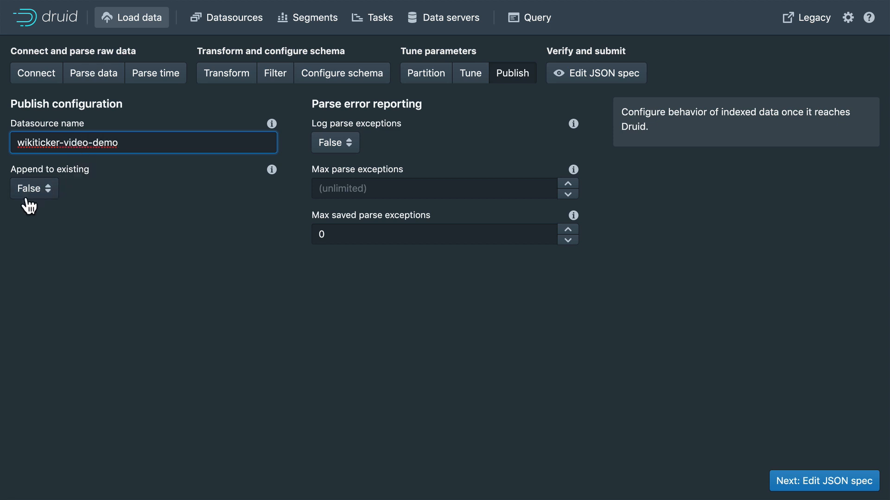
{"action": "mouse_move", "coordinate": [40, 204]}
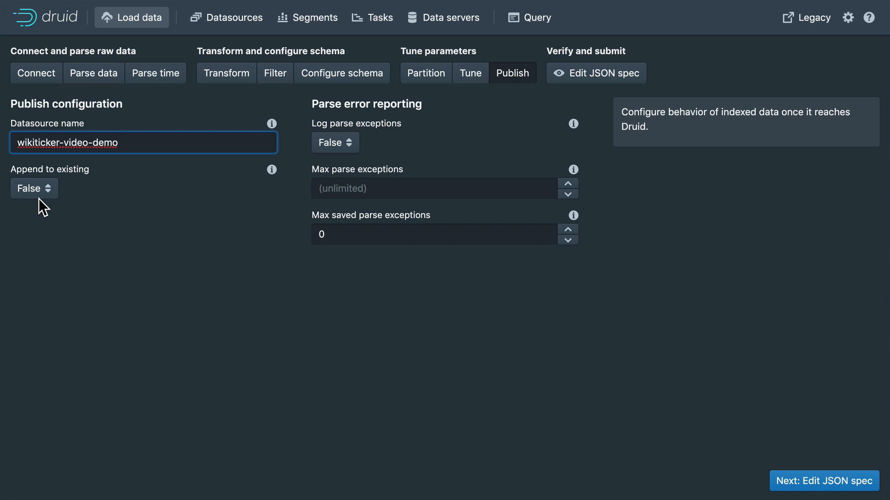
{"action": "mouse_move", "coordinate": [43, 199]}
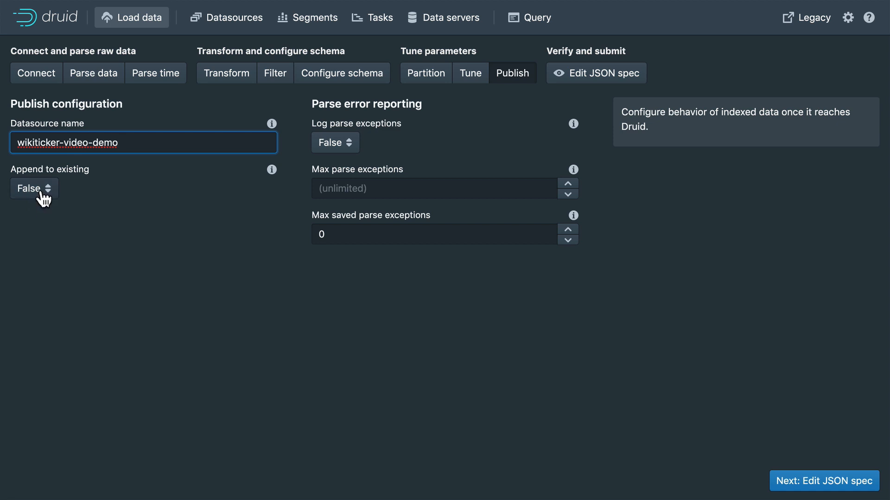
{"action": "left_click", "coordinate": [33, 188]}
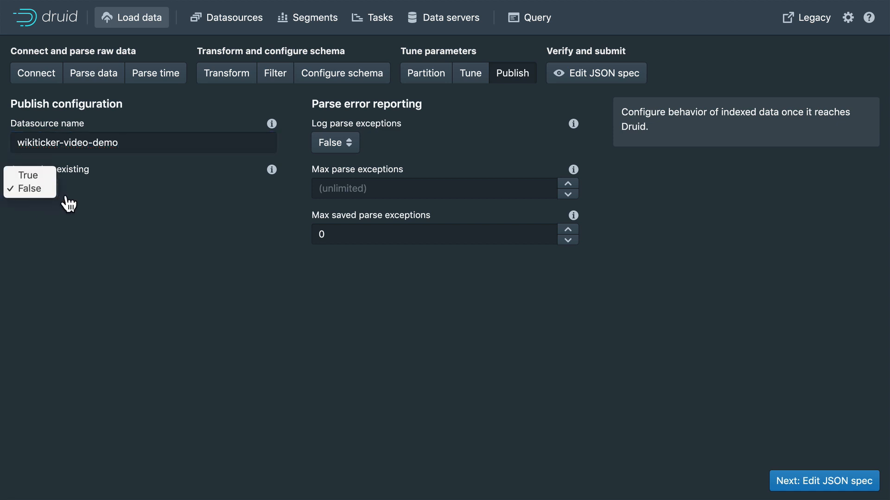
{"action": "left_click", "coordinate": [27, 187]}
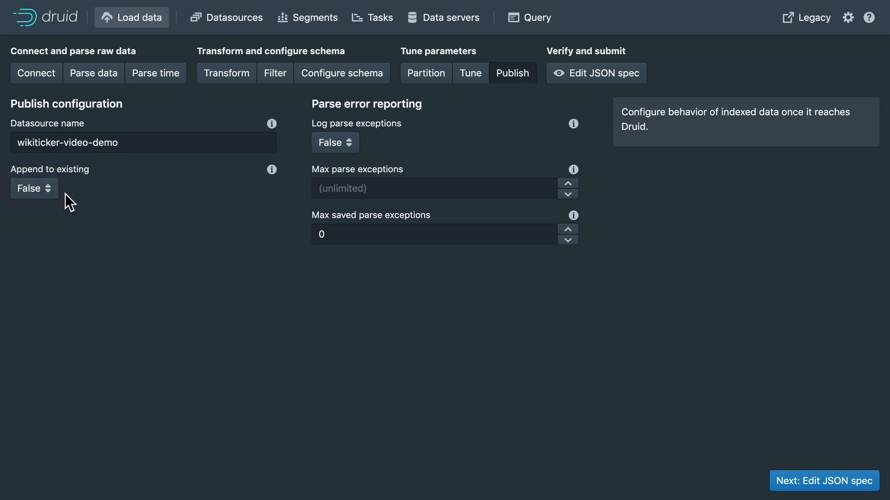
{"action": "mouse_move", "coordinate": [91, 202]}
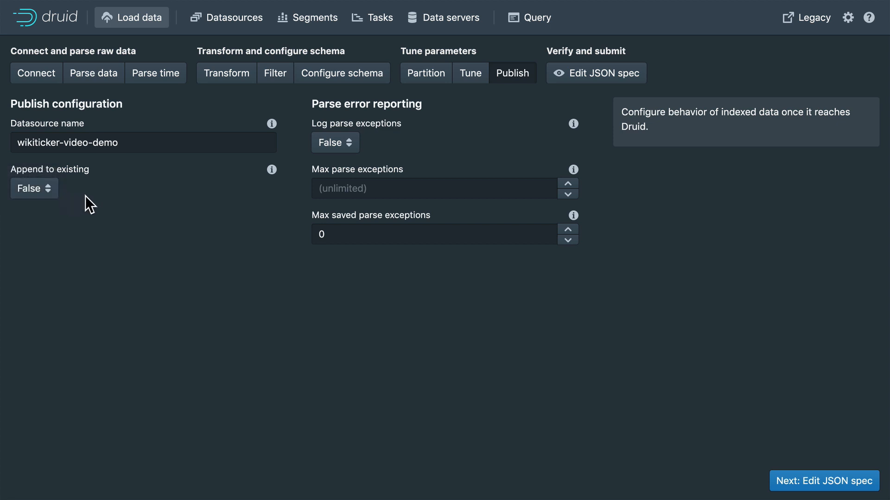
{"action": "mouse_move", "coordinate": [487, 139]}
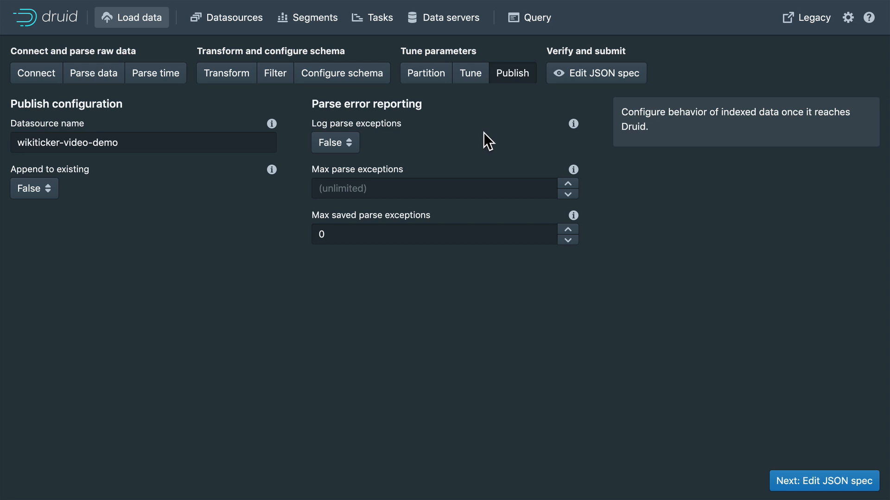
{"action": "mouse_move", "coordinate": [417, 144]}
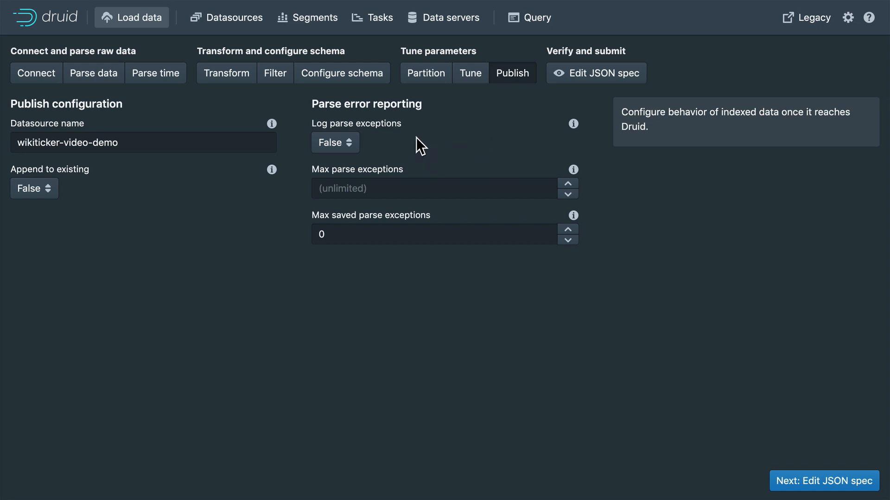
{"action": "mouse_move", "coordinate": [417, 142]}
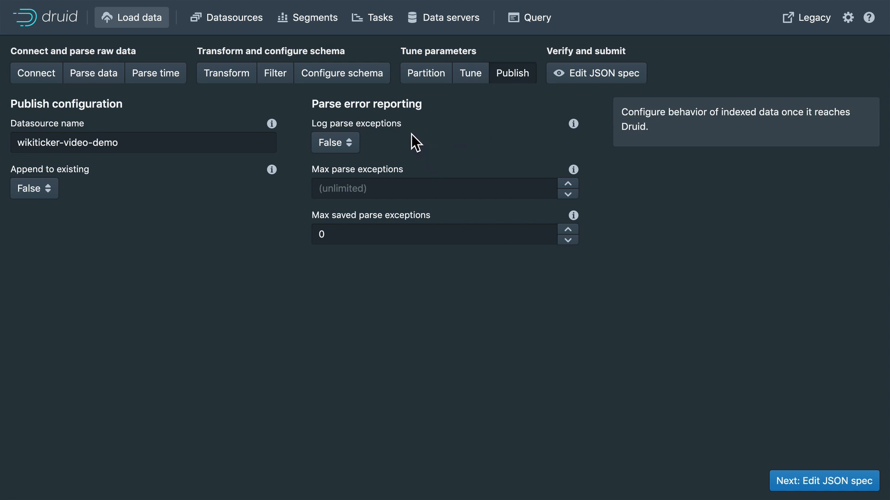
{"action": "mouse_move", "coordinate": [545, 187]}
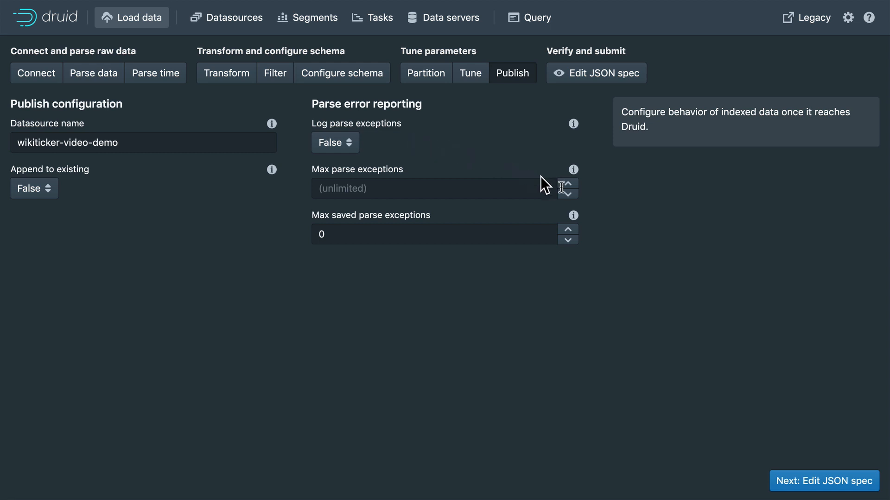
Review the full JSON spec and submit the wikiticker-video-demo Kafka supervisor
{"action": "left_click", "coordinate": [596, 73]}
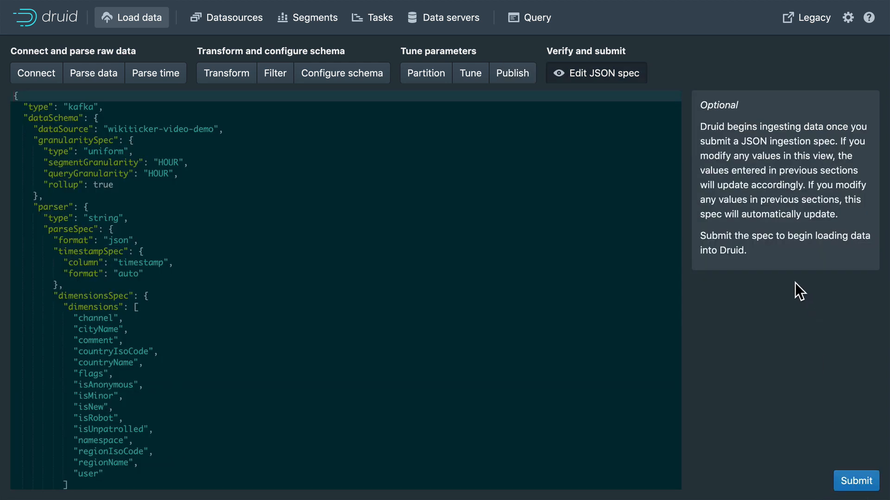
{"action": "mouse_move", "coordinate": [101, 176]}
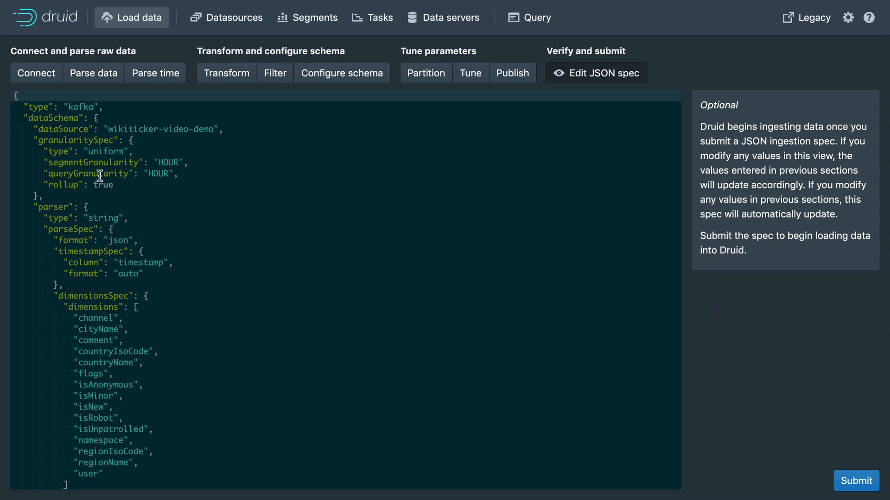
{"action": "scroll", "scroll_direction": "down", "scroll_amount": 3}
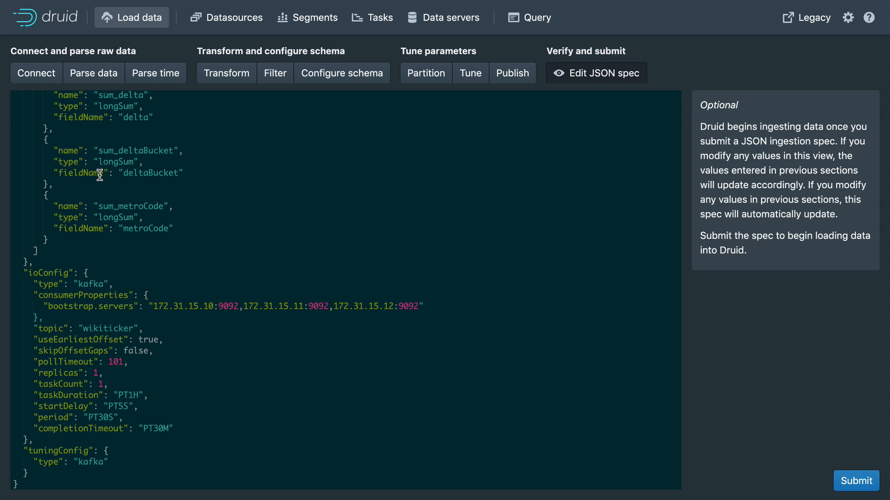
{"action": "mouse_move", "coordinate": [277, 434]}
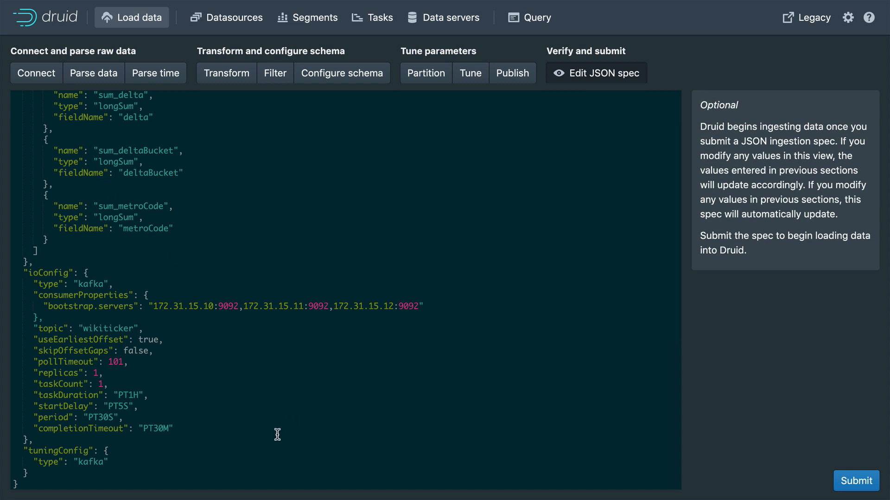
{"action": "mouse_move", "coordinate": [258, 127]}
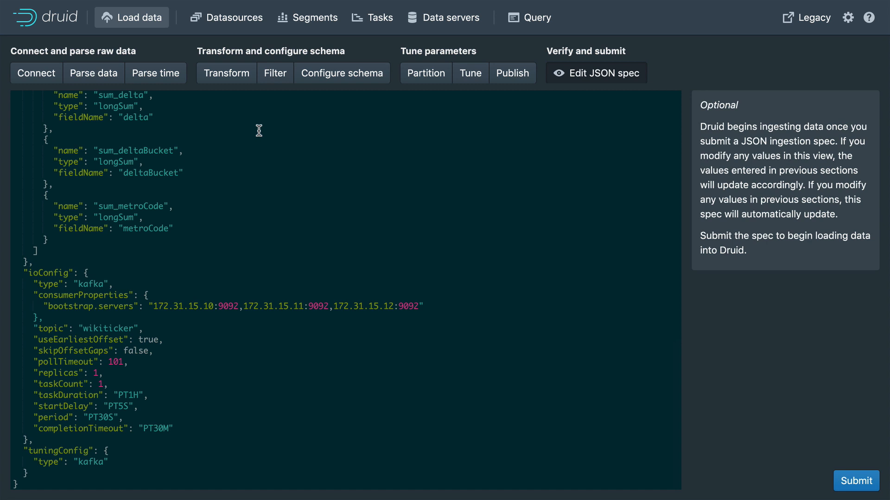
{"action": "mouse_move", "coordinate": [262, 134]}
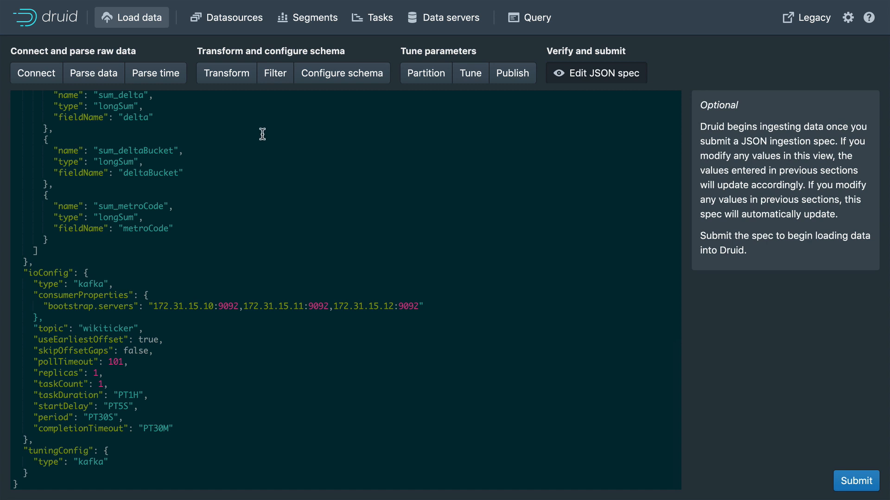
{"action": "scroll", "scroll_direction": "up", "scroll_amount": 3}
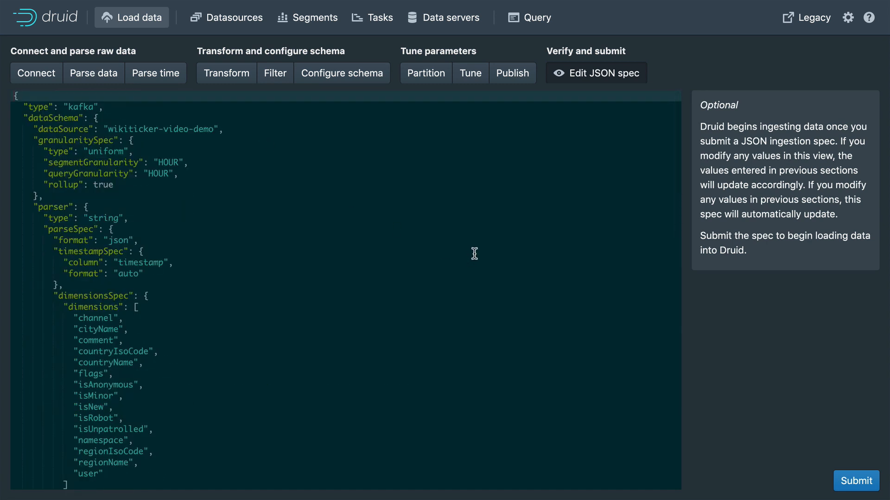
{"action": "left_click", "coordinate": [856, 480]}
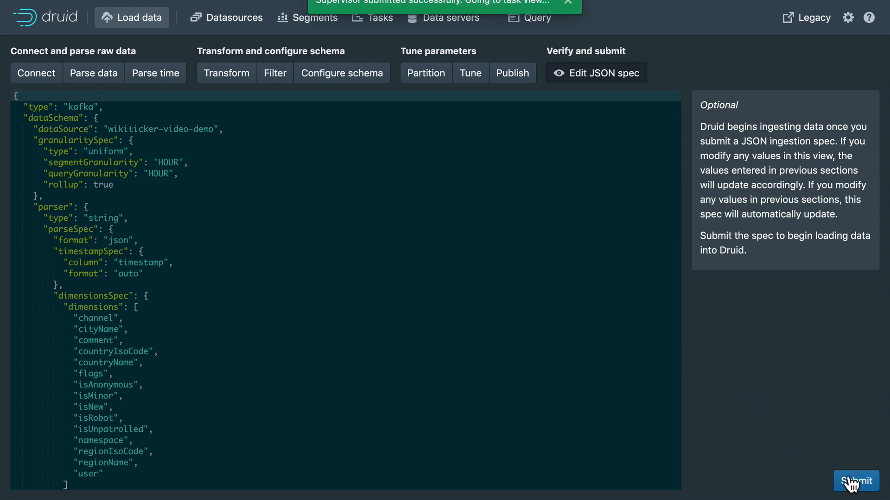
Go to the task view and refresh to show the running wikiticker-video-demo index_kafka task
{"action": "left_click", "coordinate": [856, 482]}
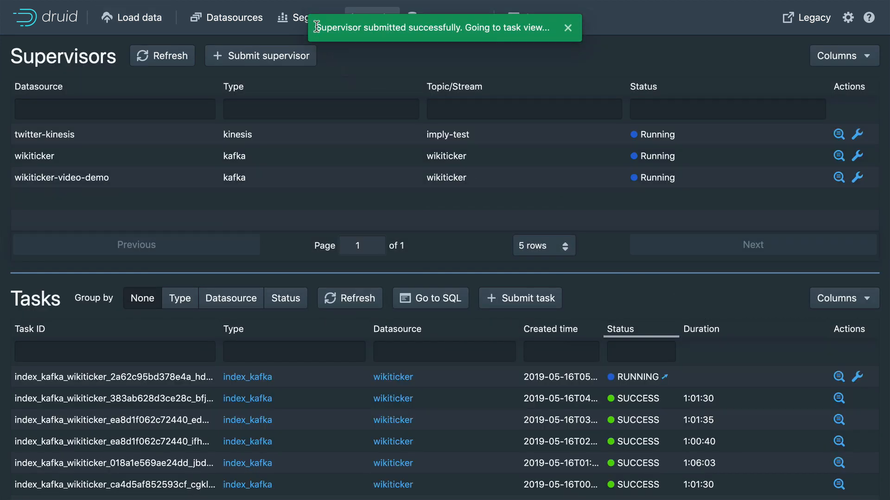
{"action": "mouse_move", "coordinate": [487, 44]}
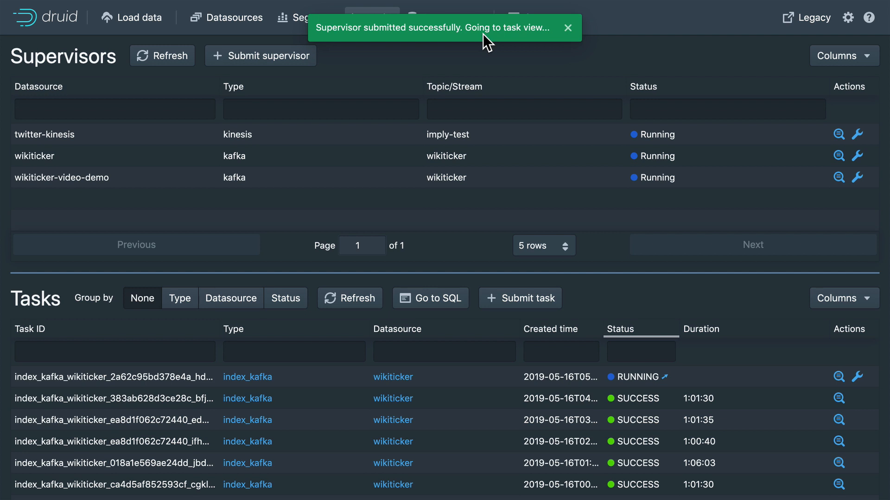
{"action": "mouse_move", "coordinate": [104, 149]}
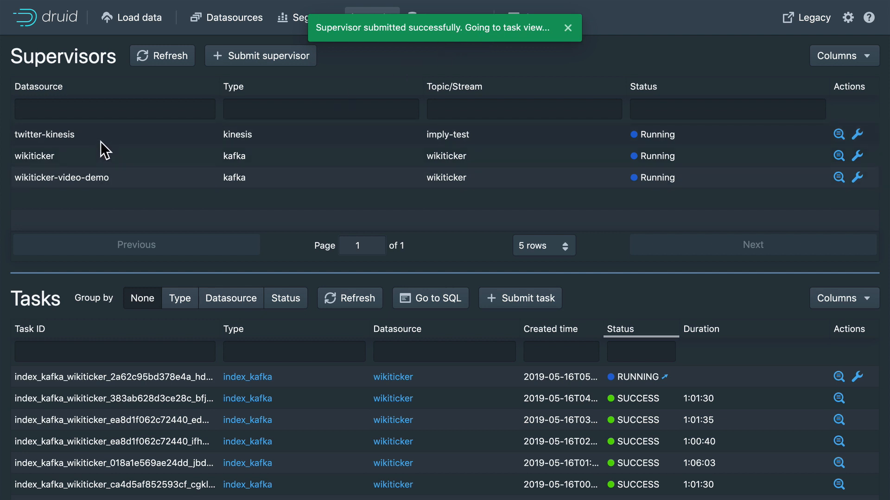
{"action": "mouse_move", "coordinate": [60, 180]}
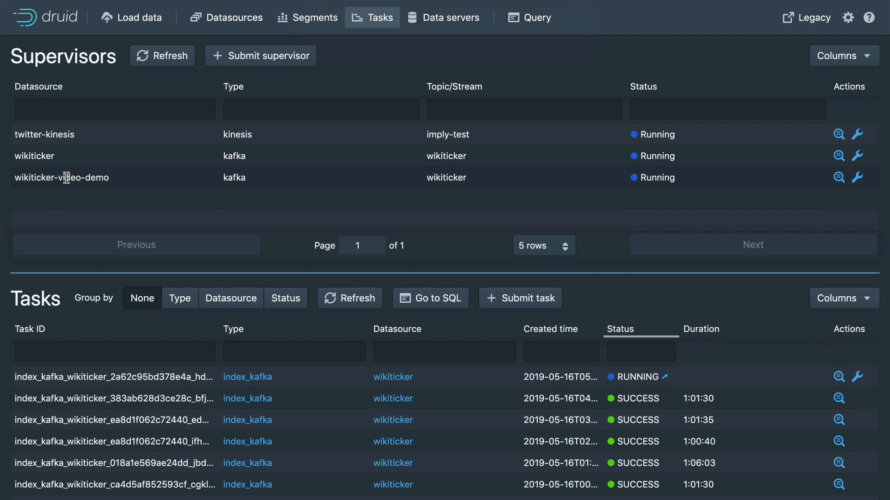
{"action": "mouse_move", "coordinate": [93, 206]}
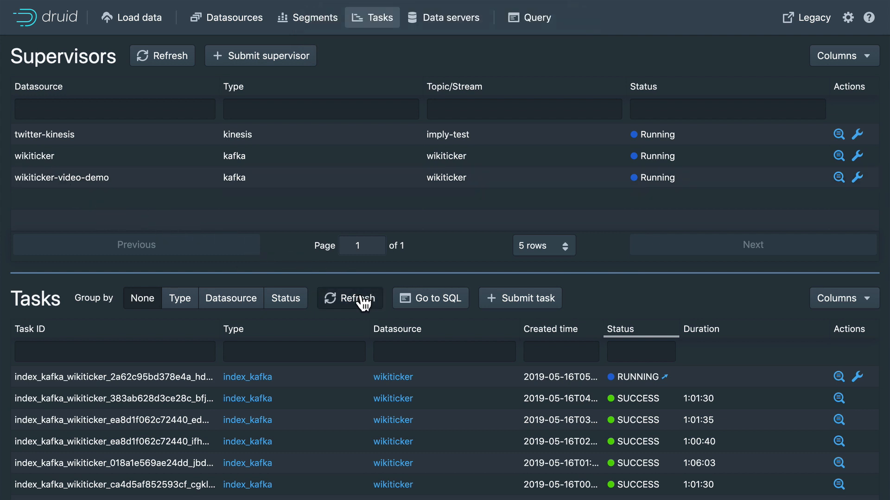
{"action": "left_click", "coordinate": [349, 298]}
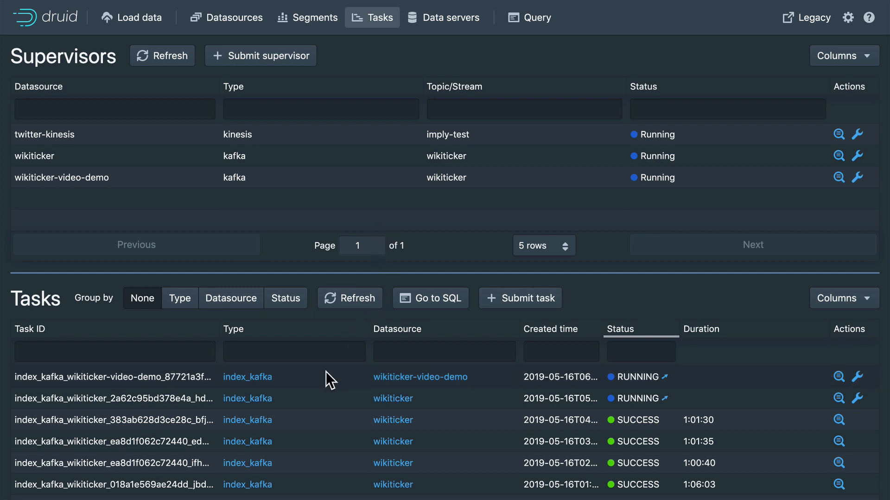
{"action": "mouse_move", "coordinate": [420, 377]}
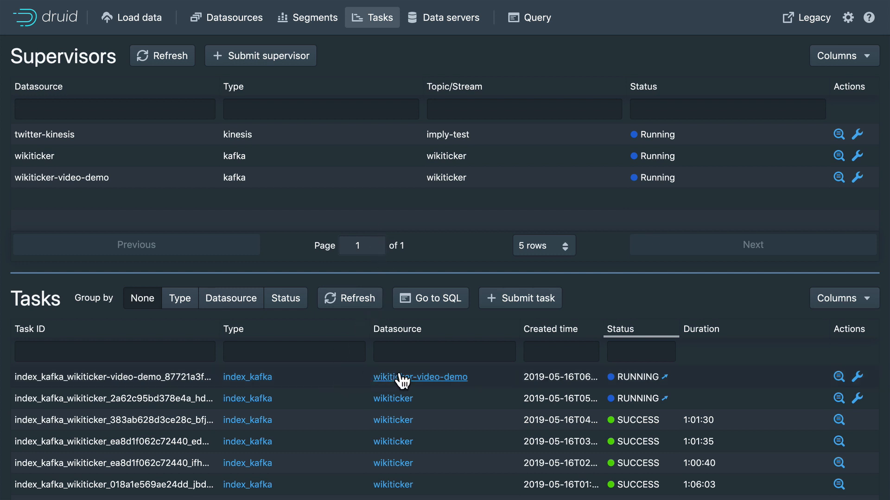
{"action": "mouse_move", "coordinate": [839, 381]}
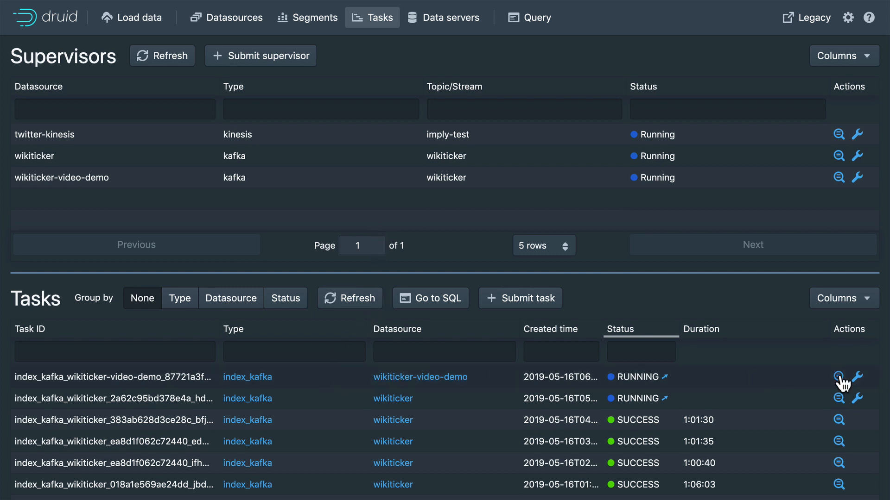
{"action": "left_click", "coordinate": [838, 376]}
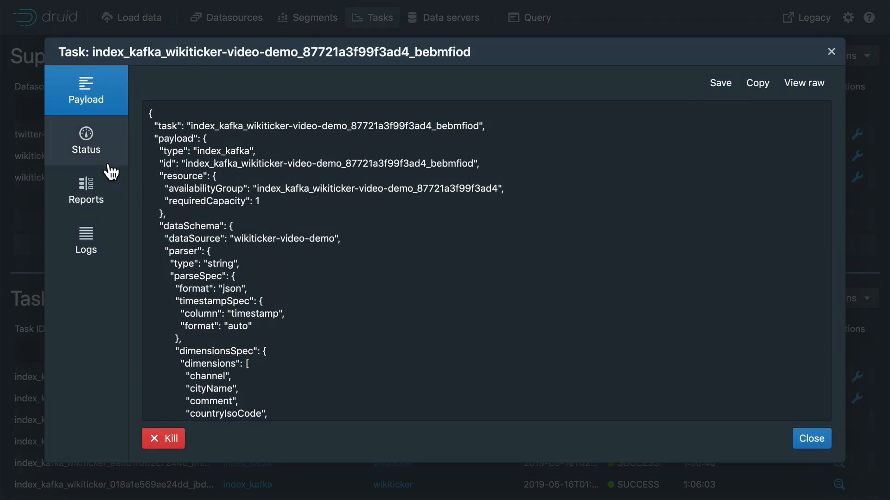
{"action": "left_click", "coordinate": [86, 240]}
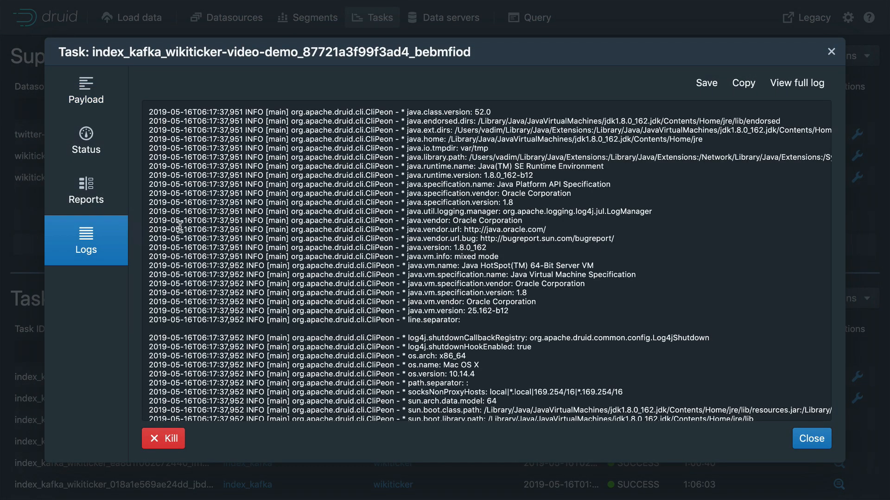
{"action": "scroll", "scroll_direction": "down", "scroll_amount": 3}
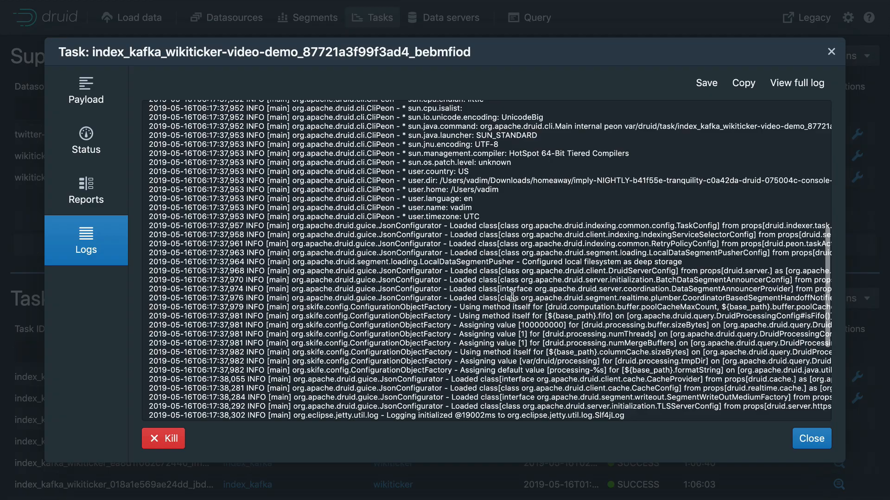
{"action": "left_click", "coordinate": [810, 438]}
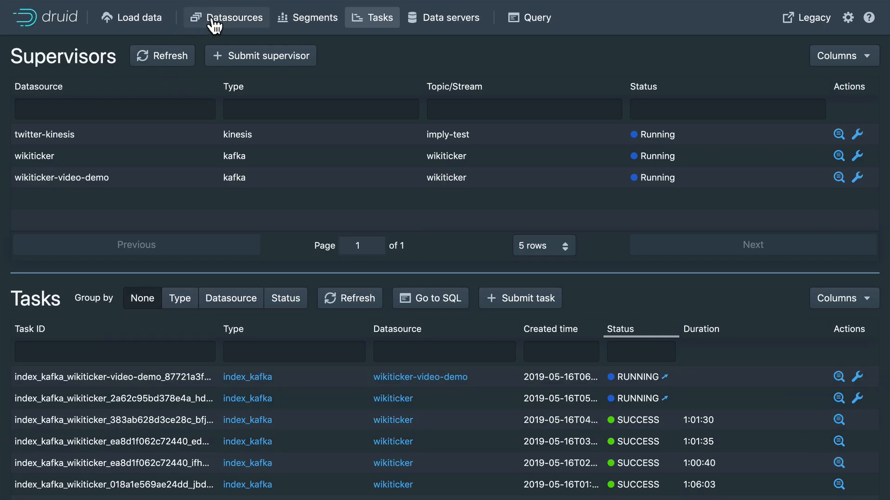
Refresh the Datasources list until wikiticker-video-demo appears with 4 segments and 55 rows
{"action": "left_click", "coordinate": [233, 17]}
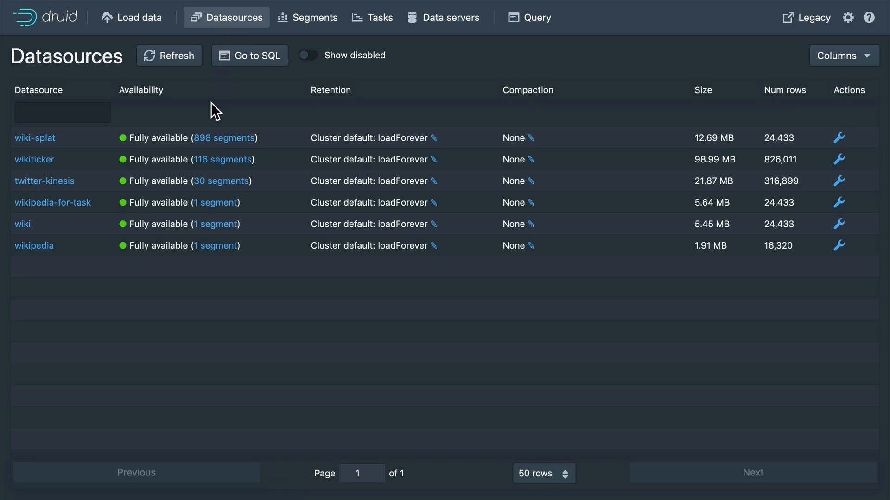
{"action": "mouse_move", "coordinate": [111, 280]}
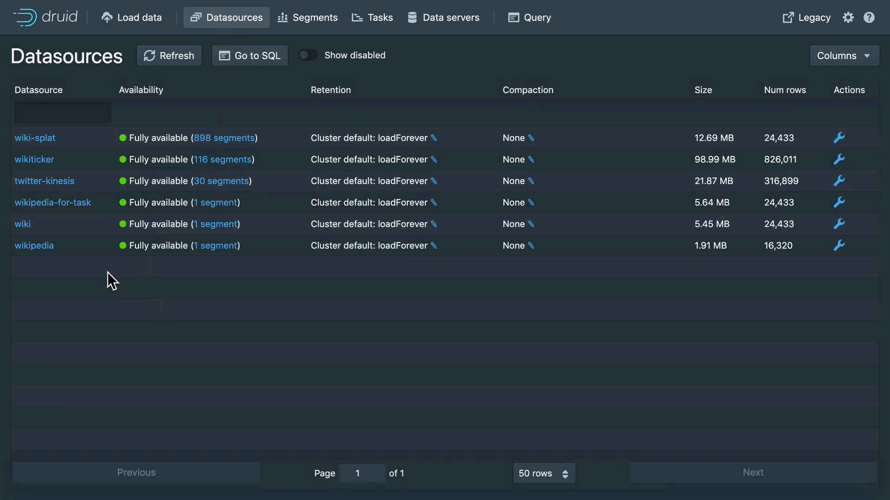
{"action": "mouse_move", "coordinate": [76, 250]}
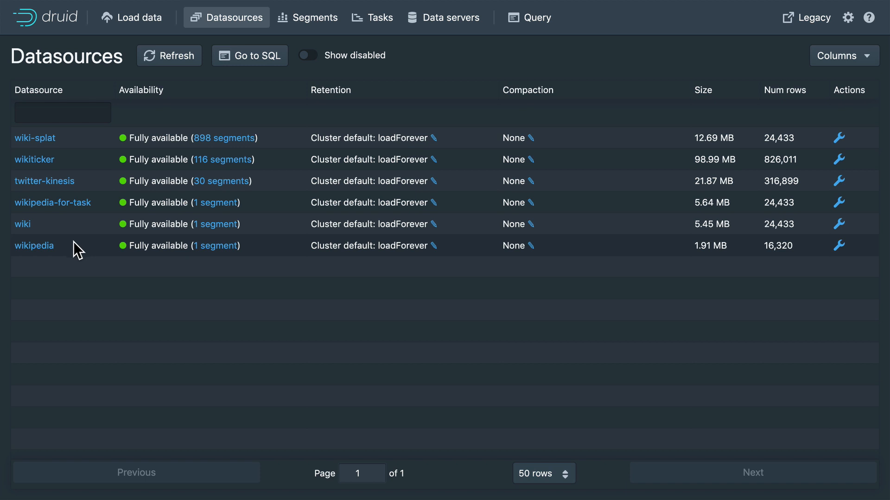
{"action": "mouse_move", "coordinate": [84, 243]}
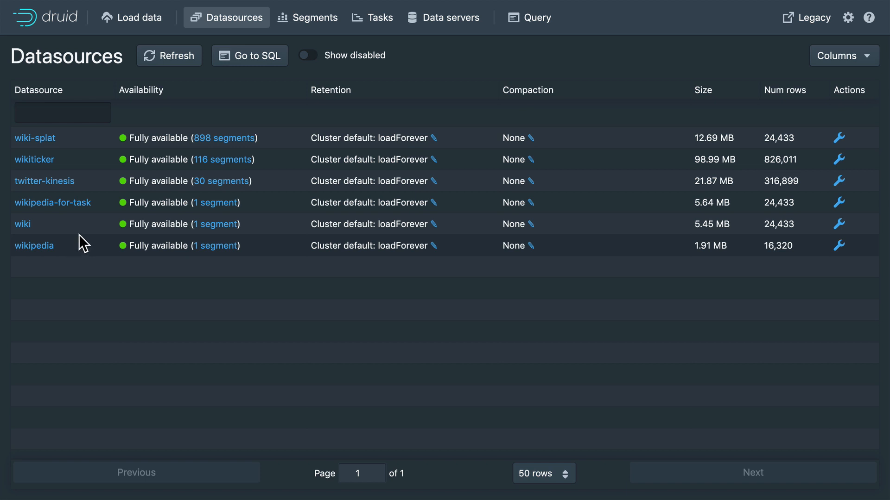
{"action": "mouse_move", "coordinate": [179, 130]}
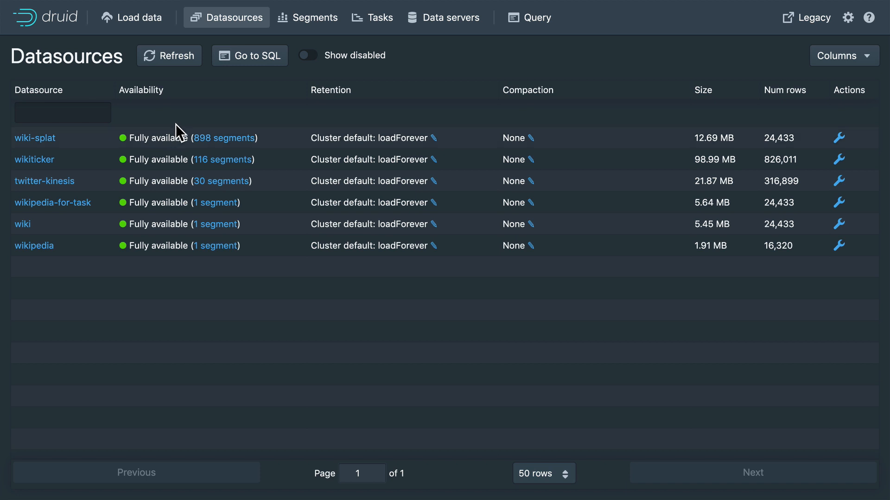
{"action": "left_click", "coordinate": [169, 56]}
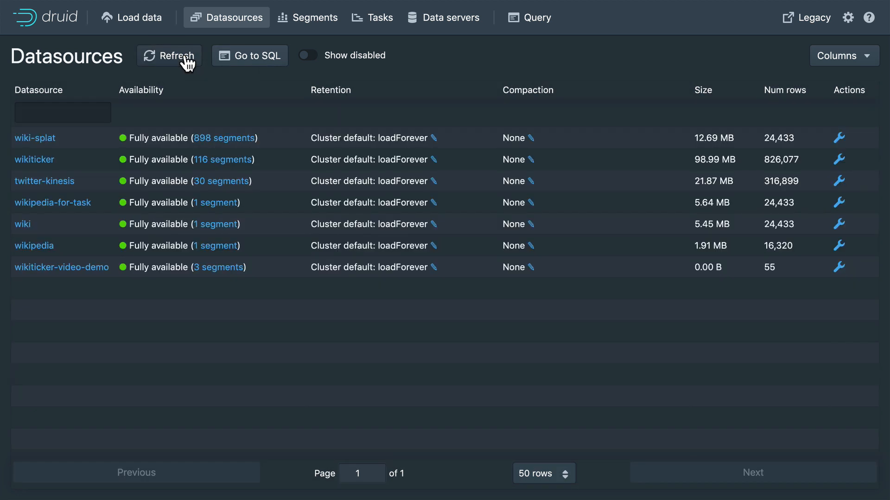
{"action": "mouse_move", "coordinate": [61, 267]}
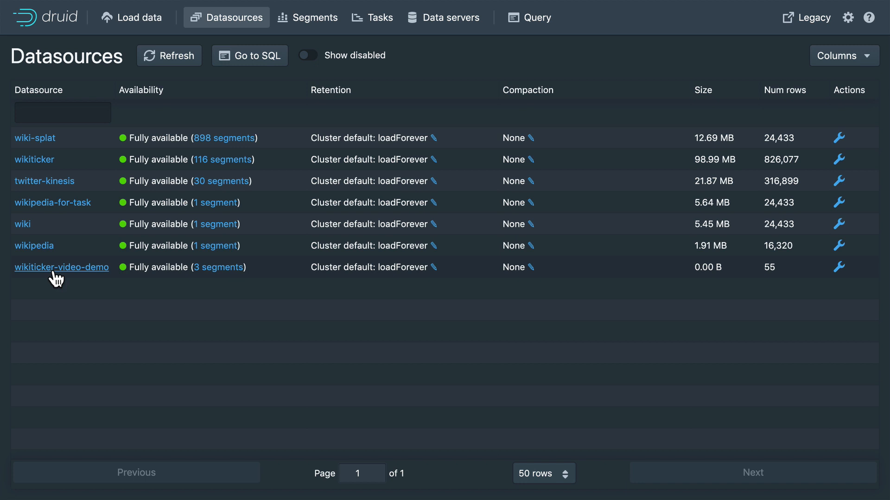
{"action": "mouse_move", "coordinate": [356, 296]}
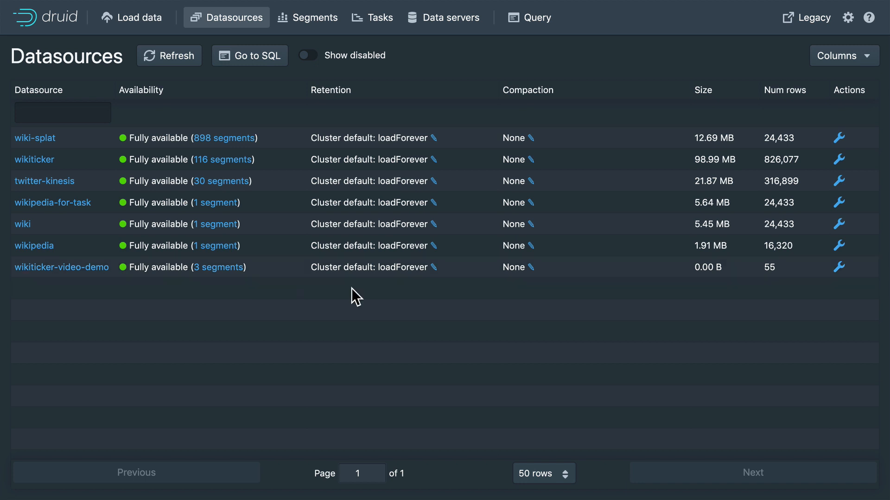
{"action": "mouse_move", "coordinate": [714, 293]}
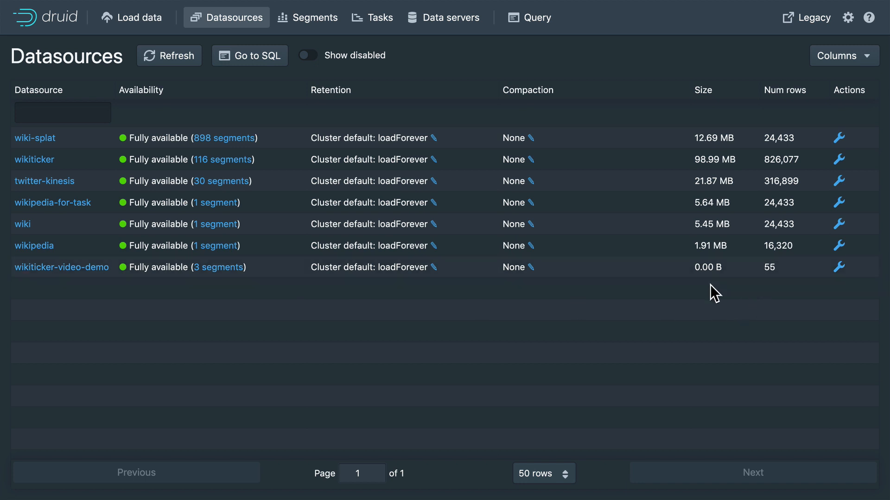
{"action": "mouse_move", "coordinate": [654, 303]}
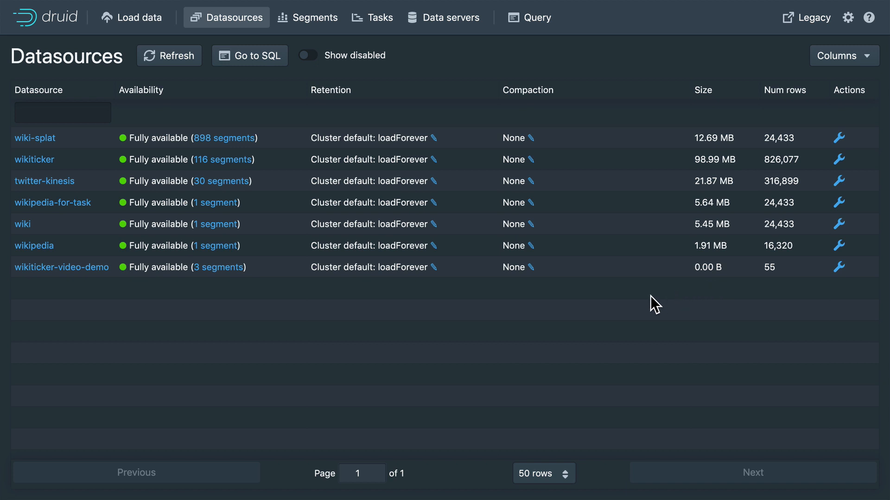
{"action": "mouse_move", "coordinate": [650, 306]}
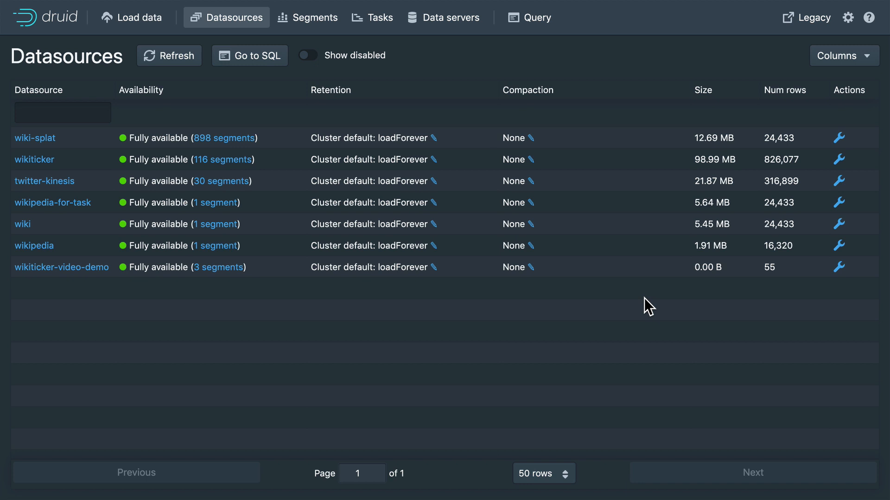
{"action": "left_click", "coordinate": [170, 56]}
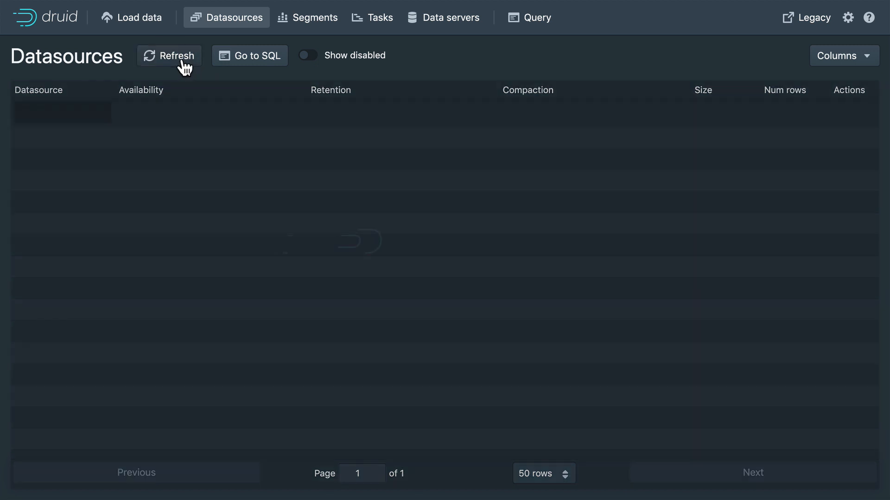
{"action": "left_click", "coordinate": [169, 56]}
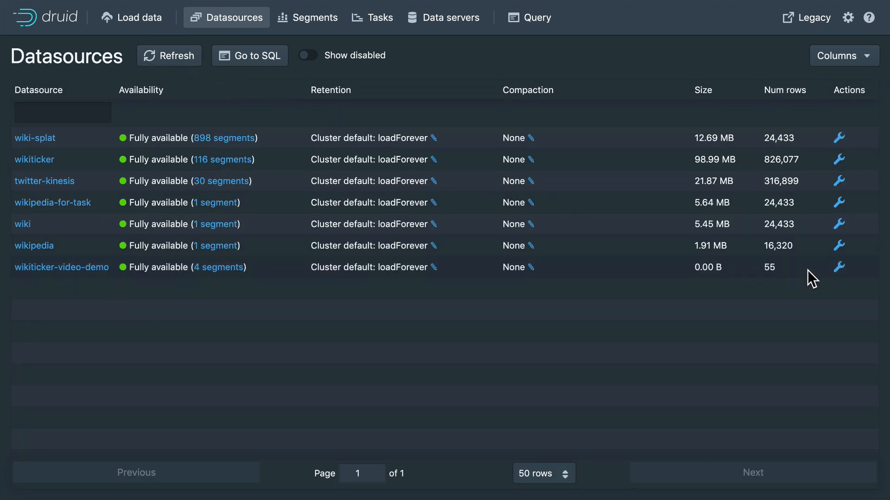
{"action": "left_click", "coordinate": [839, 267]}
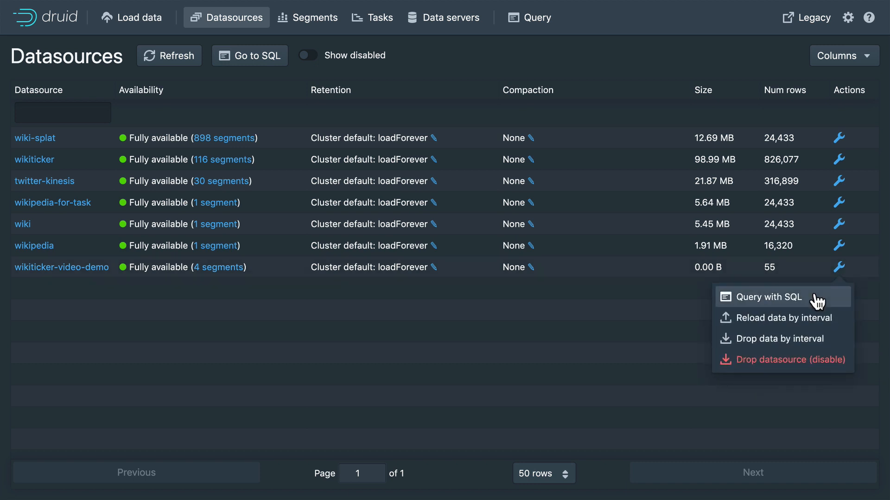
Run SELECT * FROM "wikiticker-video-demo" via the datasource's Query with SQL action
{"action": "left_click", "coordinate": [768, 296]}
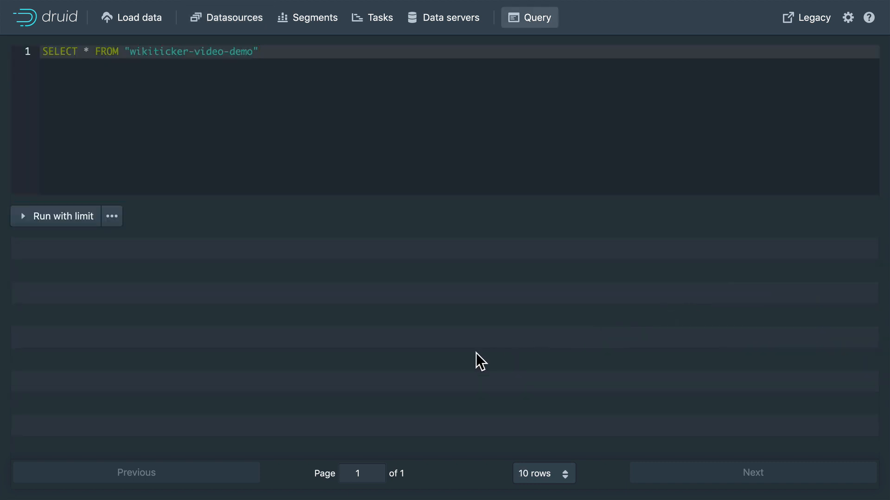
{"action": "mouse_move", "coordinate": [86, 127]}
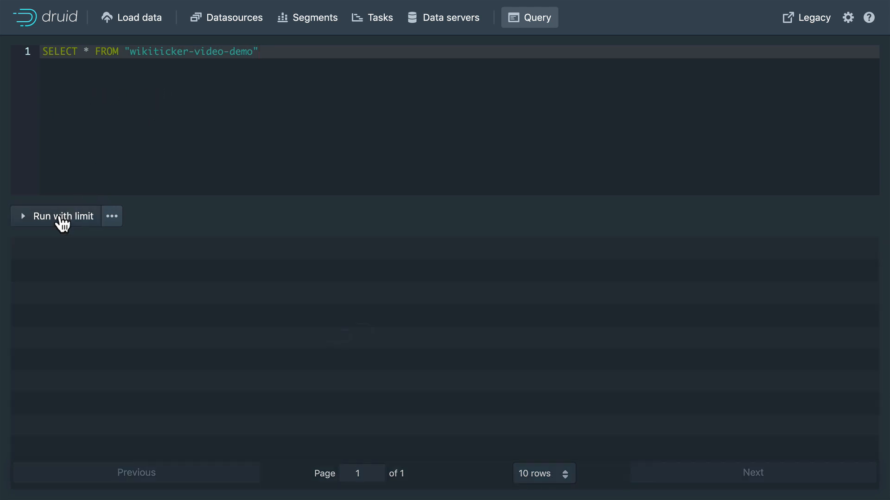
{"action": "left_click", "coordinate": [62, 217]}
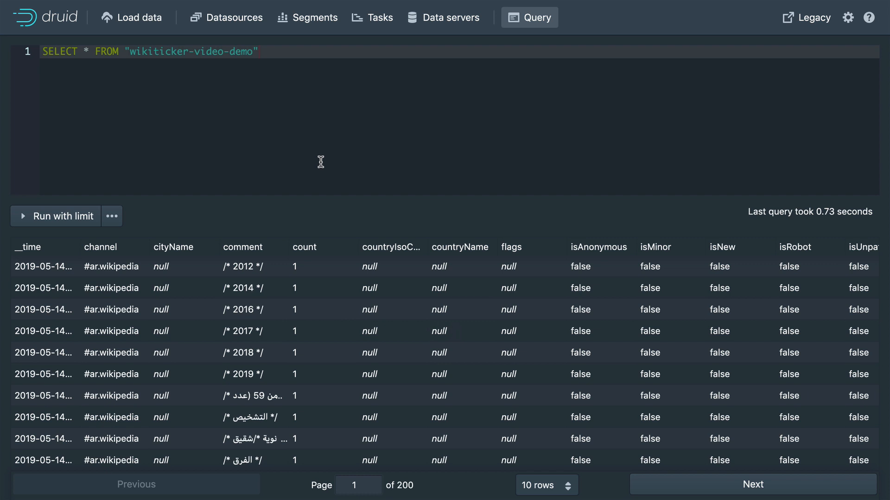
{"action": "mouse_move", "coordinate": [326, 194]}
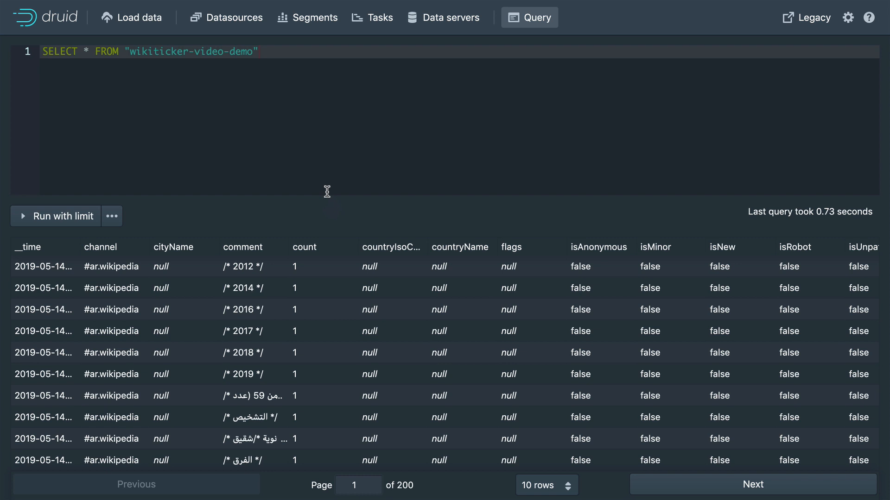
{"action": "mouse_move", "coordinate": [339, 209]}
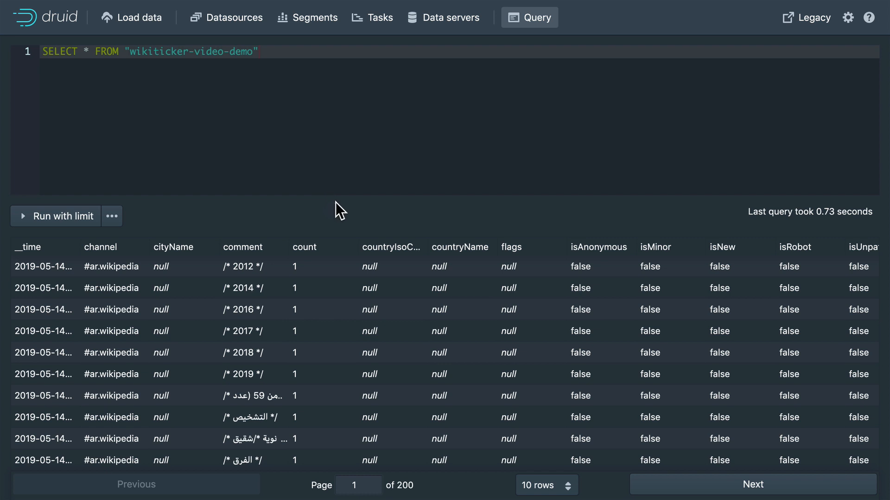
{"action": "mouse_move", "coordinate": [334, 193]}
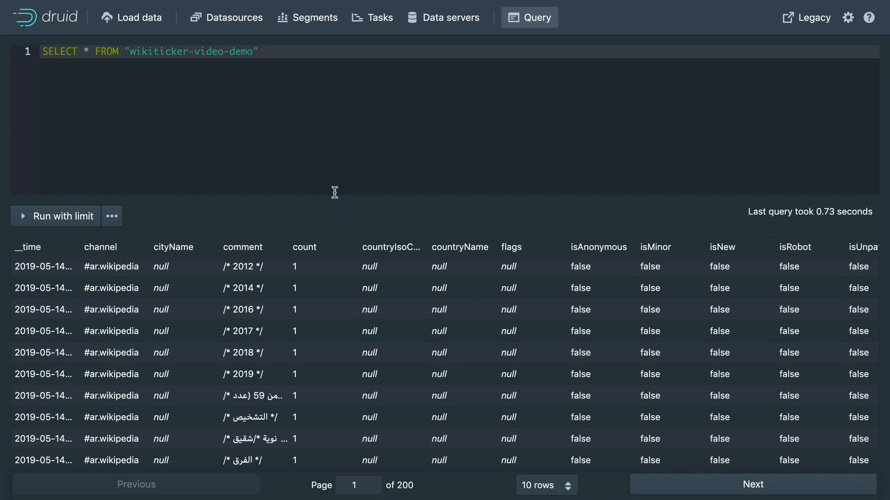